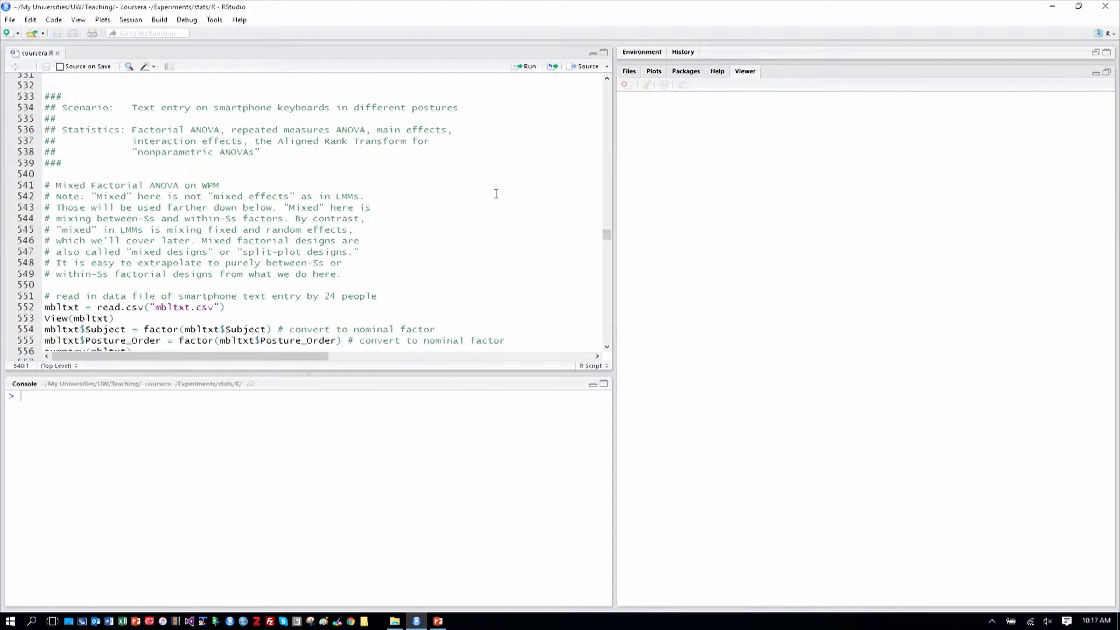
{"action": "mouse_move", "coordinate": [435, 188]}
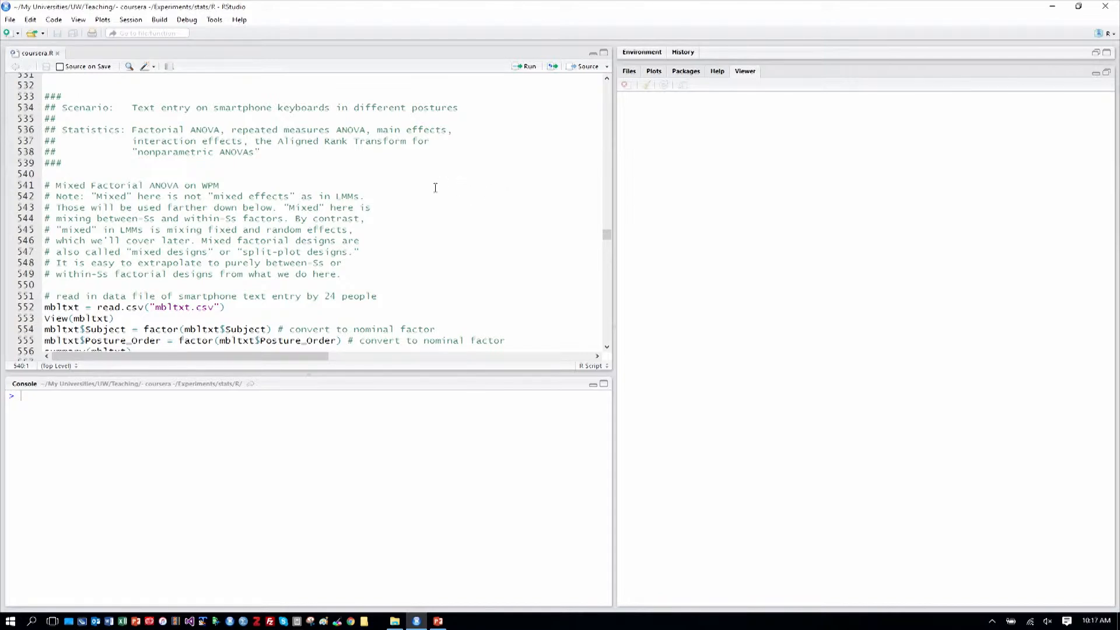
{"action": "mouse_move", "coordinate": [450, 205]}
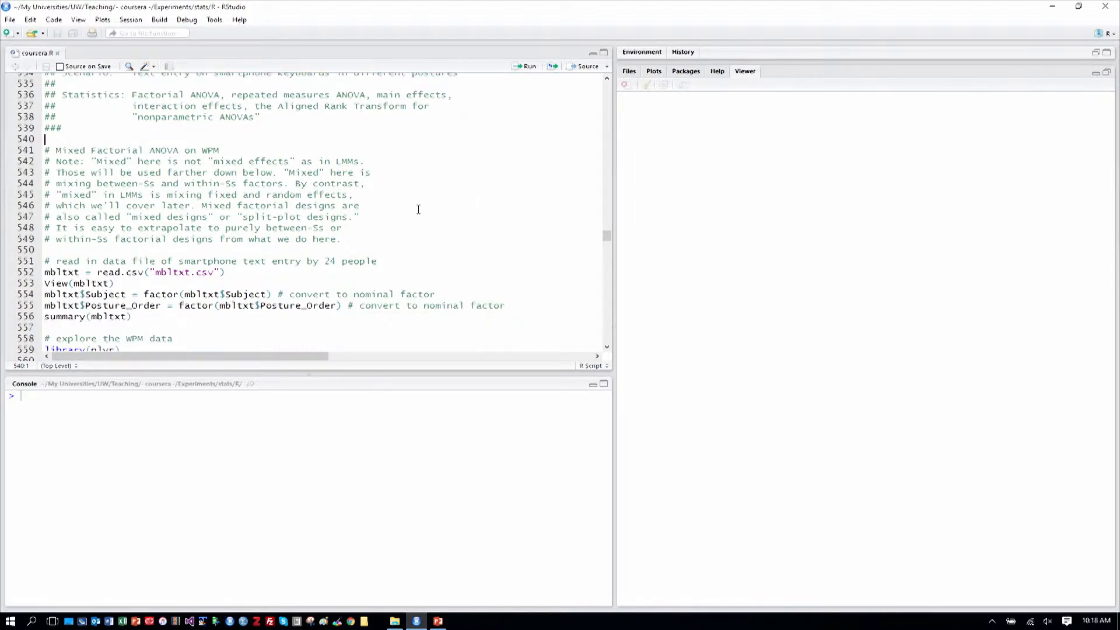
- Read the smartphone text-entry CSV into mbltxt and view its 72 rows as a table
{"action": "scroll", "scroll_direction": "down", "scroll_amount": 3}
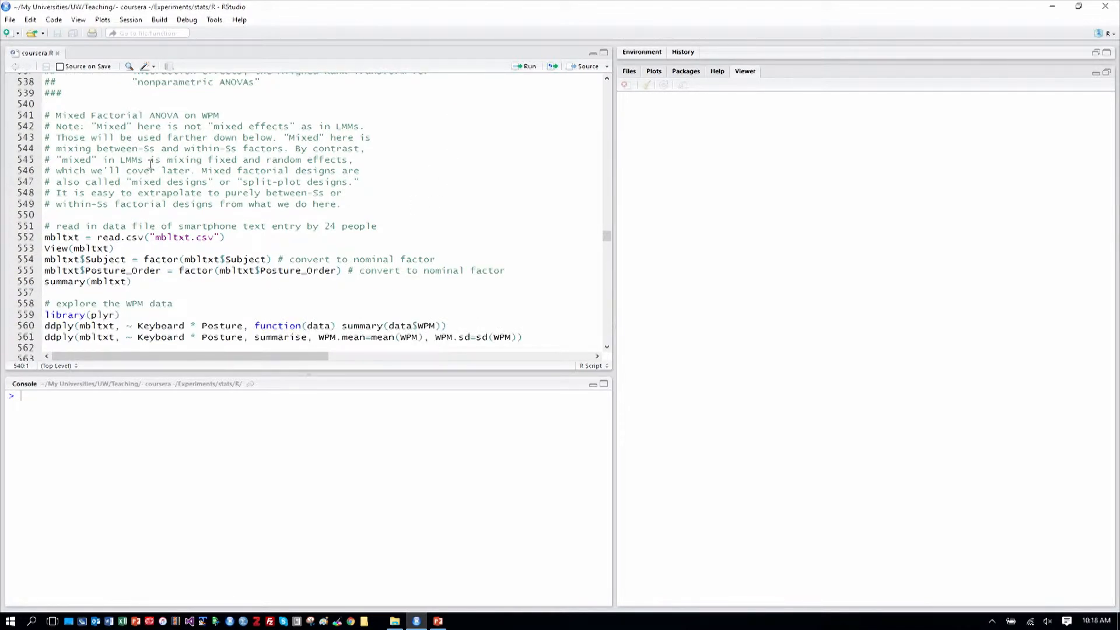
{"action": "left_click", "coordinate": [343, 205]}
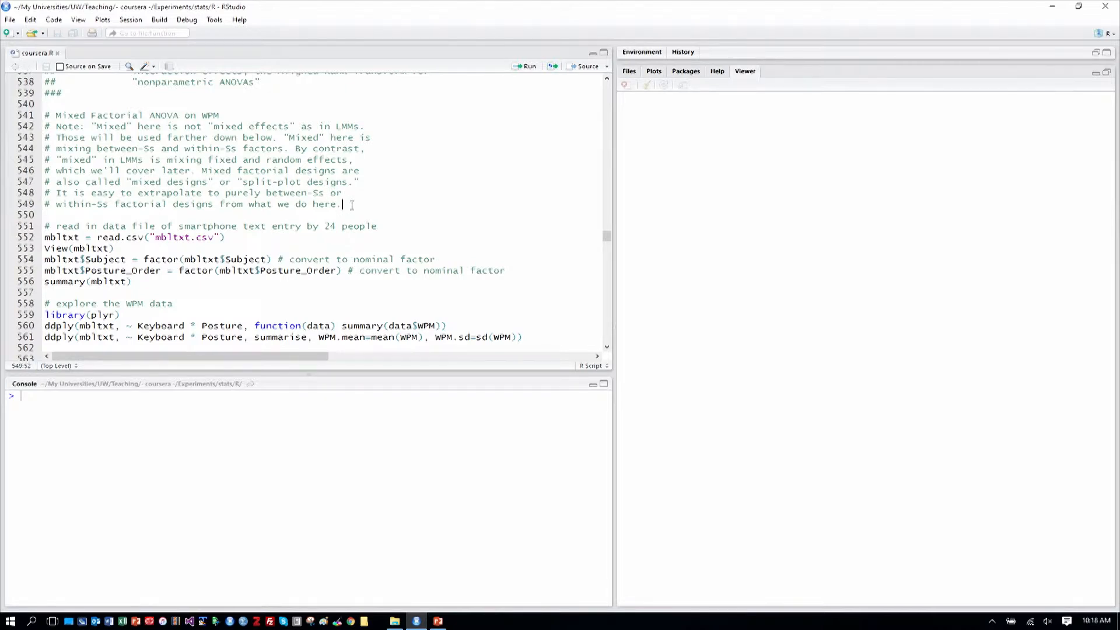
{"action": "mouse_move", "coordinate": [453, 204]}
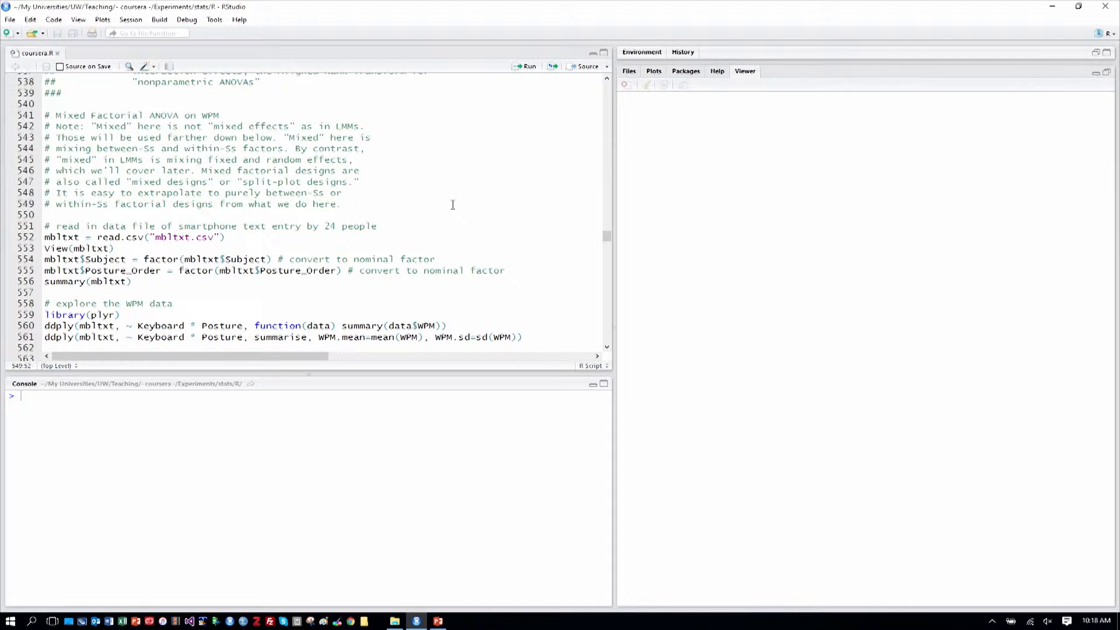
{"action": "left_click", "coordinate": [341, 202]}
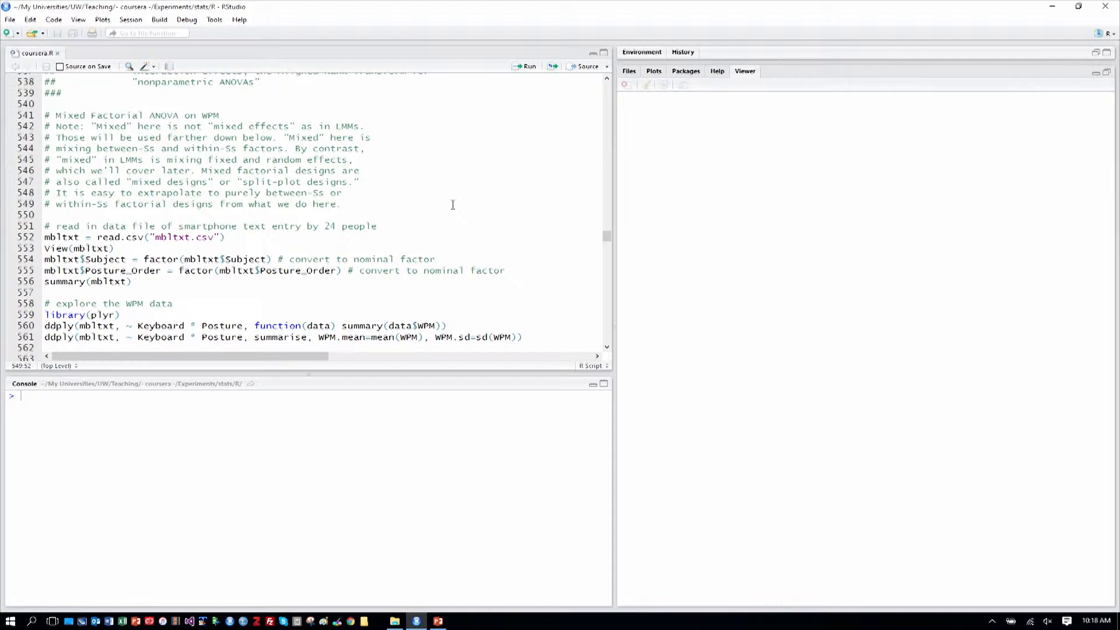
{"action": "left_click", "coordinate": [341, 202]}
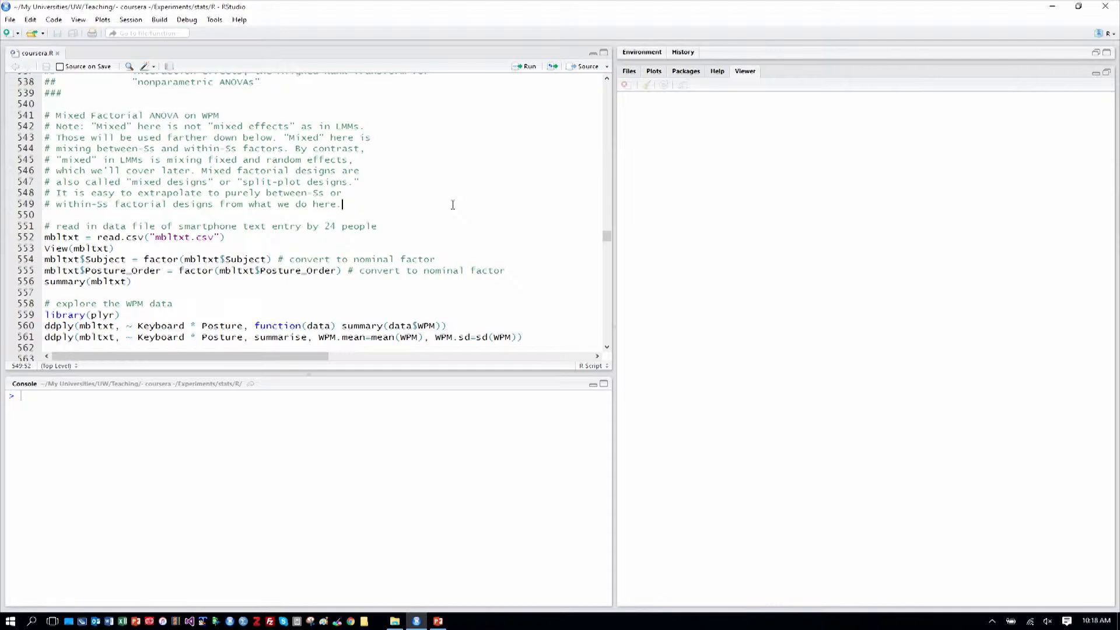
{"action": "scroll", "scroll_direction": "down", "scroll_amount": 3}
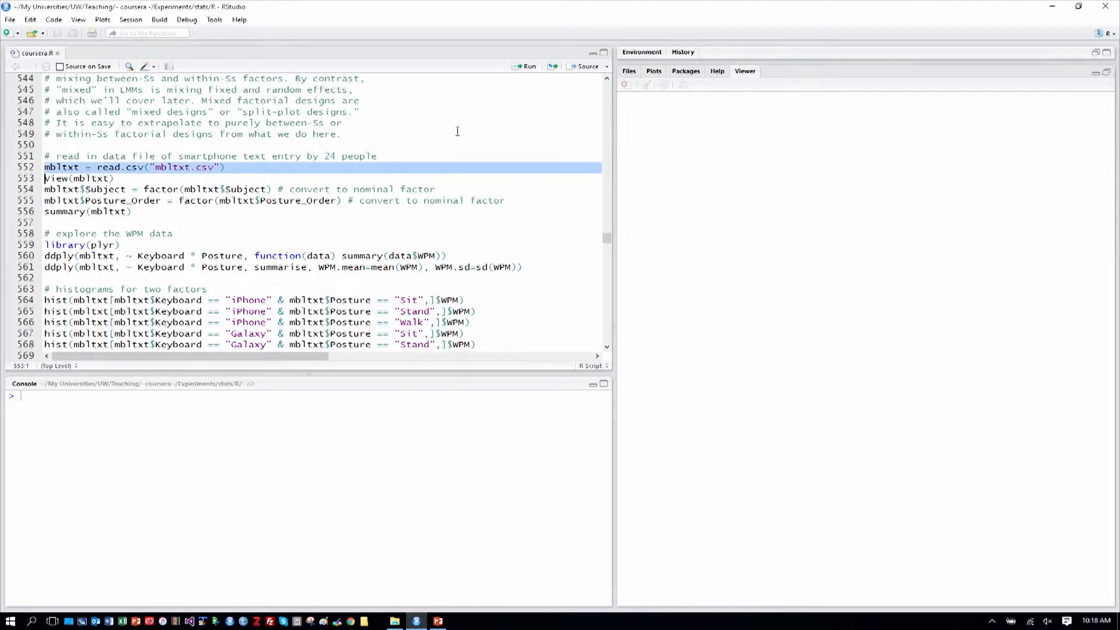
{"action": "left_click", "coordinate": [524, 66]}
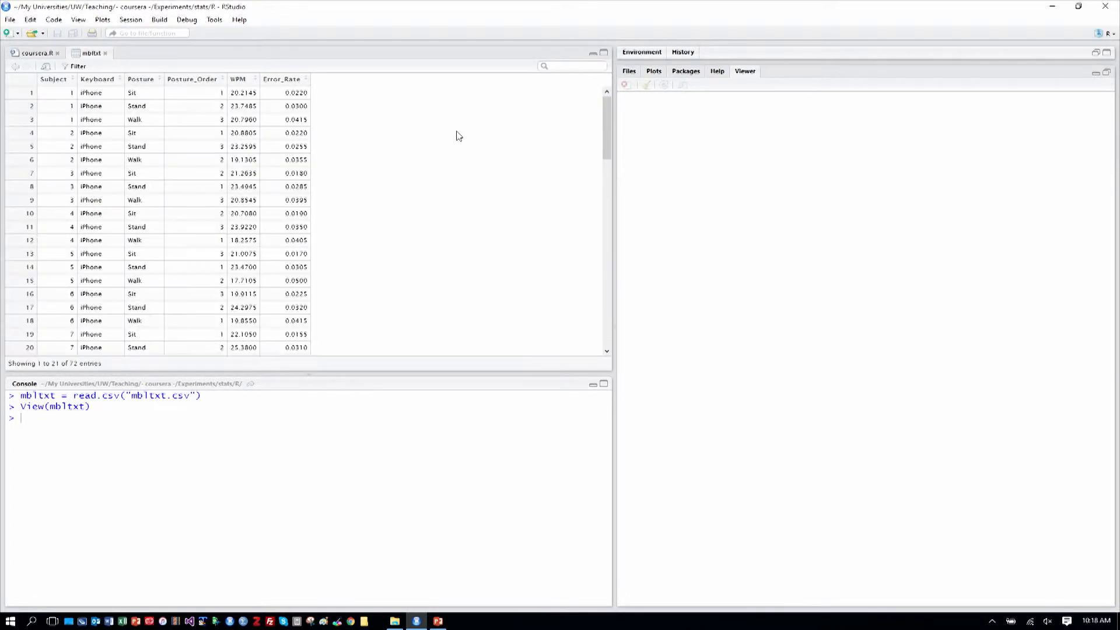
{"action": "mouse_move", "coordinate": [102, 190]}
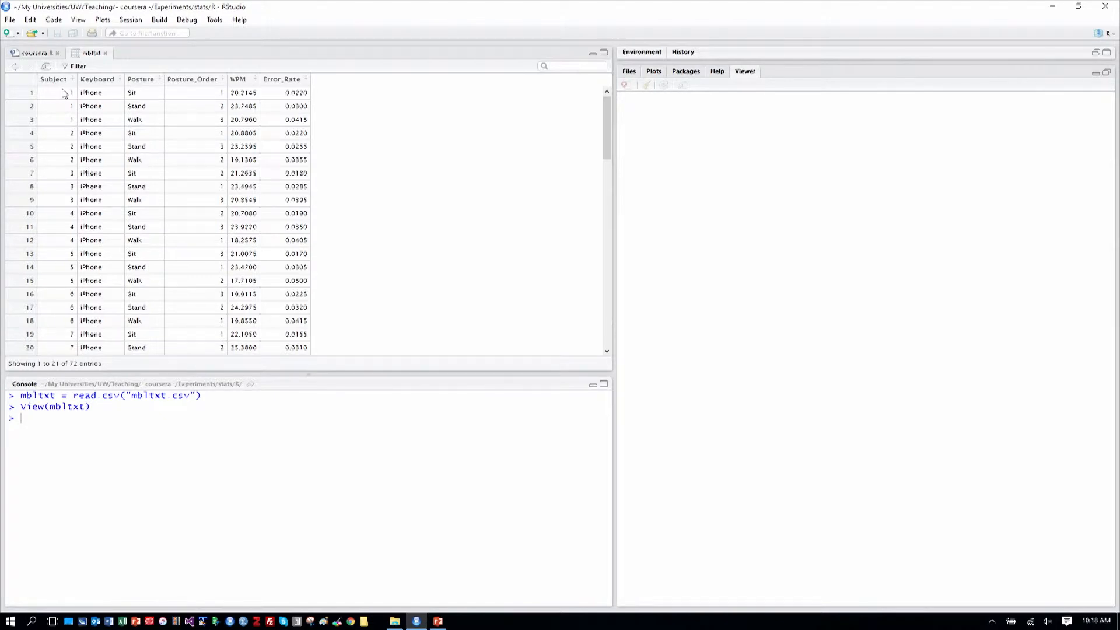
{"action": "mouse_move", "coordinate": [142, 91]}
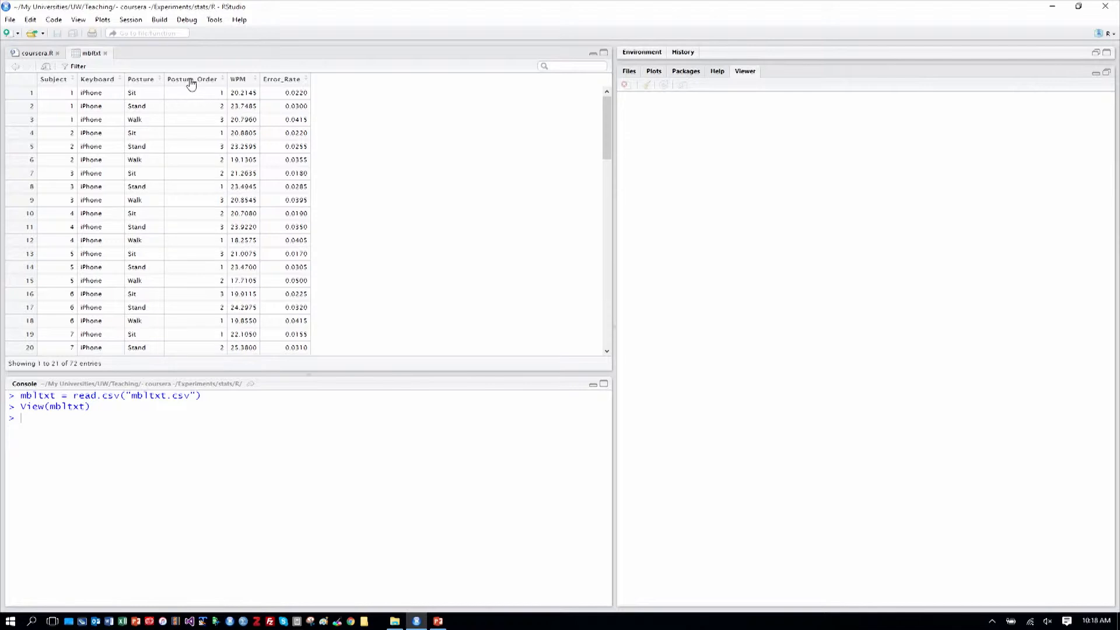
{"action": "mouse_move", "coordinate": [201, 87]}
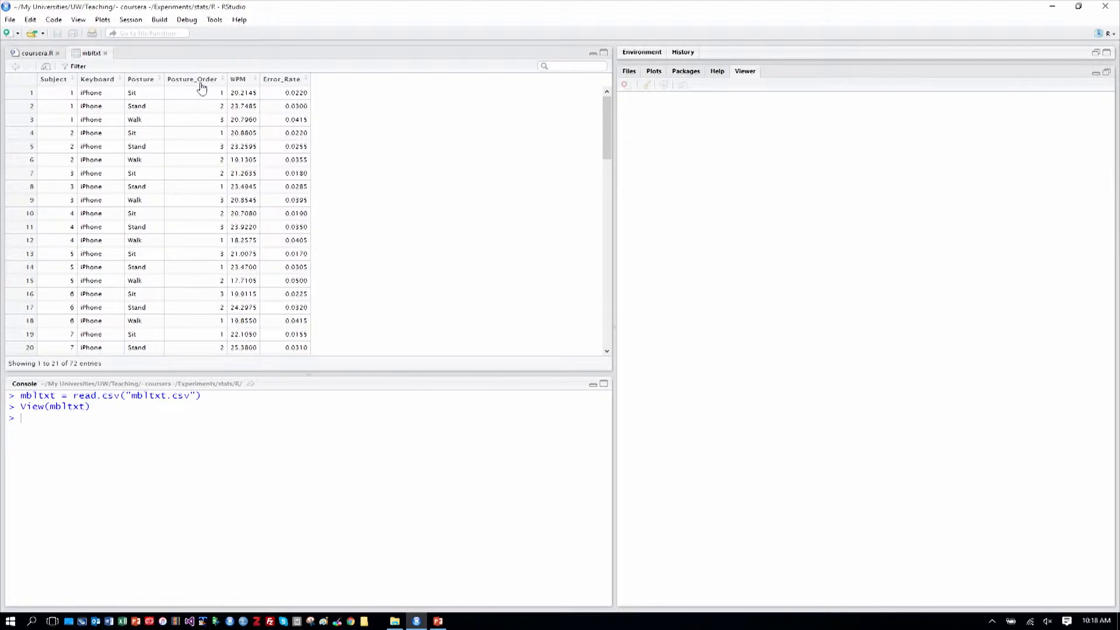
{"action": "mouse_move", "coordinate": [201, 87]}
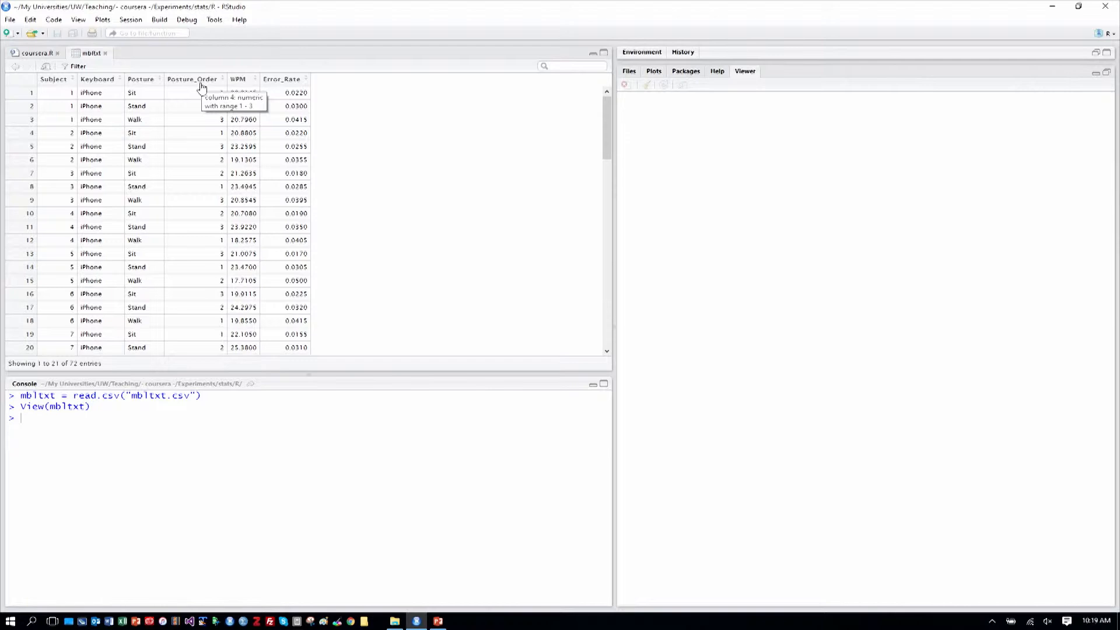
{"action": "mouse_move", "coordinate": [270, 92]}
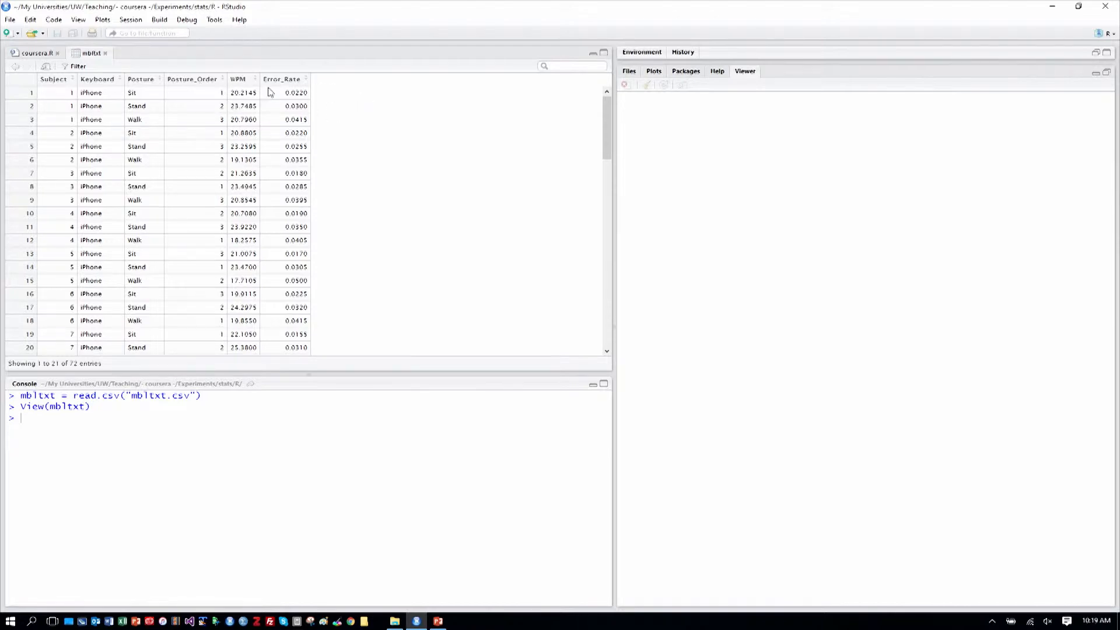
{"action": "mouse_move", "coordinate": [343, 115]}
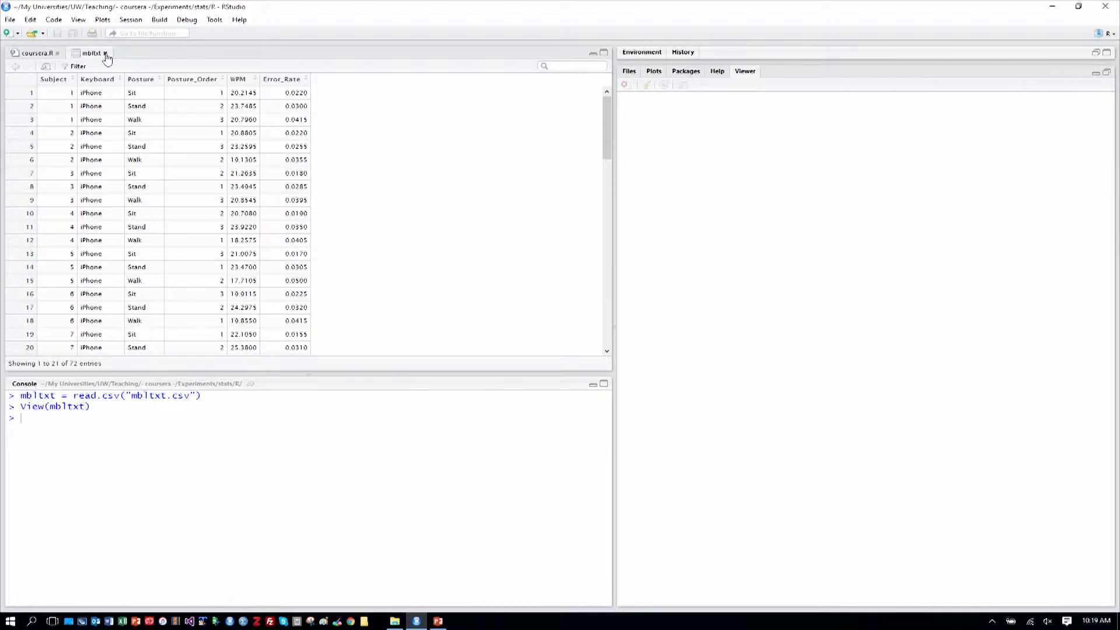
- Close the mbltxt viewer and move to the plyr exploration lines converting Subject and Posture_Order to factors
{"action": "left_click", "coordinate": [35, 53]}
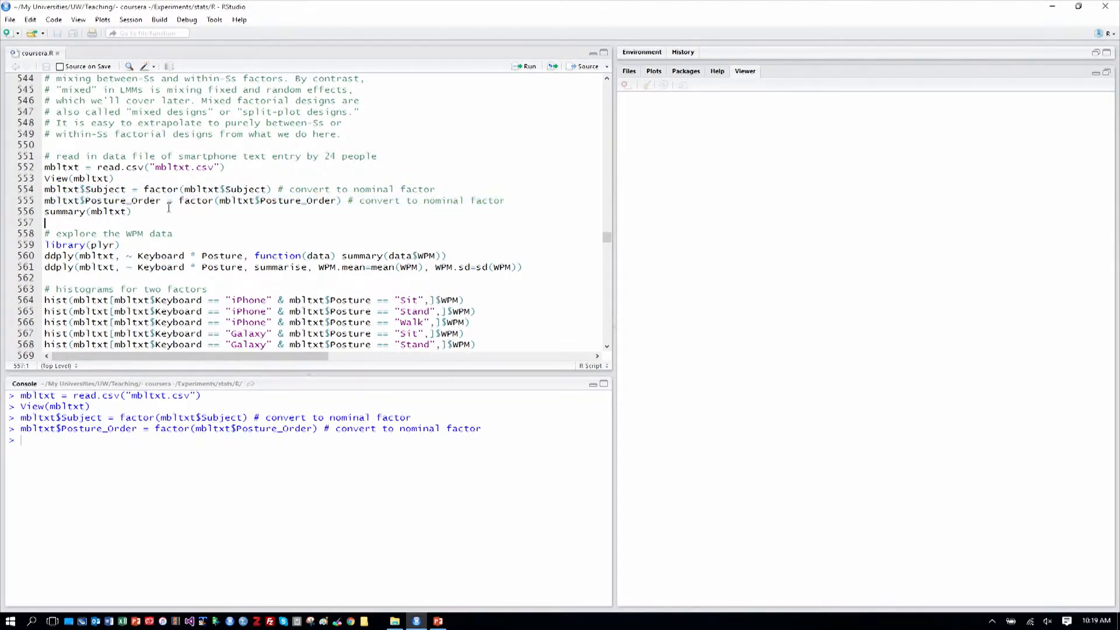
{"action": "left_click", "coordinate": [45, 245]}
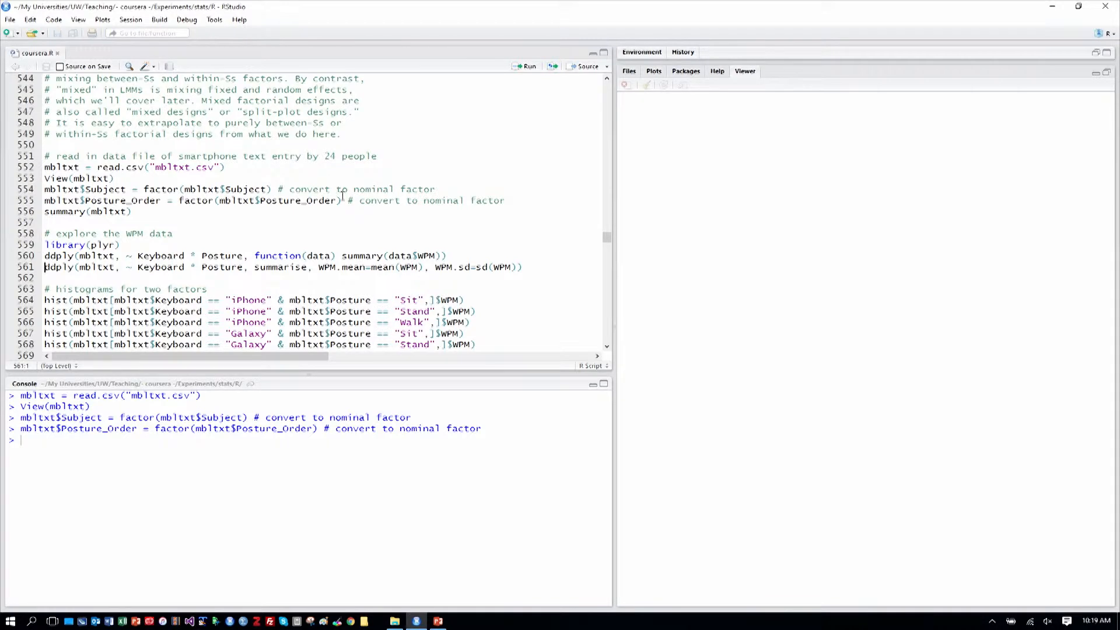
{"action": "scroll", "scroll_direction": "down", "scroll_amount": 3}
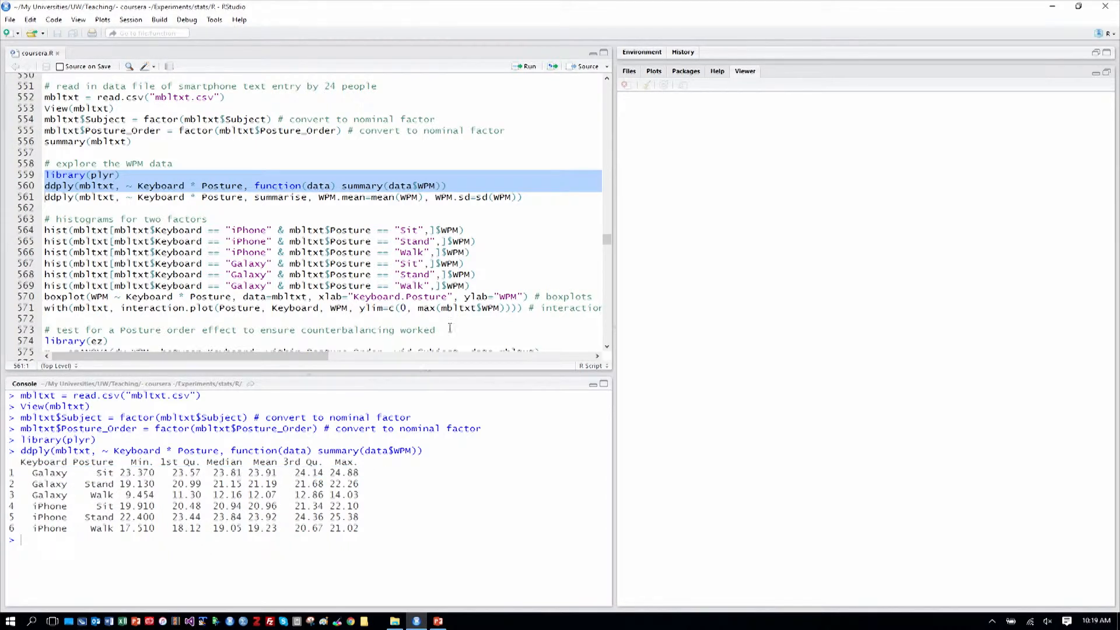
- Run the ddply summarise giving WPM.mean and WPM.sd per Keyboard-by-Posture combination
{"action": "left_click", "coordinate": [331, 197]}
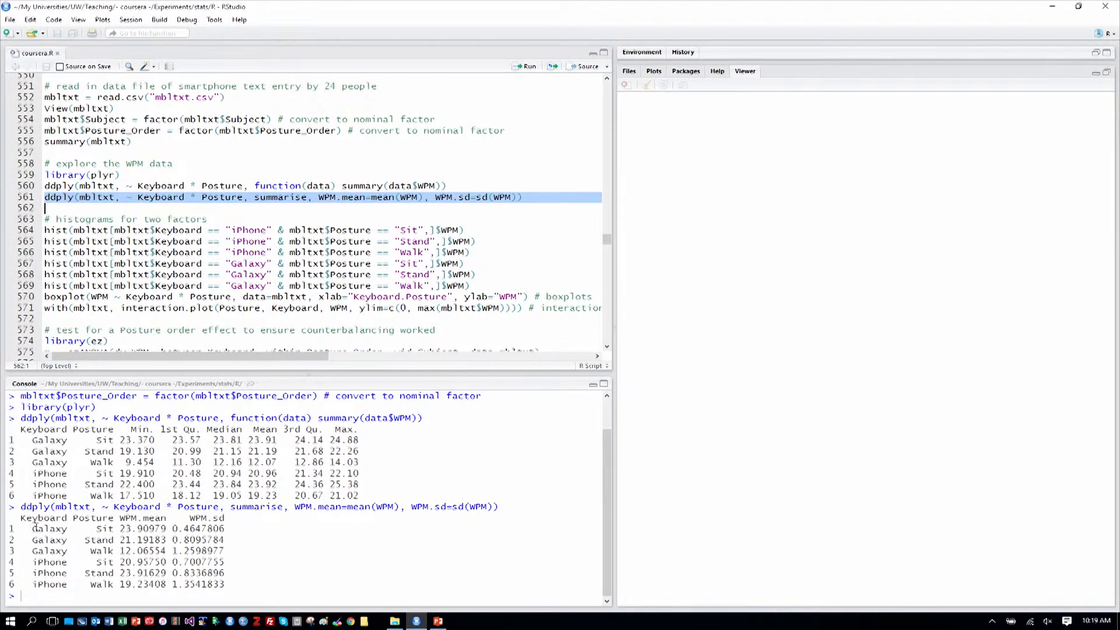
{"action": "mouse_move", "coordinate": [102, 551]}
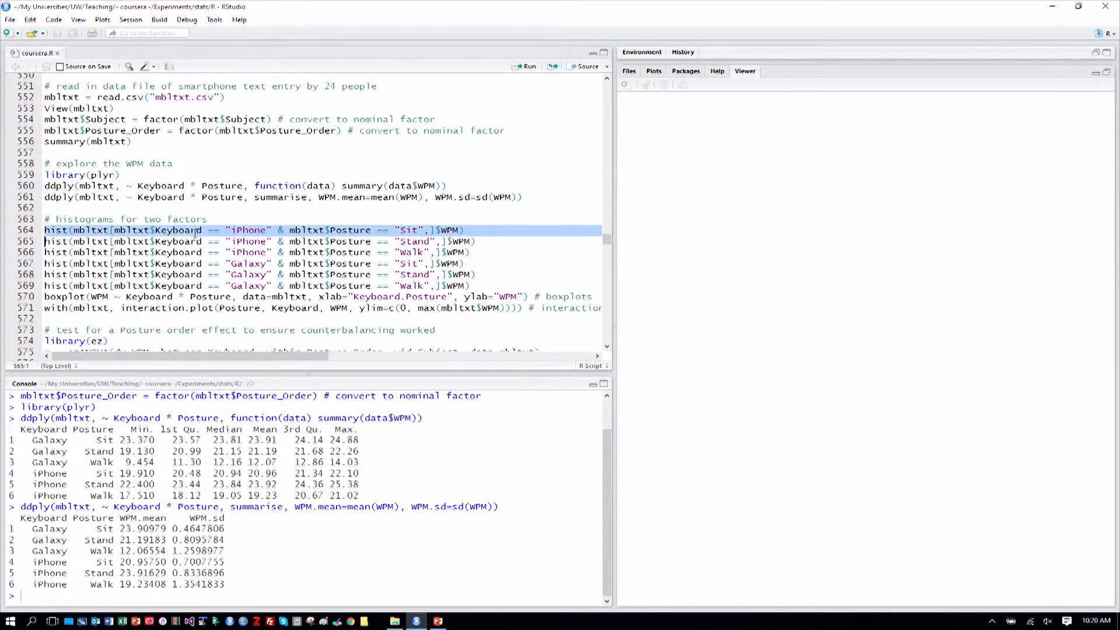
- Run the hist() lines to plot WPM histograms for iPhone and Galaxy across sit, stand and walk
{"action": "left_click", "coordinate": [525, 65]}
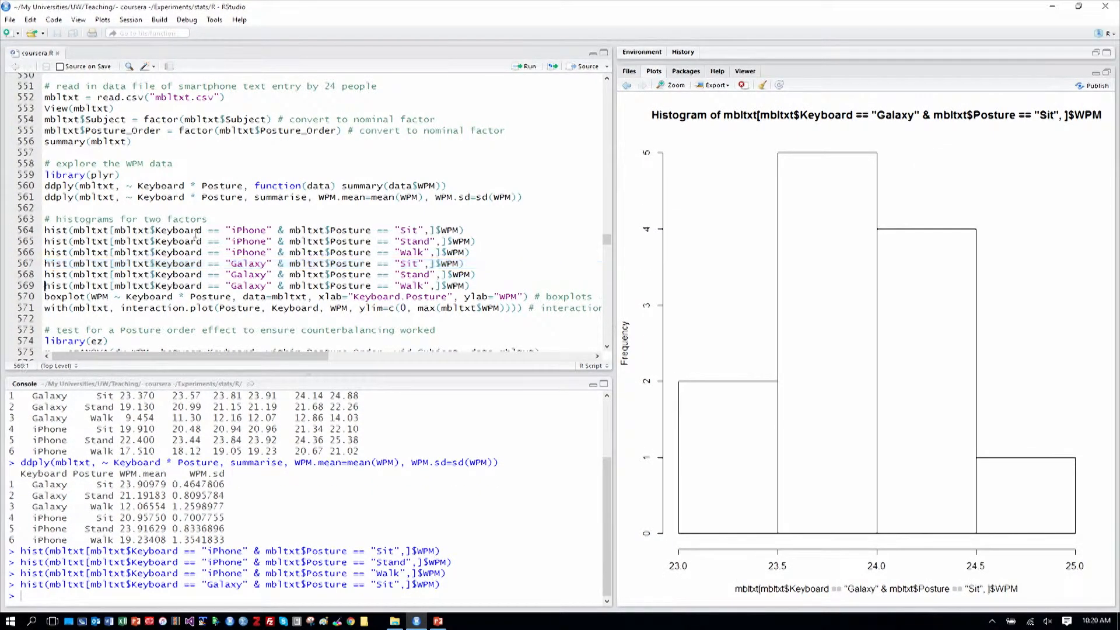
{"action": "left_click", "coordinate": [222, 274]}
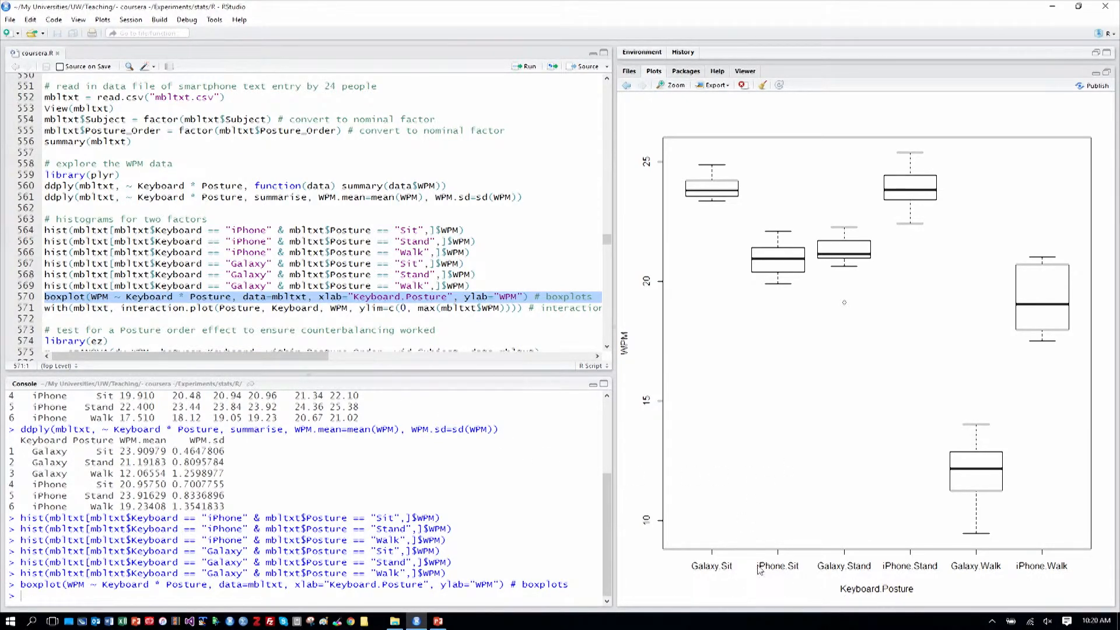
{"action": "mouse_move", "coordinate": [823, 545]}
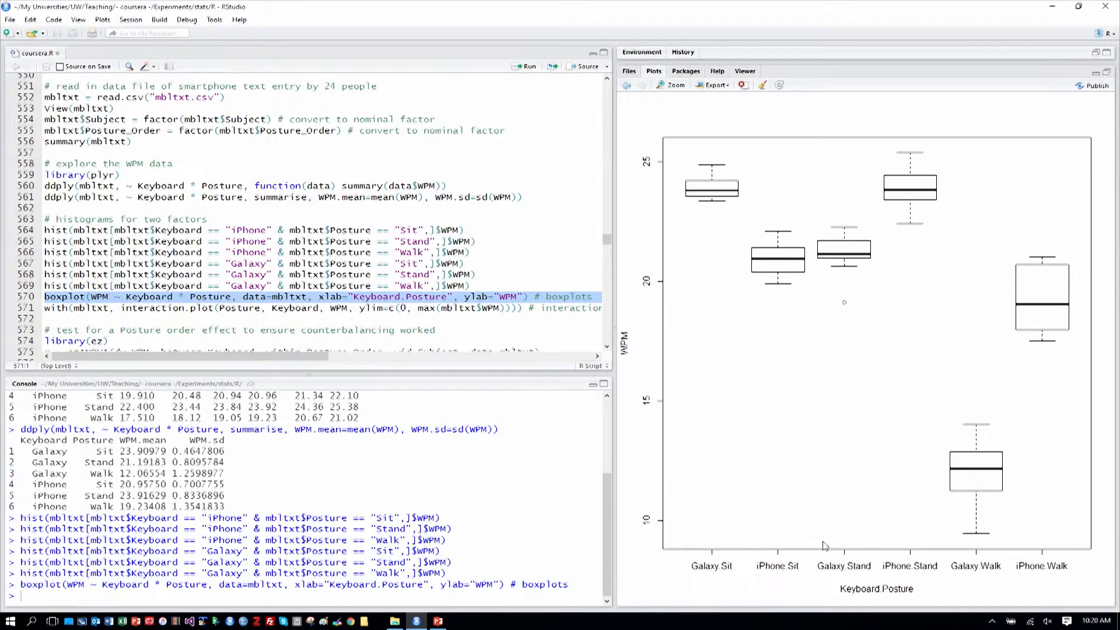
{"action": "mouse_move", "coordinate": [724, 472]}
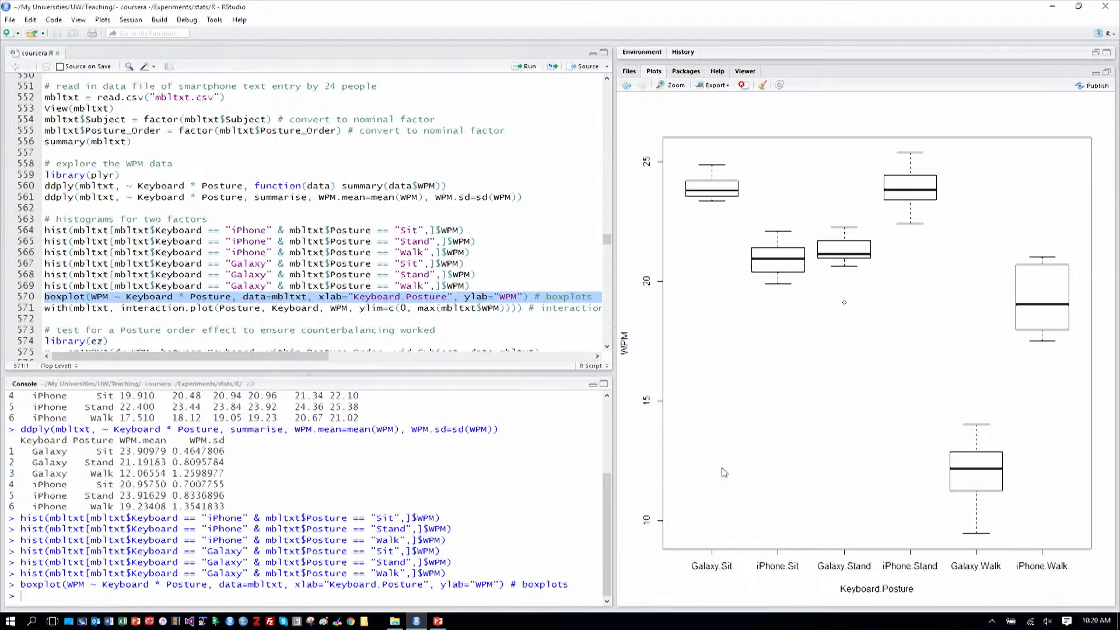
{"action": "mouse_move", "coordinate": [278, 321]}
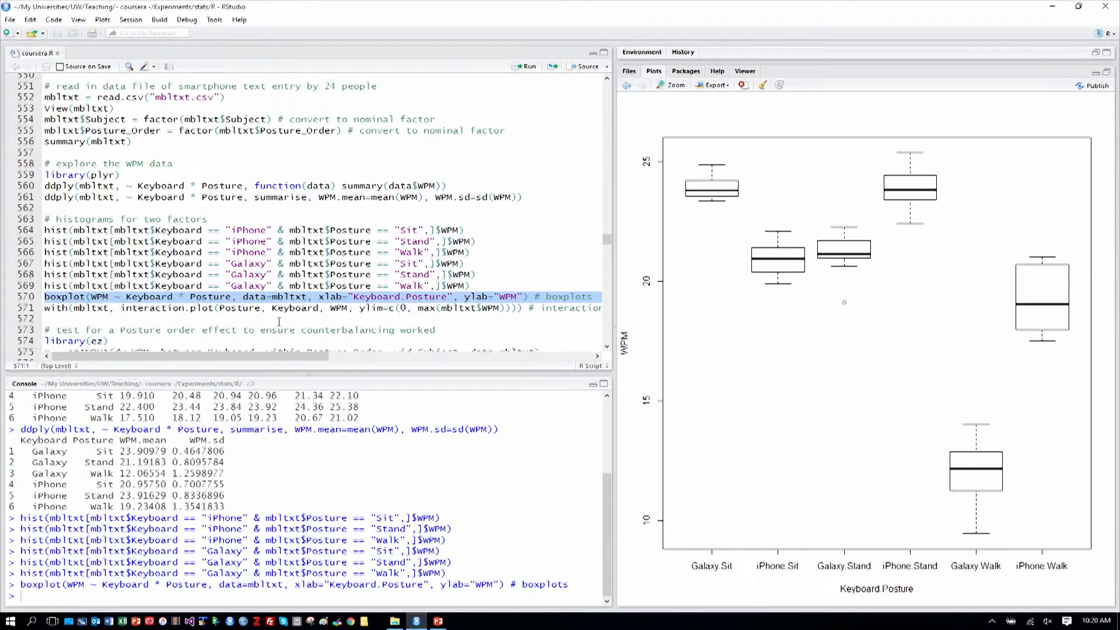
- Draw the boxplot of WPM ~ Keyboard * Posture in the Plots pane
{"action": "left_click", "coordinate": [200, 308]}
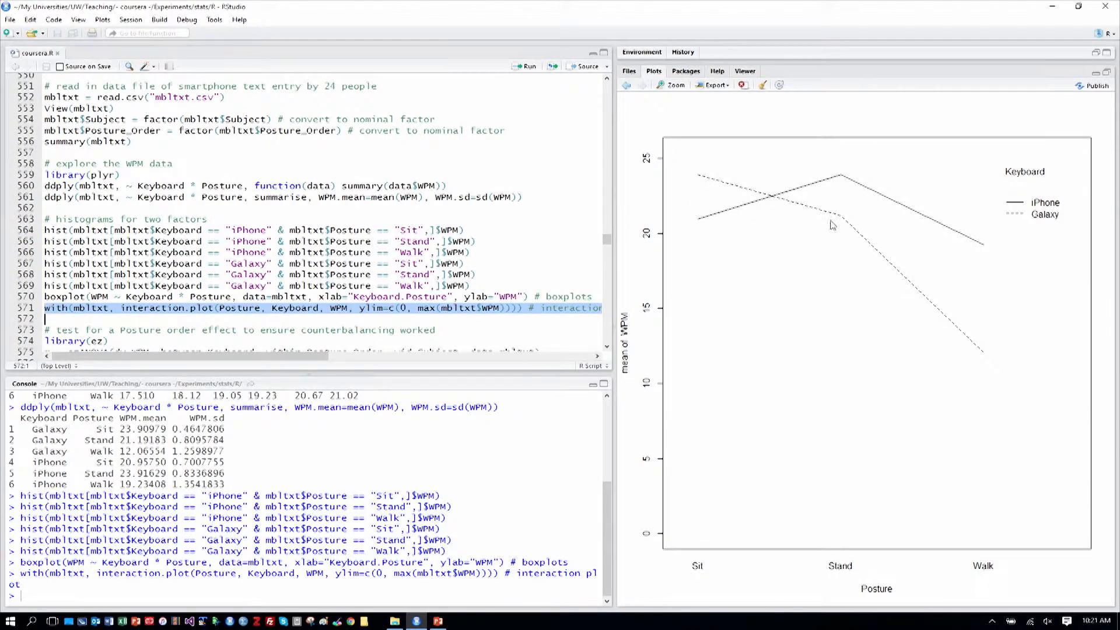
{"action": "mouse_move", "coordinate": [957, 275]}
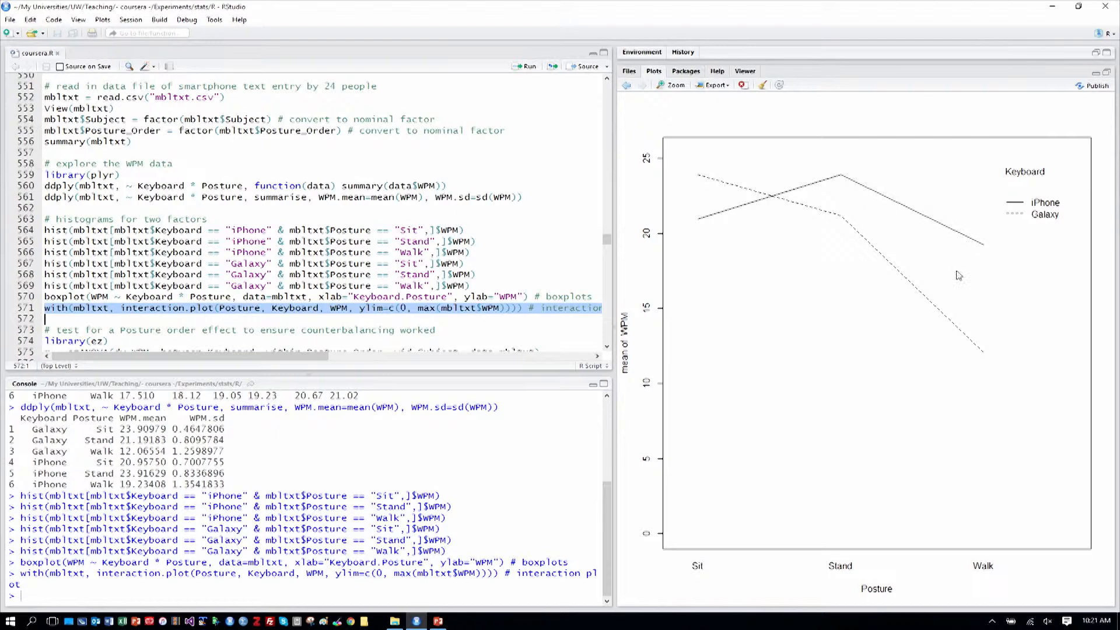
{"action": "mouse_move", "coordinate": [977, 390]}
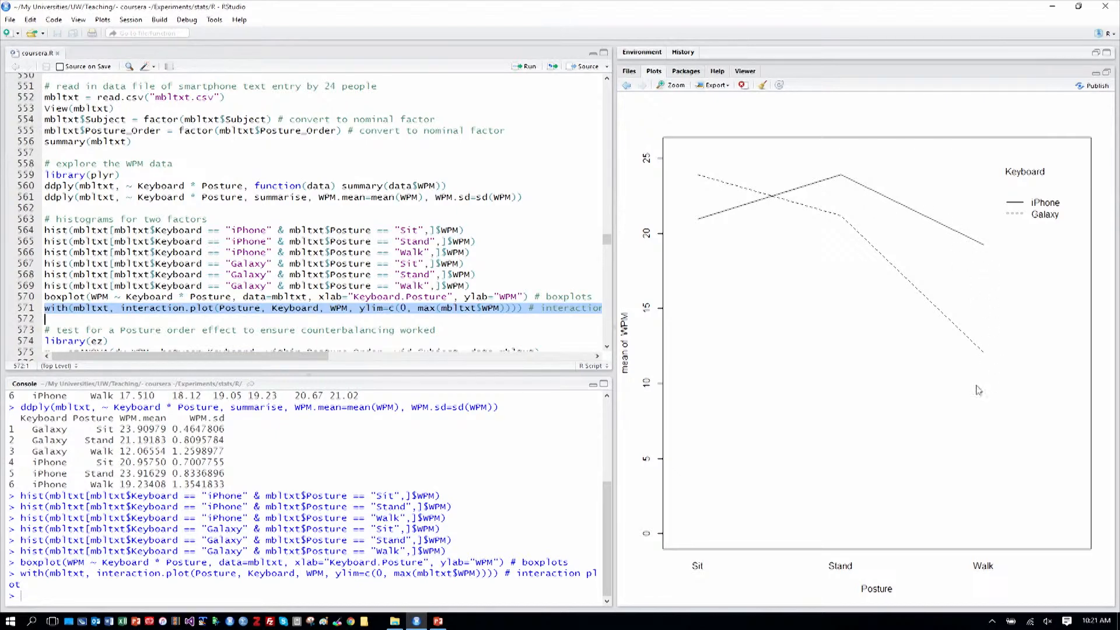
{"action": "mouse_move", "coordinate": [991, 284]}
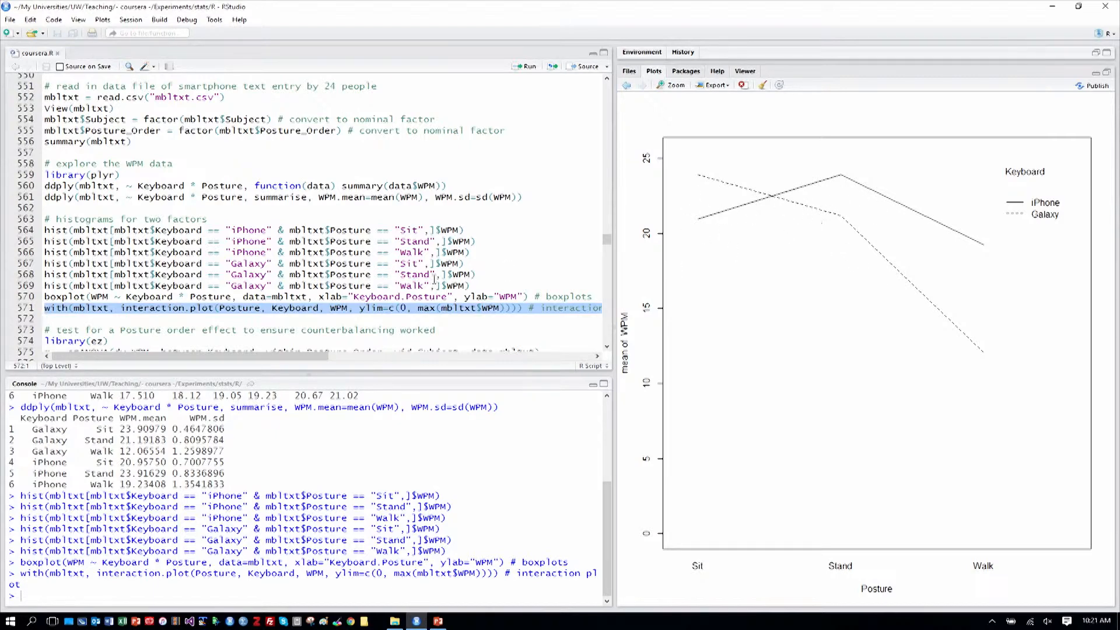
- Move from the interaction plot line to the code that loads the ez package
{"action": "left_click", "coordinate": [116, 341]}
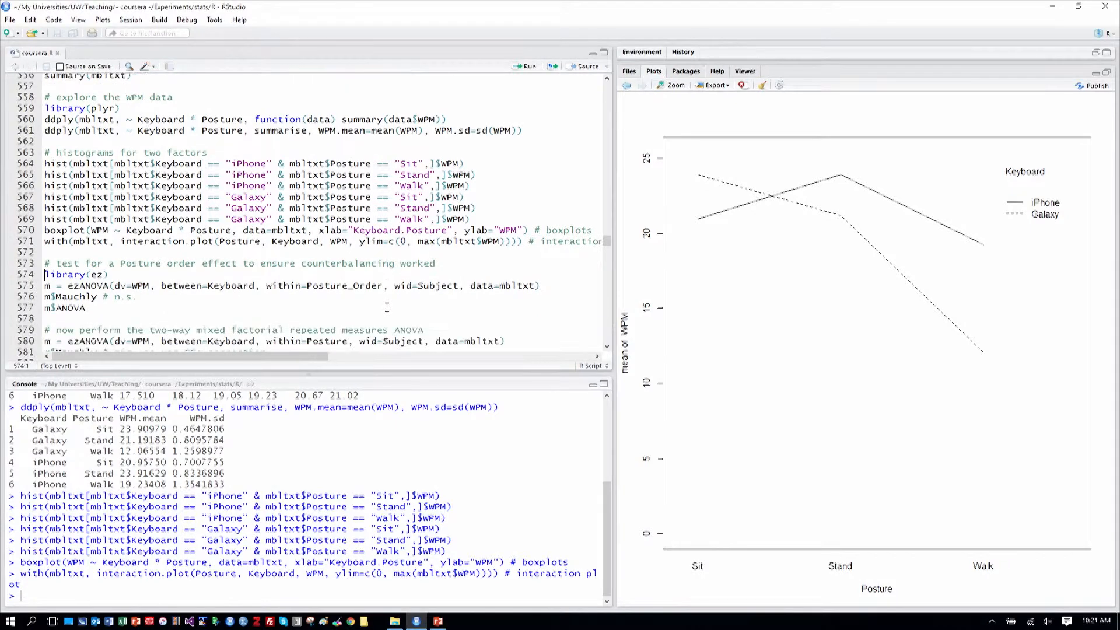
- Scroll to the Posture order test and point out the between=Keyboard and wid=Subject arguments of ezANOVA
{"action": "scroll", "scroll_direction": "down", "scroll_amount": 3}
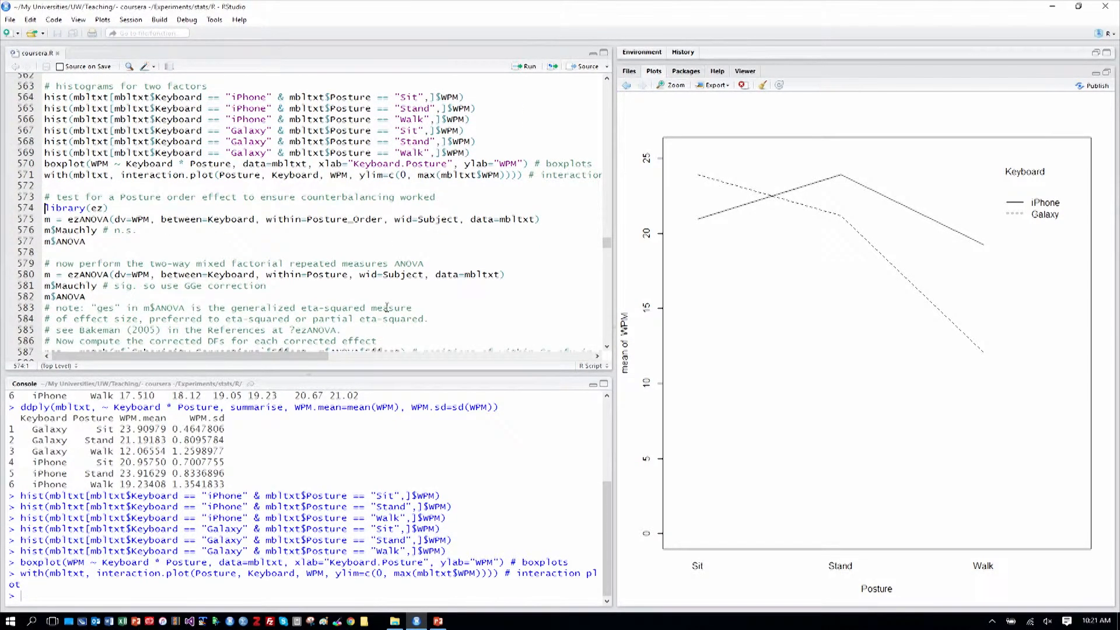
{"action": "scroll", "scroll_direction": "down", "scroll_amount": 3}
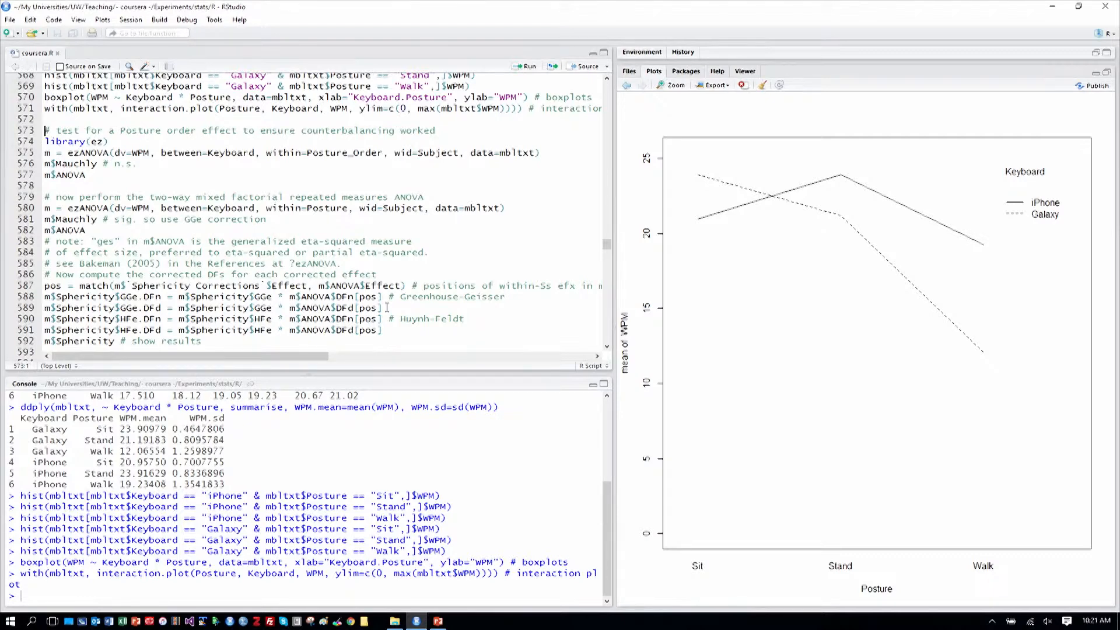
{"action": "scroll", "scroll_direction": "down", "scroll_amount": 3}
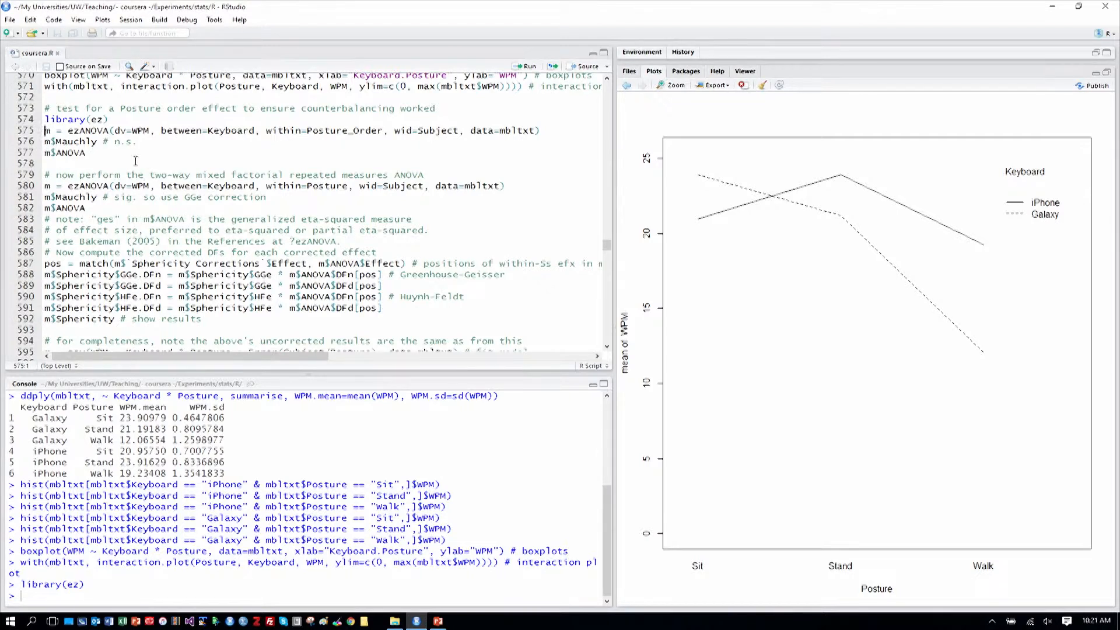
{"action": "mouse_move", "coordinate": [263, 146]}
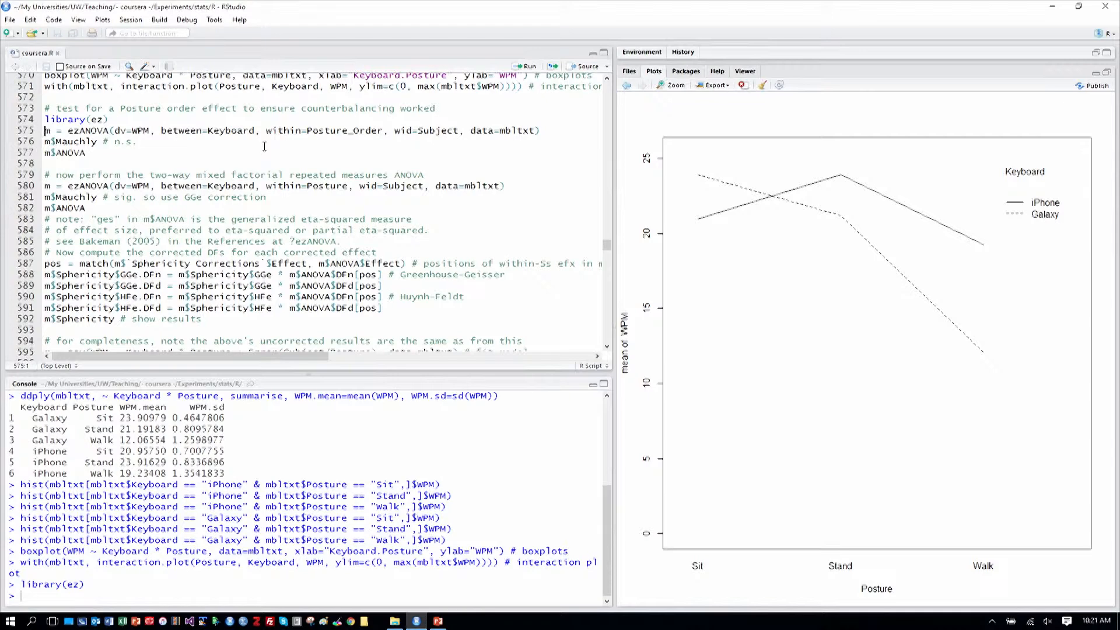
{"action": "mouse_move", "coordinate": [67, 141]}
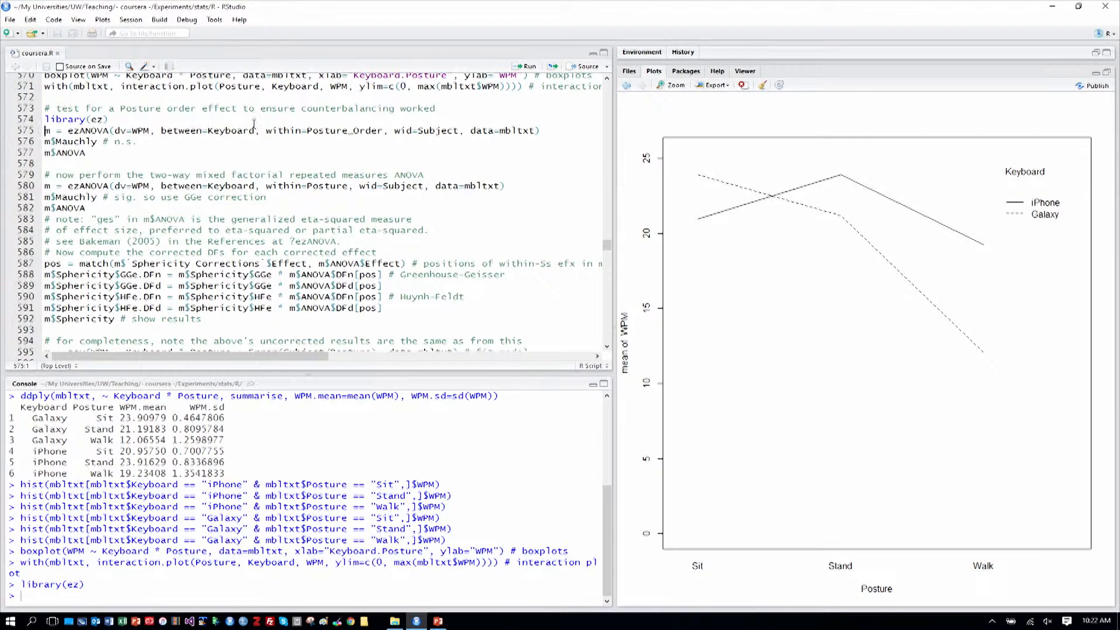
{"action": "double_click", "coordinate": [340, 131]}
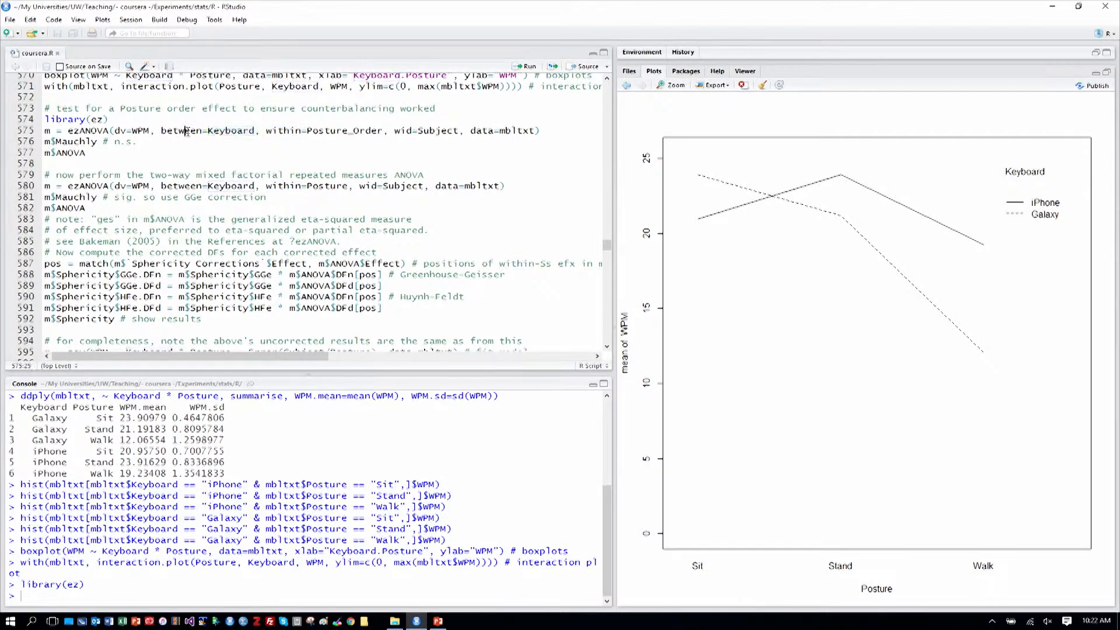
{"action": "double_click", "coordinate": [131, 131]}
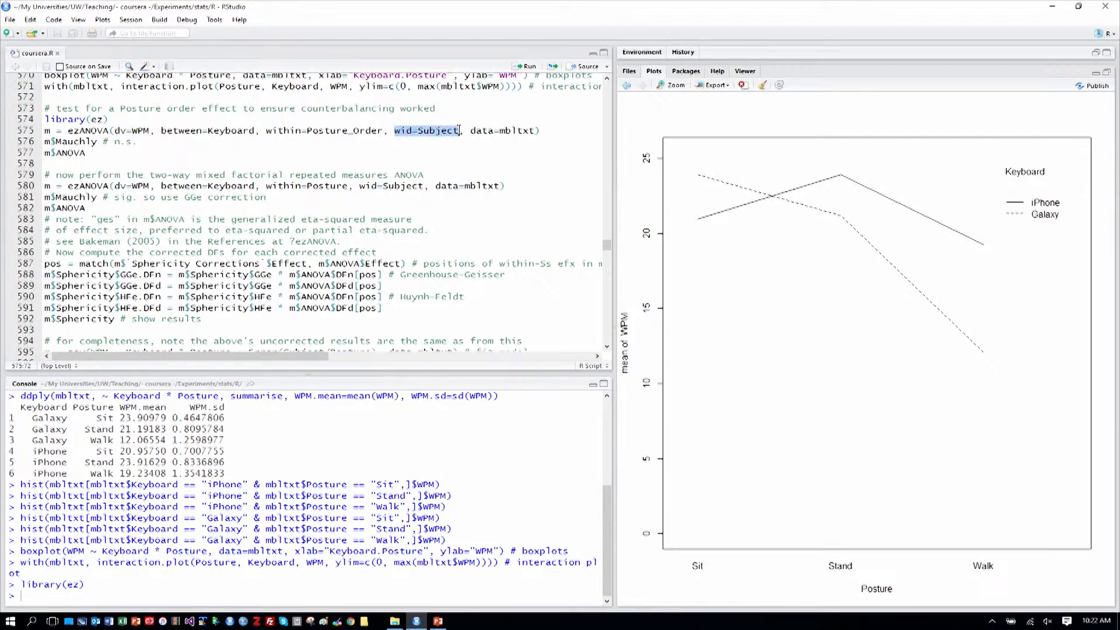
{"action": "mouse_move", "coordinate": [448, 135]}
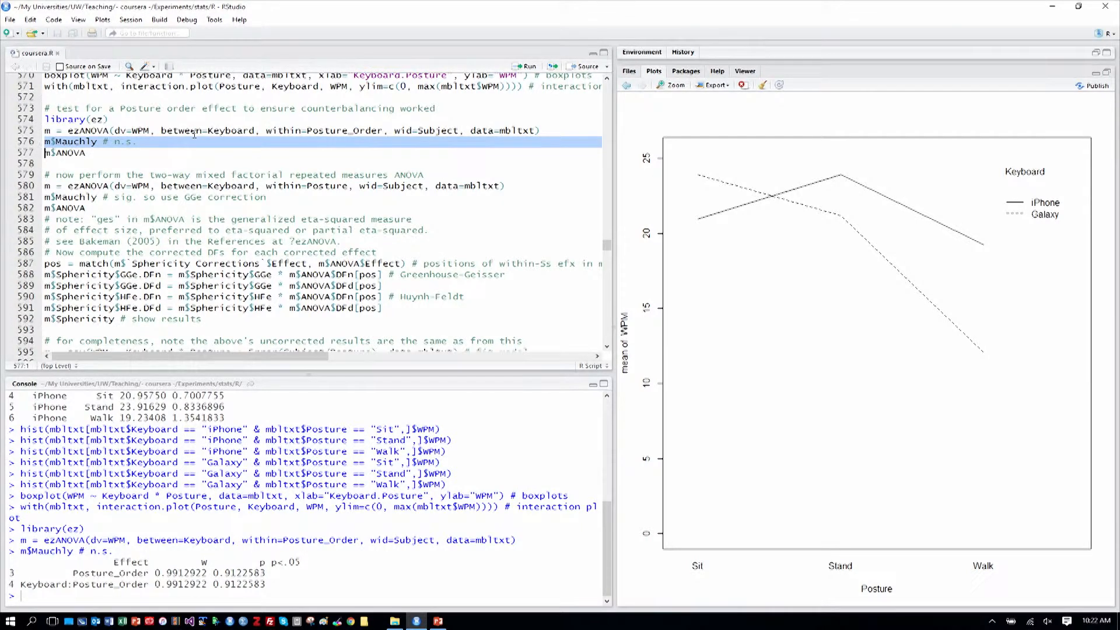
{"action": "mouse_move", "coordinate": [240, 580]}
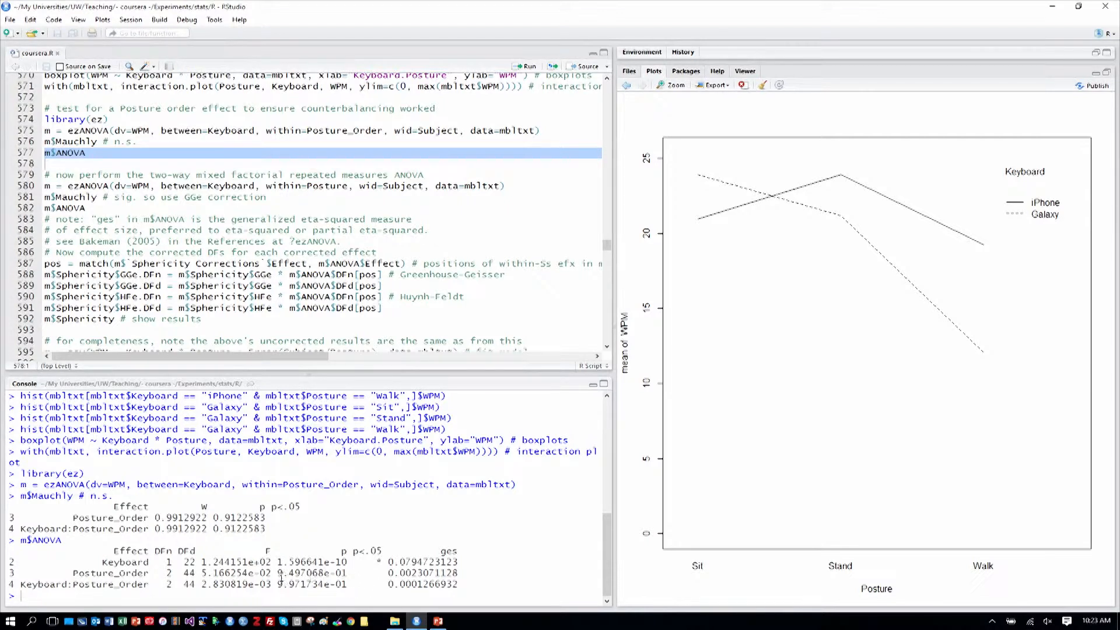
- Run the Posture_Order ezANOVA with m$Mauchly and m$ANOVA, highlighting the Keyboard factor row
{"action": "double_click", "coordinate": [313, 571]}
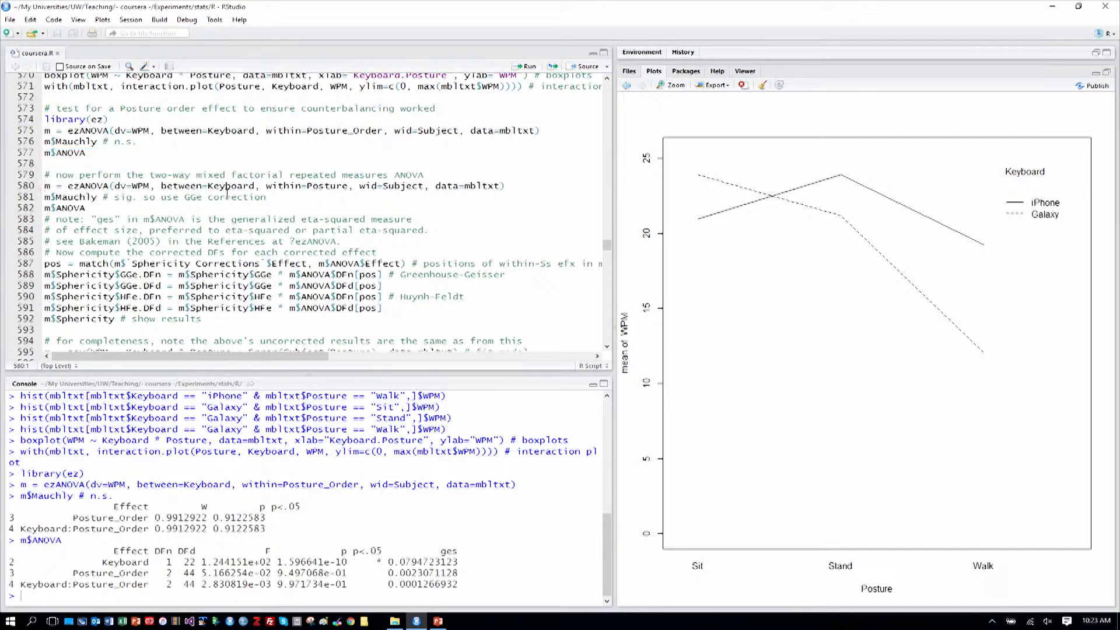
{"action": "mouse_move", "coordinate": [569, 176]}
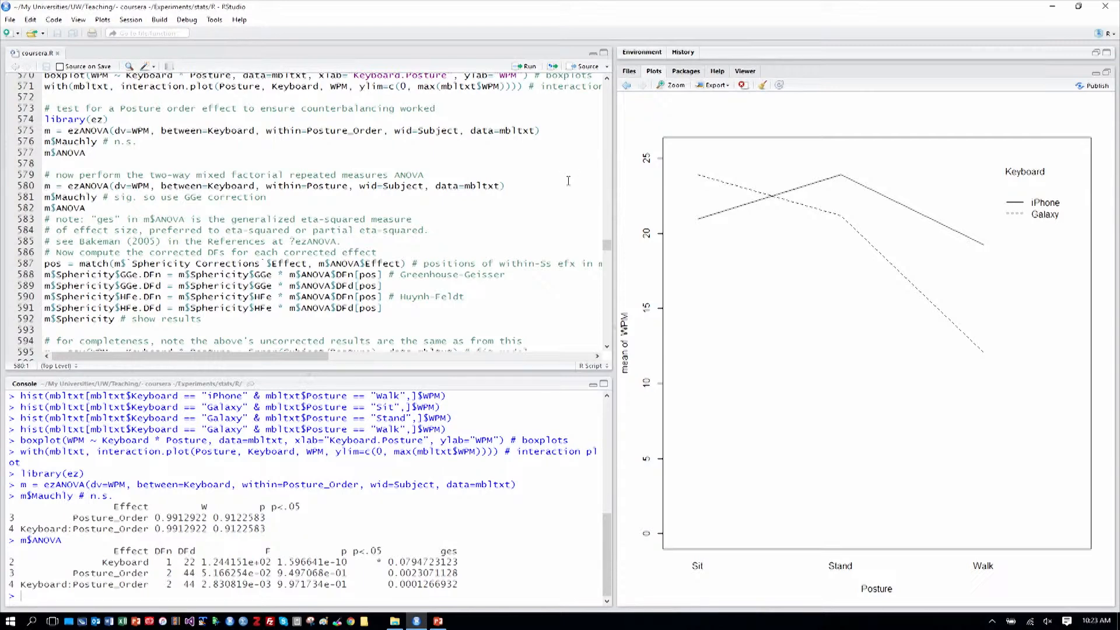
{"action": "scroll", "scroll_direction": "down", "scroll_amount": 3}
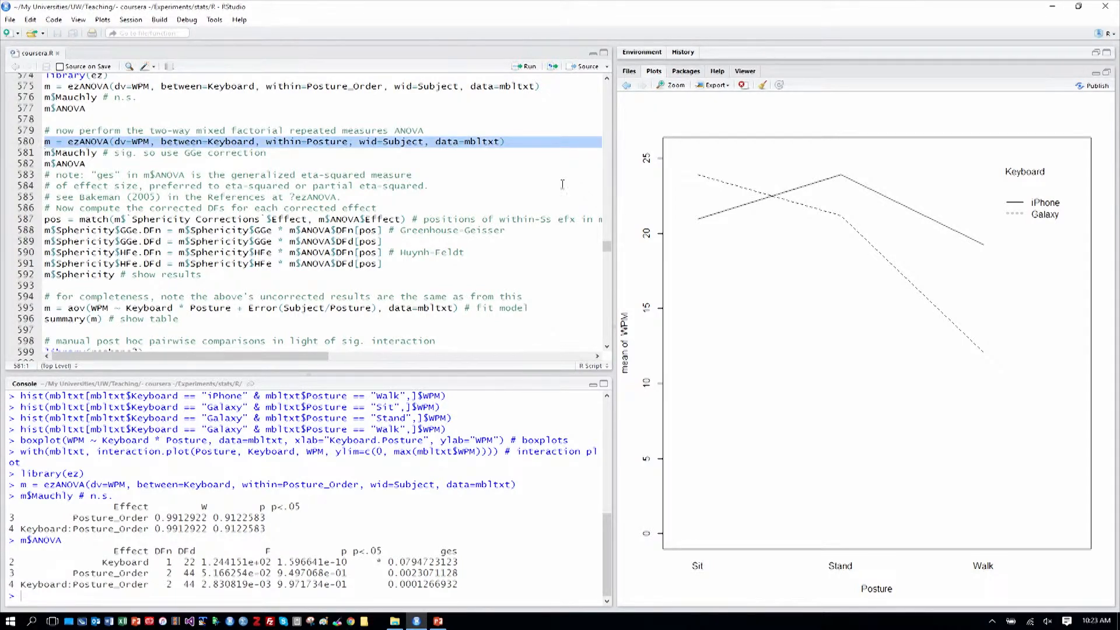
- Run the within=Posture ezANOVA and highlight the significant Keyboard main-effect row in the console
{"action": "double_click", "coordinate": [326, 141]}
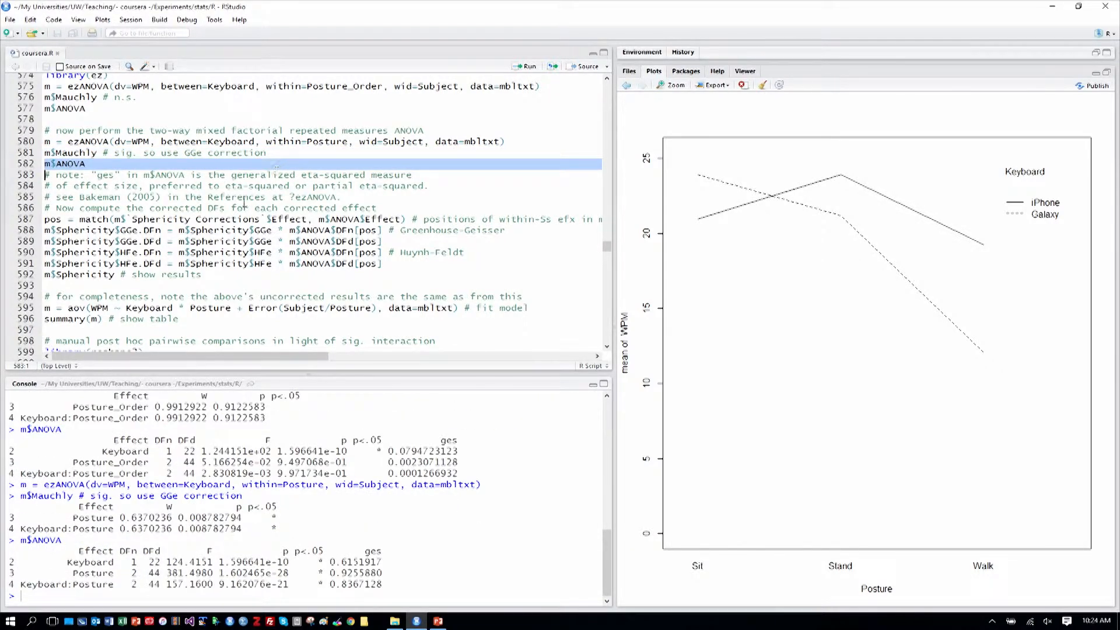
{"action": "double_click", "coordinate": [79, 561]}
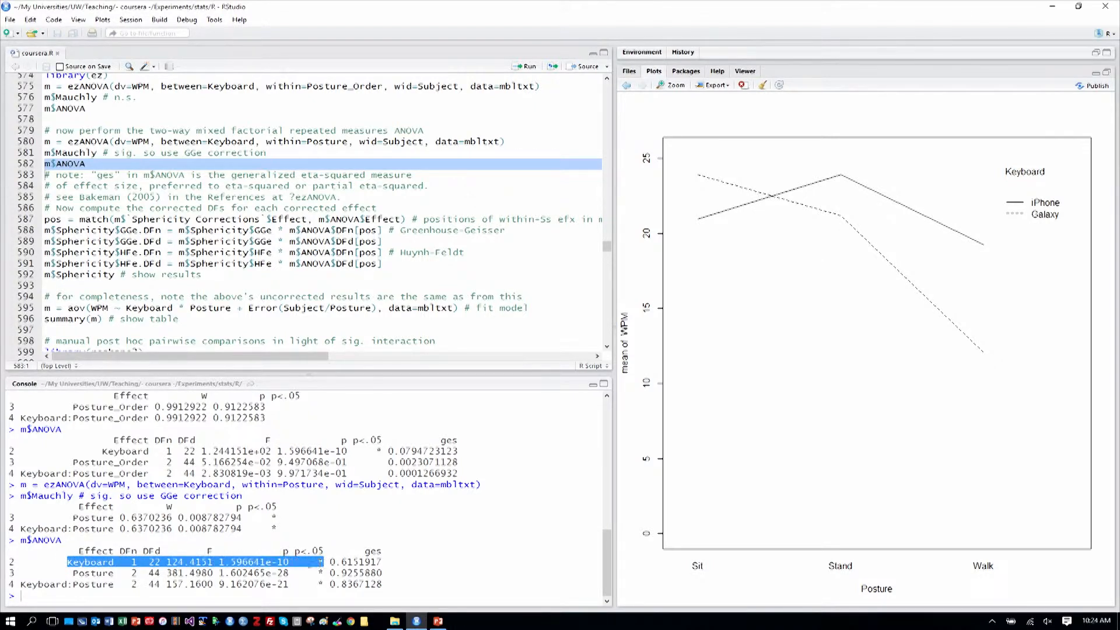
{"action": "mouse_move", "coordinate": [827, 234]}
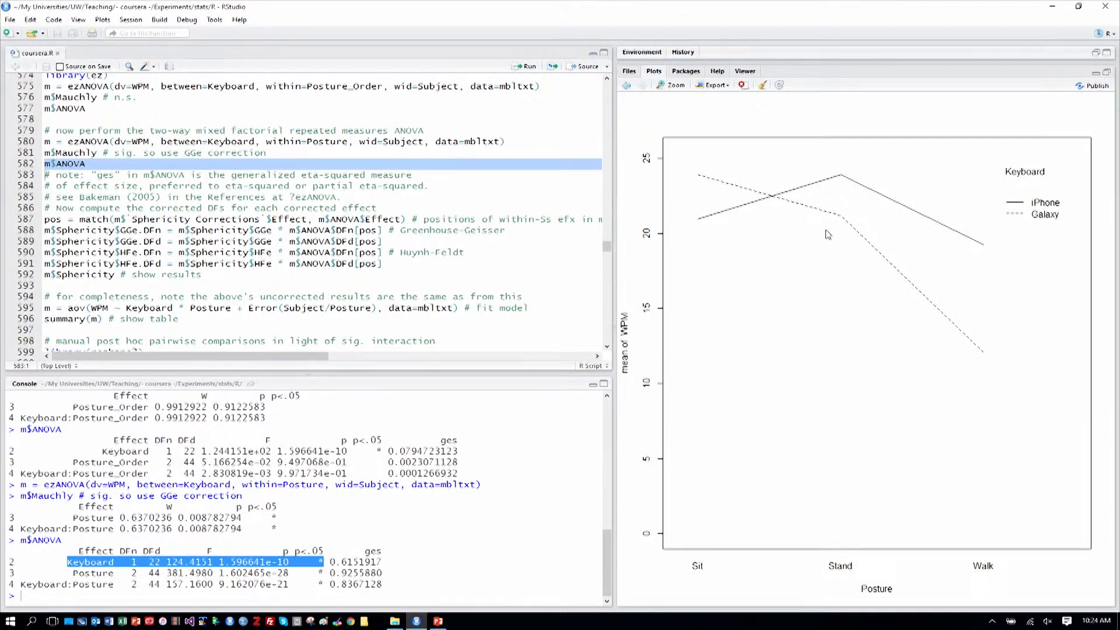
{"action": "mouse_move", "coordinate": [893, 273]}
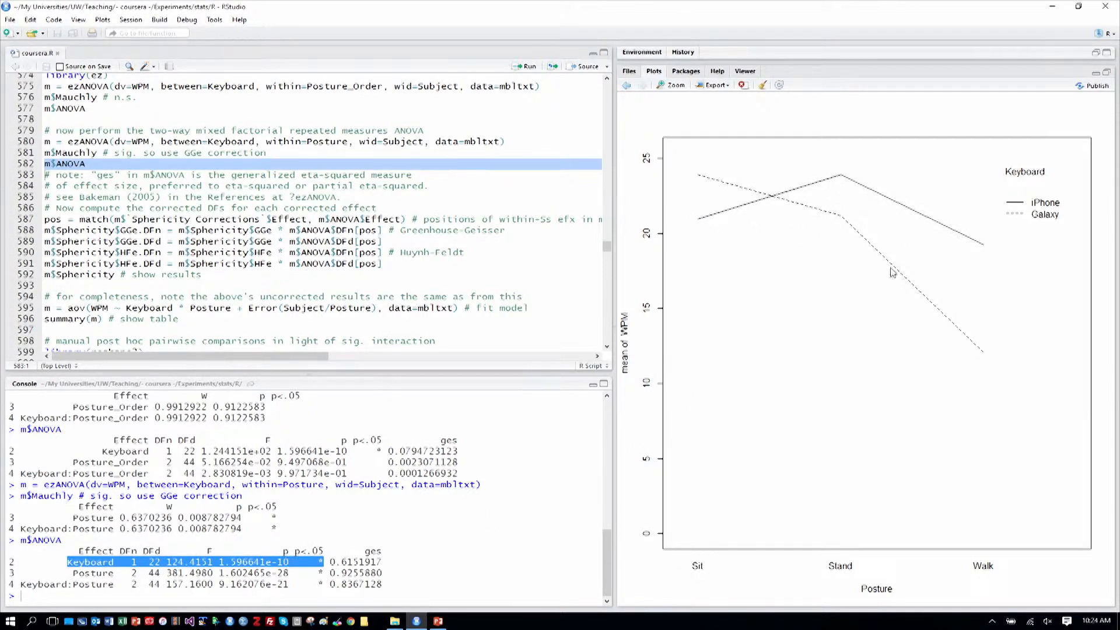
{"action": "mouse_move", "coordinate": [697, 399]}
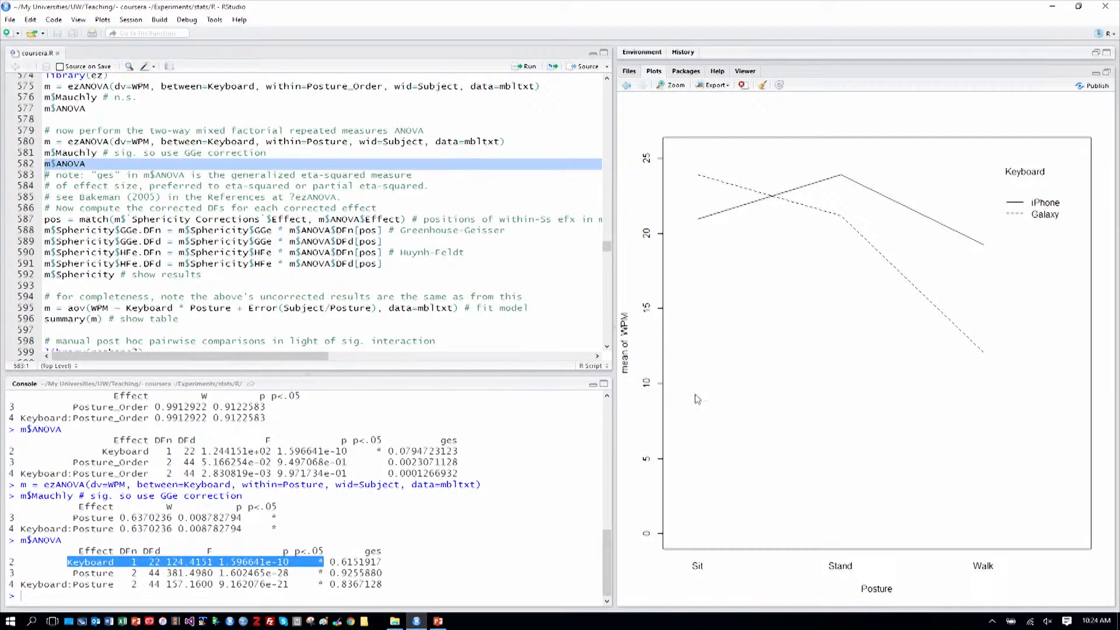
{"action": "mouse_move", "coordinate": [709, 245]}
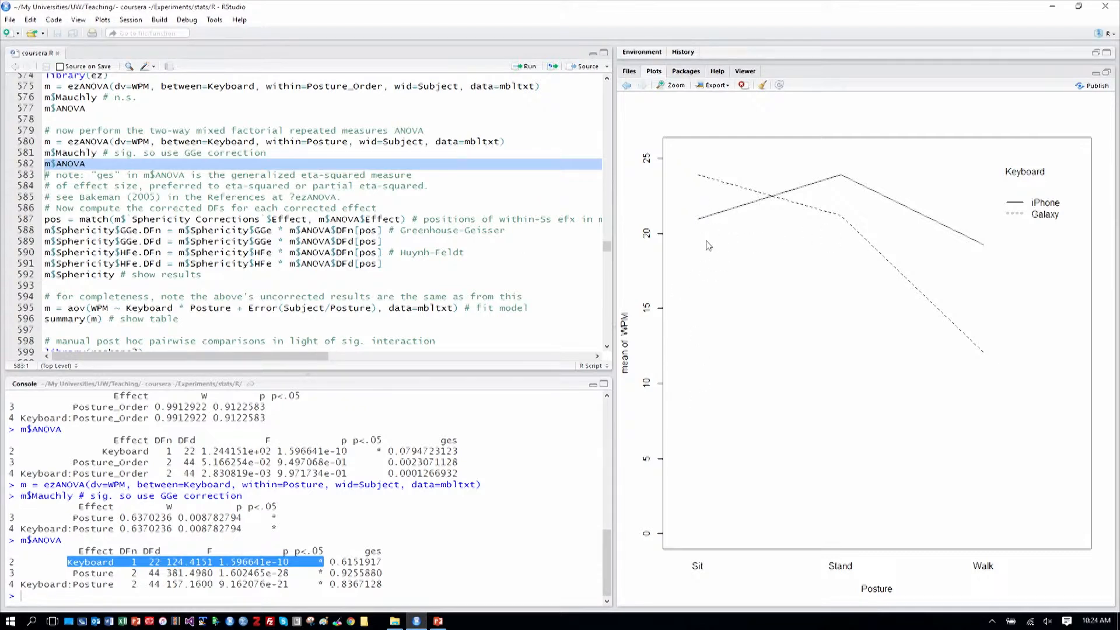
{"action": "mouse_move", "coordinate": [701, 186]}
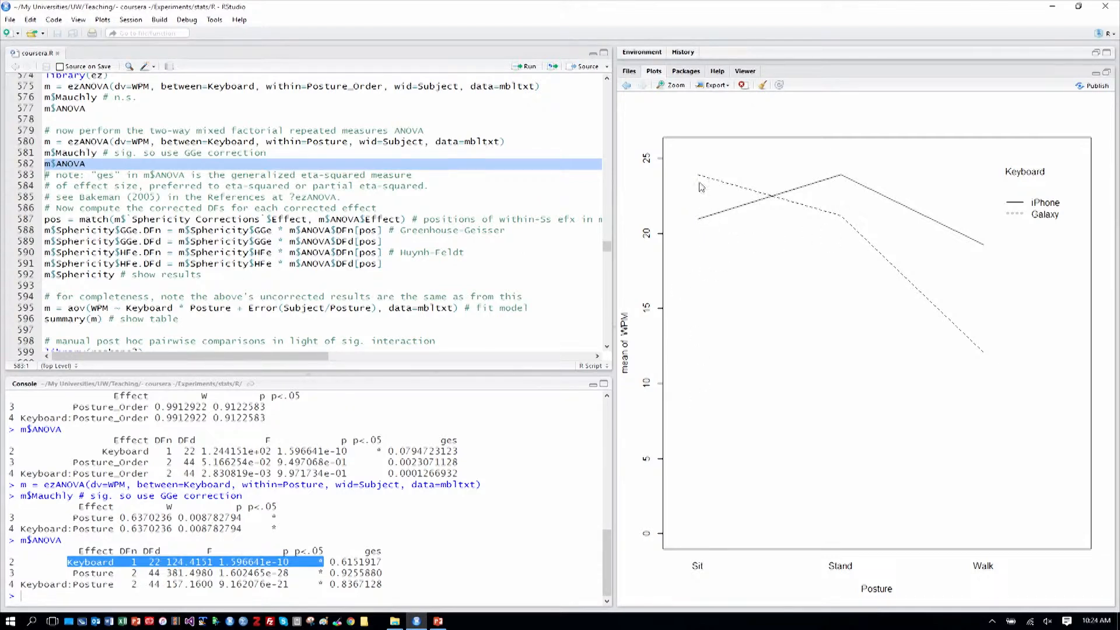
{"action": "mouse_move", "coordinate": [827, 186]}
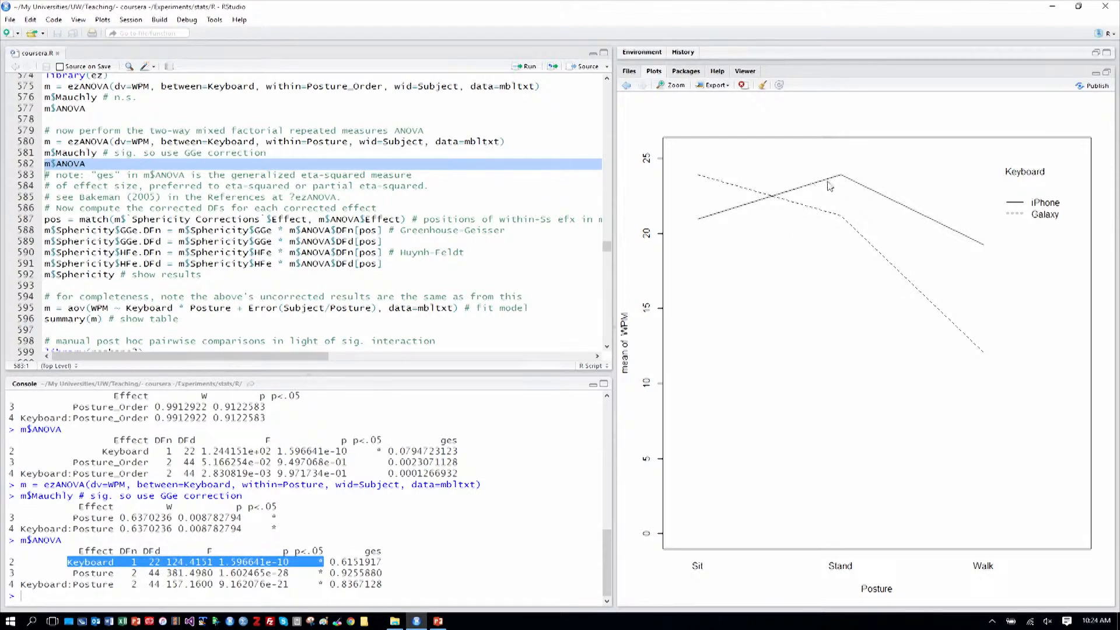
{"action": "mouse_move", "coordinate": [984, 264]}
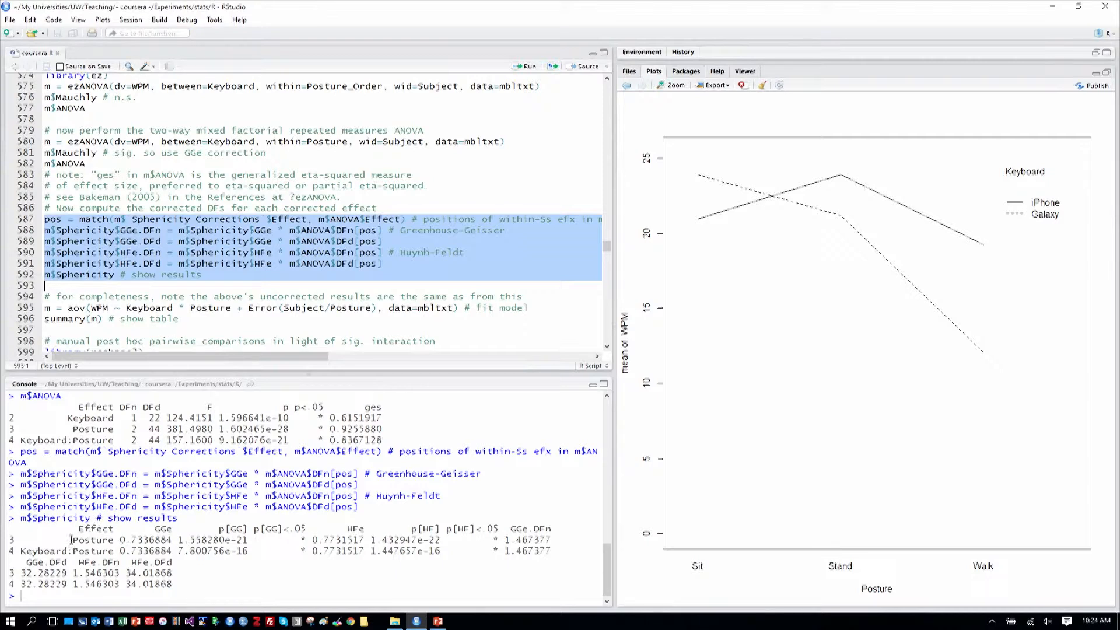
{"action": "mouse_move", "coordinate": [79, 537]}
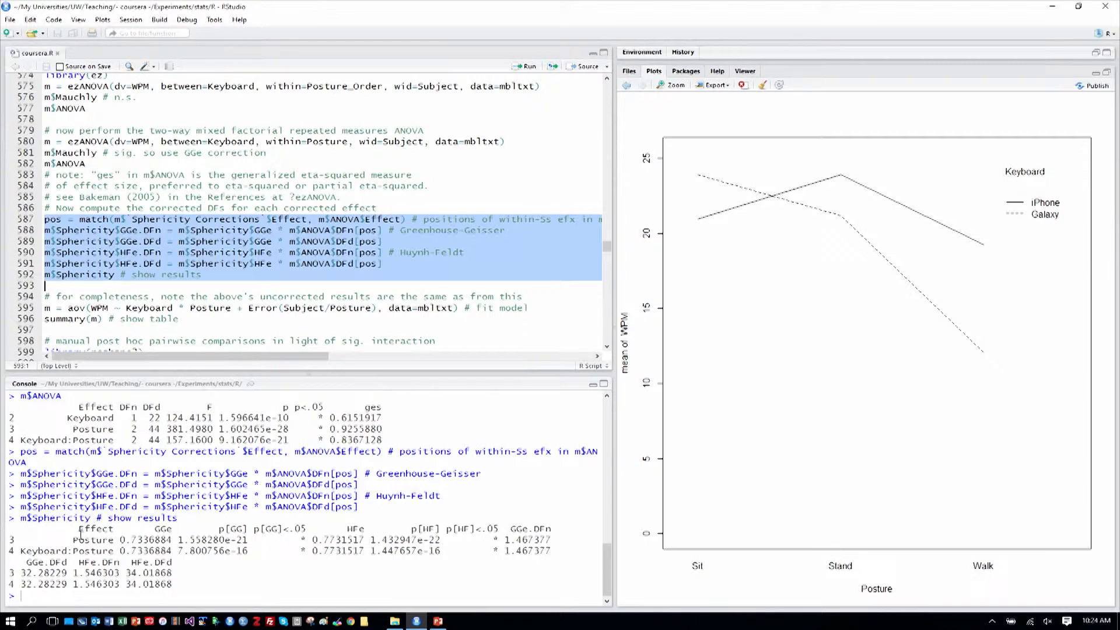
{"action": "mouse_move", "coordinate": [84, 540]}
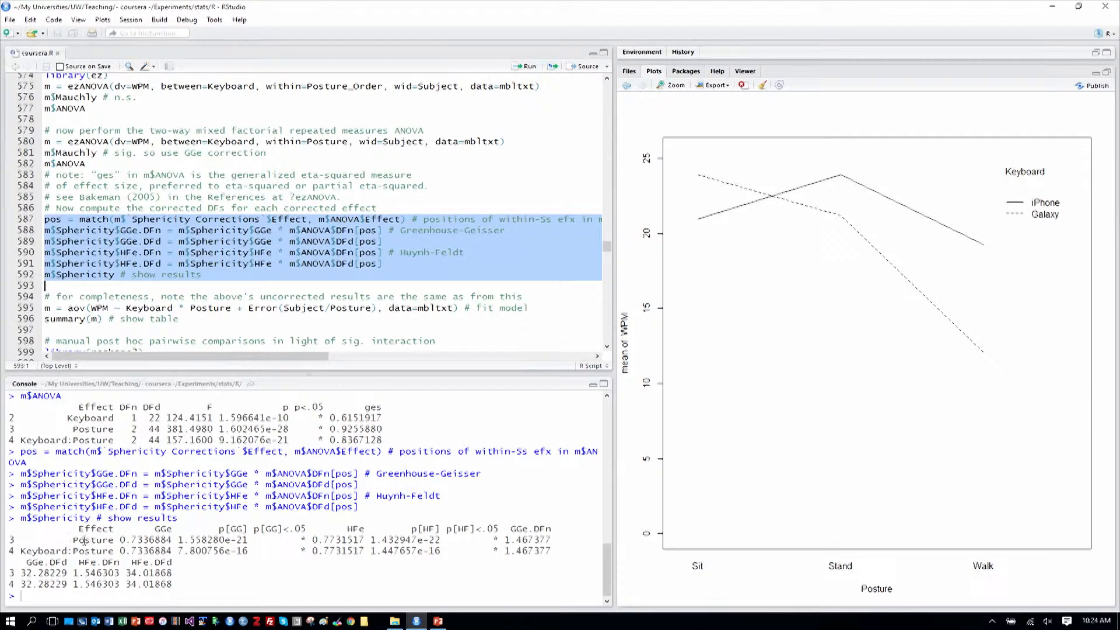
{"action": "double_click", "coordinate": [91, 539]}
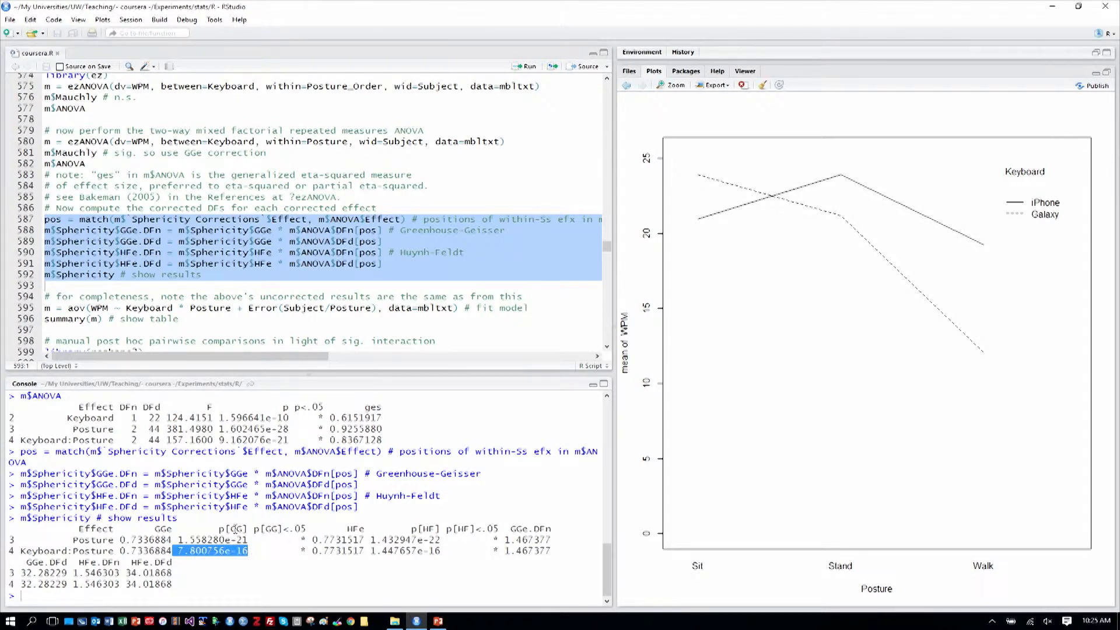
{"action": "mouse_move", "coordinate": [301, 550]}
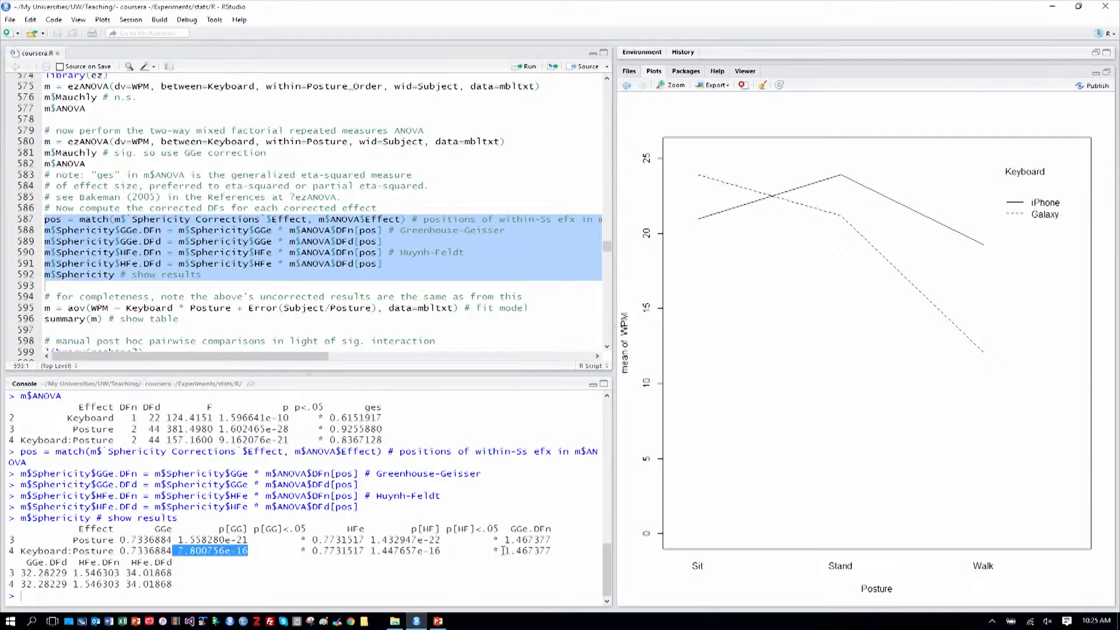
{"action": "mouse_move", "coordinate": [505, 546]}
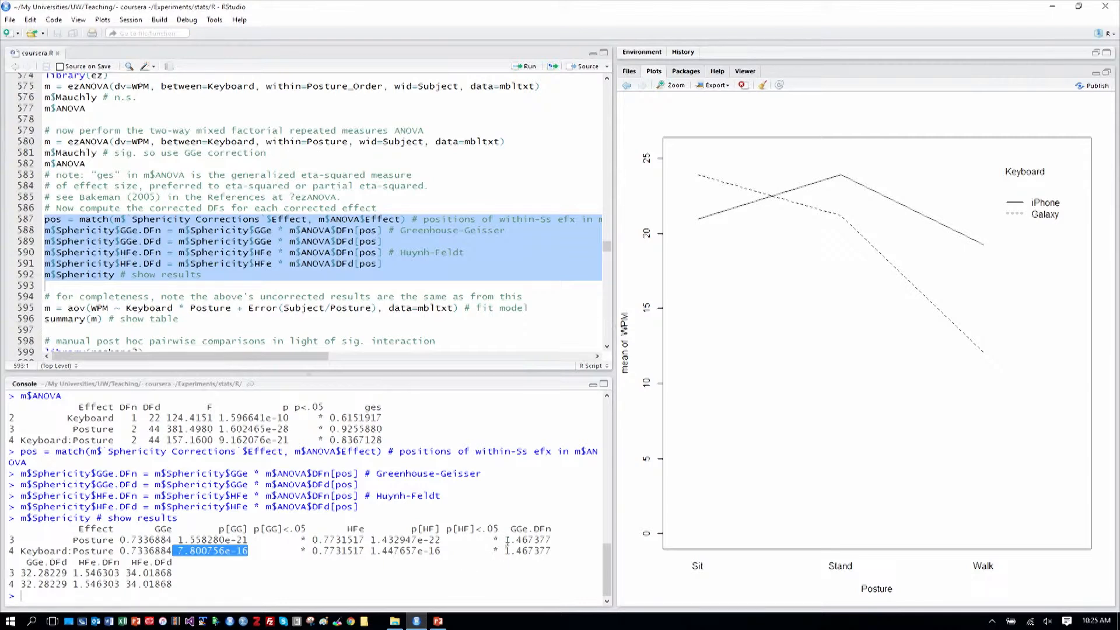
{"action": "mouse_move", "coordinate": [509, 529]}
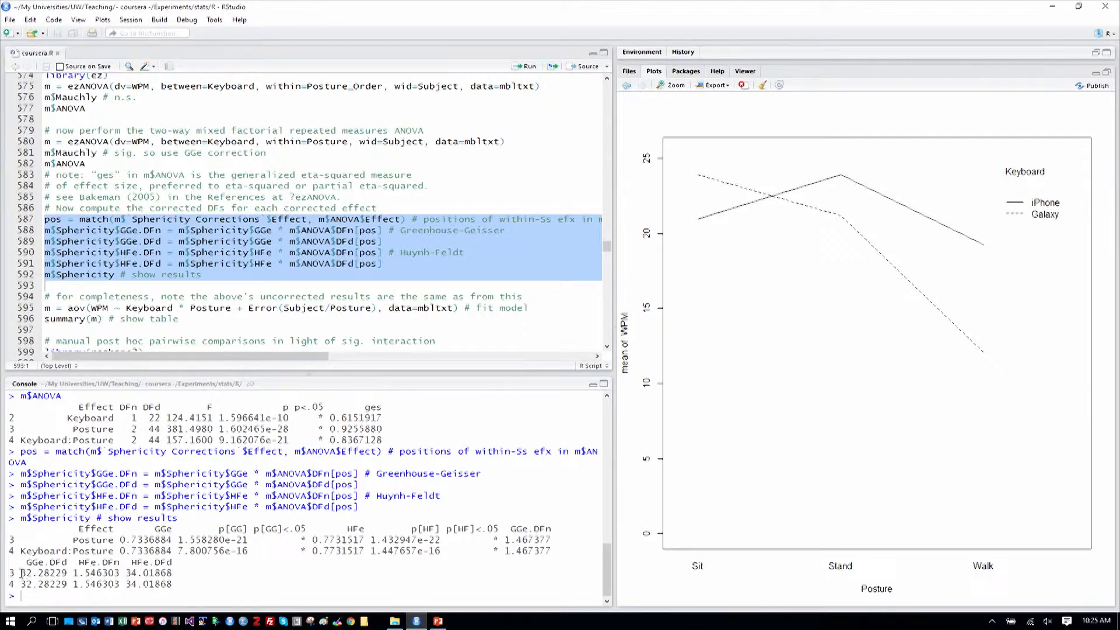
{"action": "double_click", "coordinate": [38, 585]}
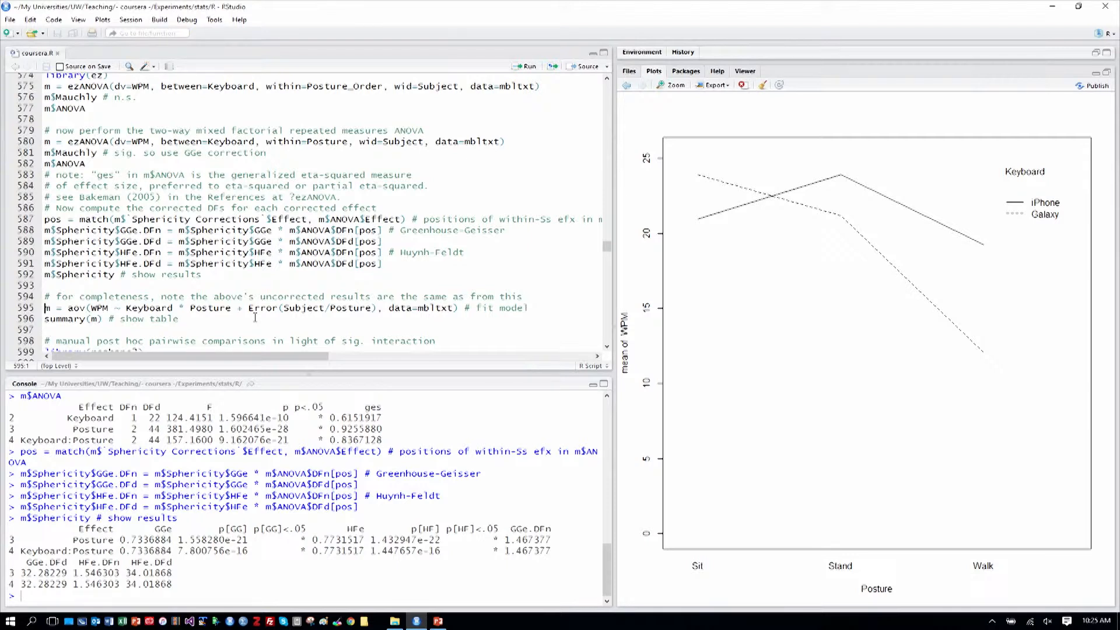
{"action": "mouse_move", "coordinate": [972, 338]}
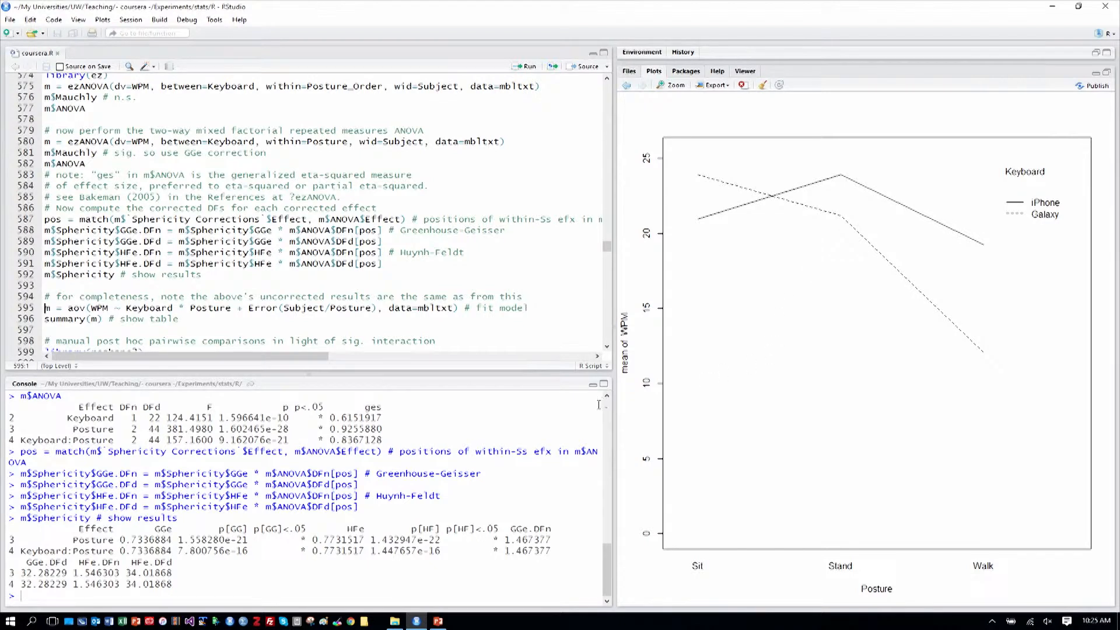
{"action": "mouse_move", "coordinate": [236, 324]}
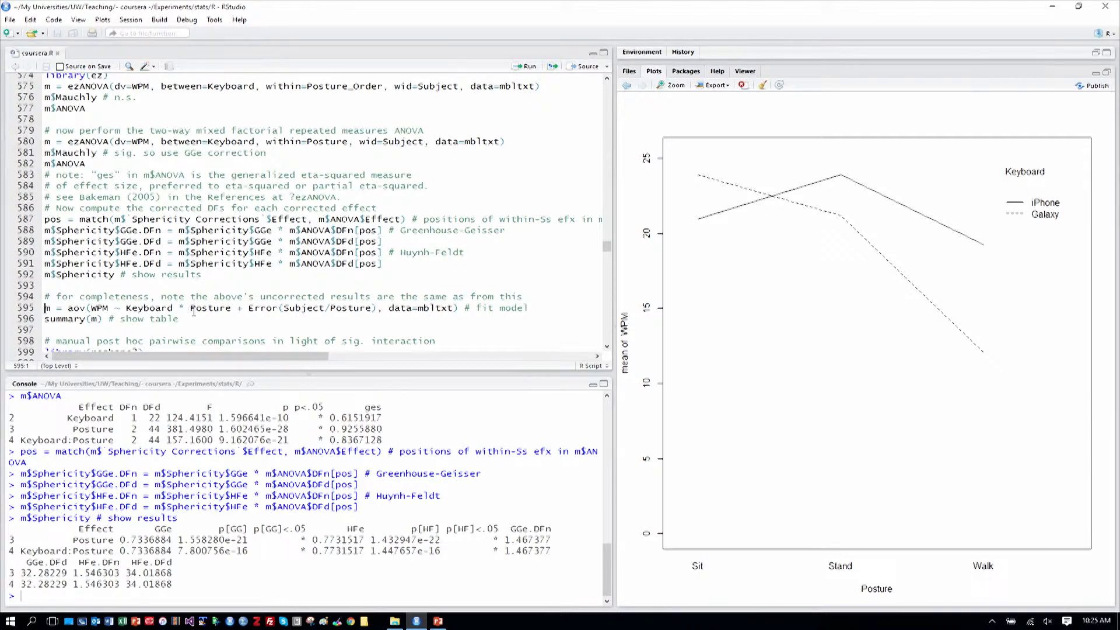
{"action": "mouse_move", "coordinate": [835, 175]}
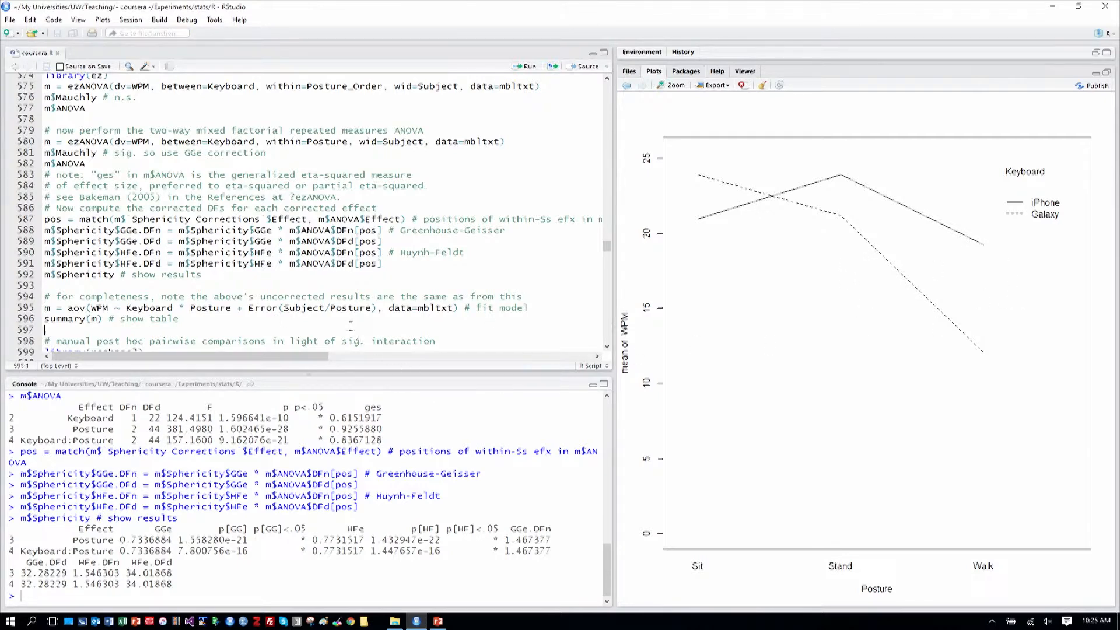
- Scroll down to the '# manual post hoc pairwise comparisons' section with Holm-corrected t-tests
{"action": "scroll", "scroll_direction": "down", "scroll_amount": 3}
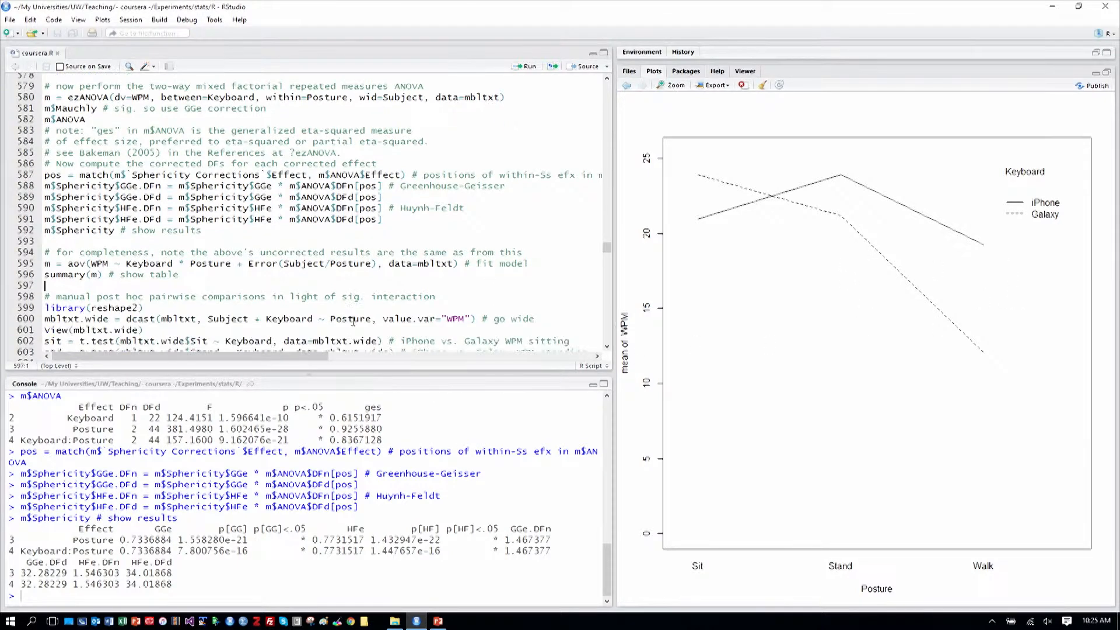
{"action": "scroll", "scroll_direction": "down", "scroll_amount": 3}
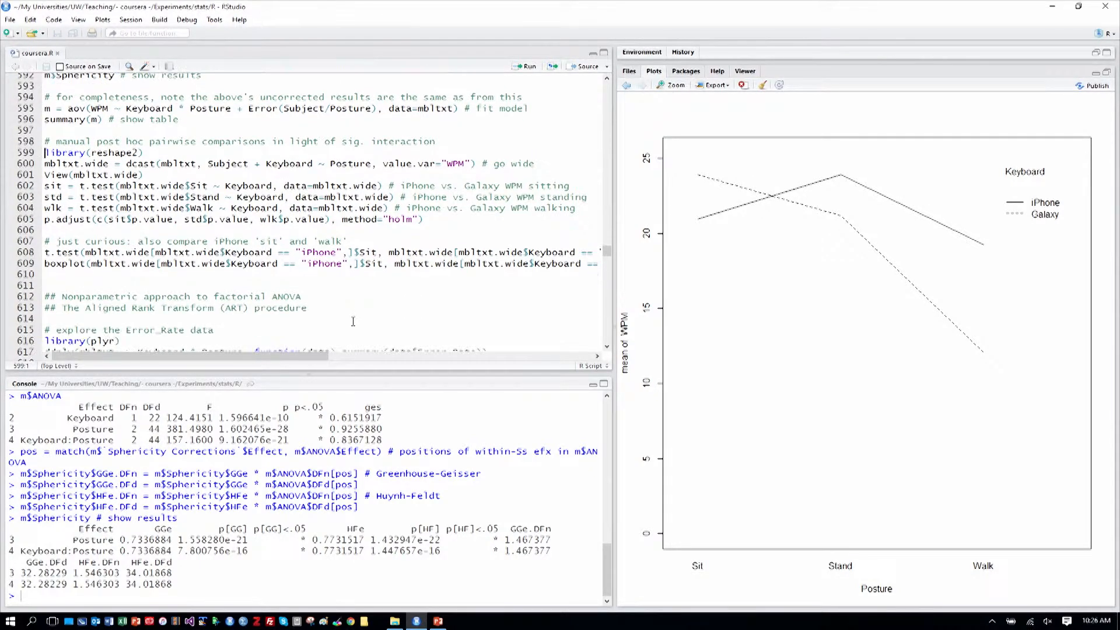
{"action": "scroll", "scroll_direction": "down", "scroll_amount": 3}
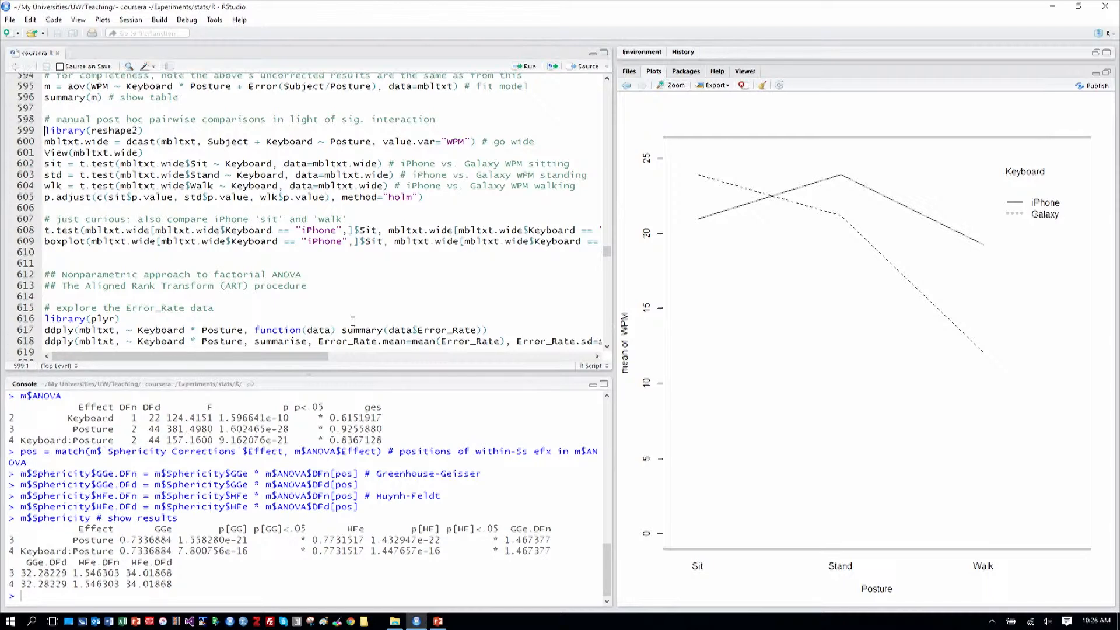
{"action": "mouse_move", "coordinate": [923, 282]}
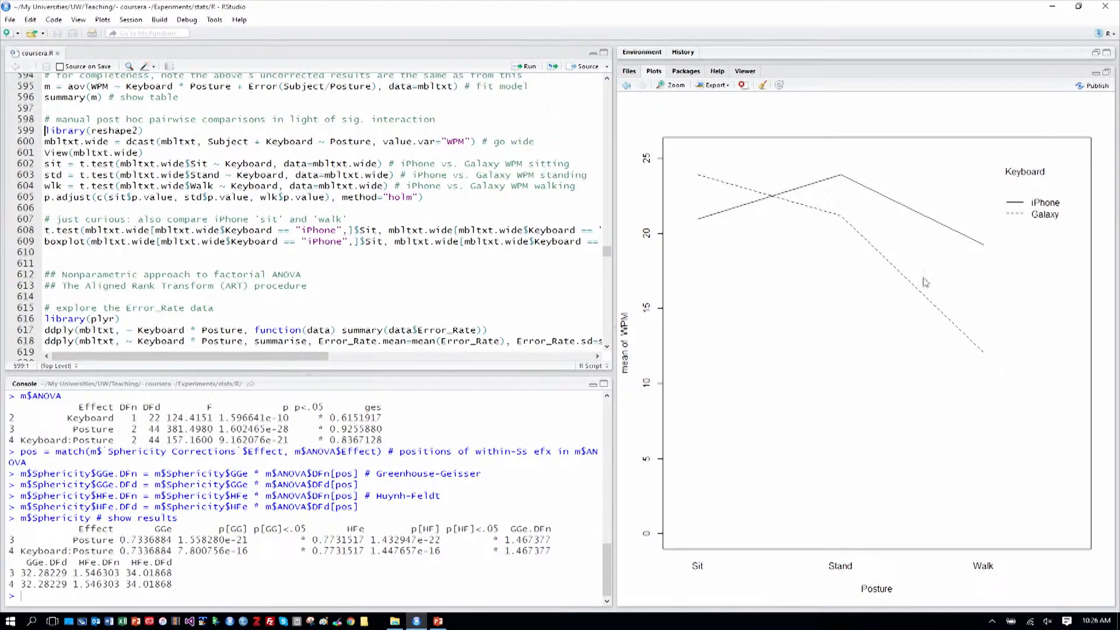
{"action": "mouse_move", "coordinate": [802, 281]}
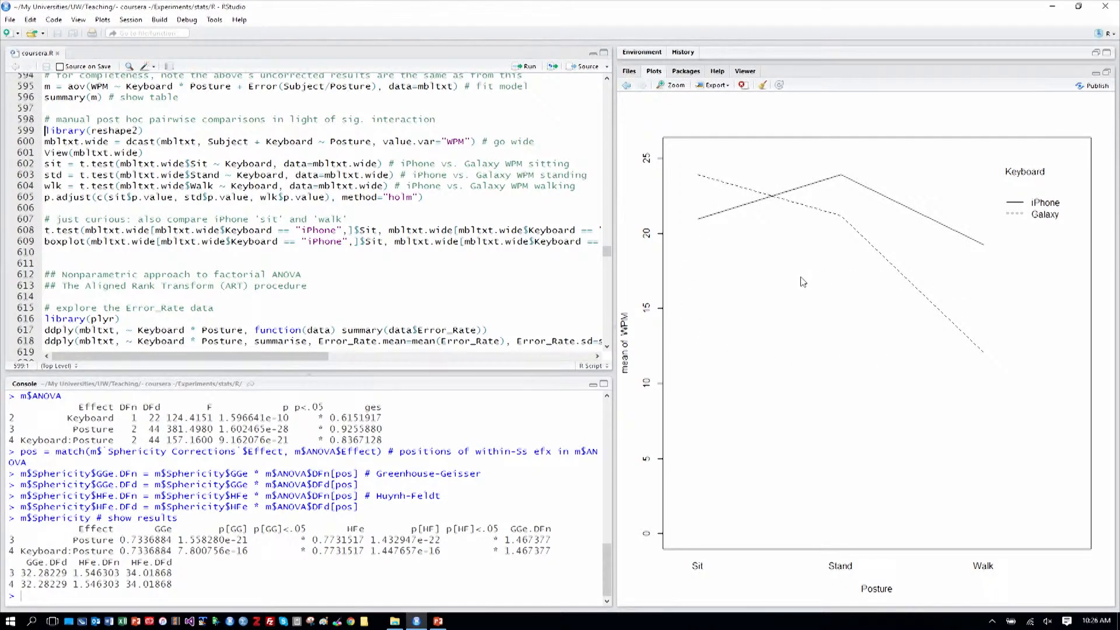
{"action": "mouse_move", "coordinate": [751, 254]}
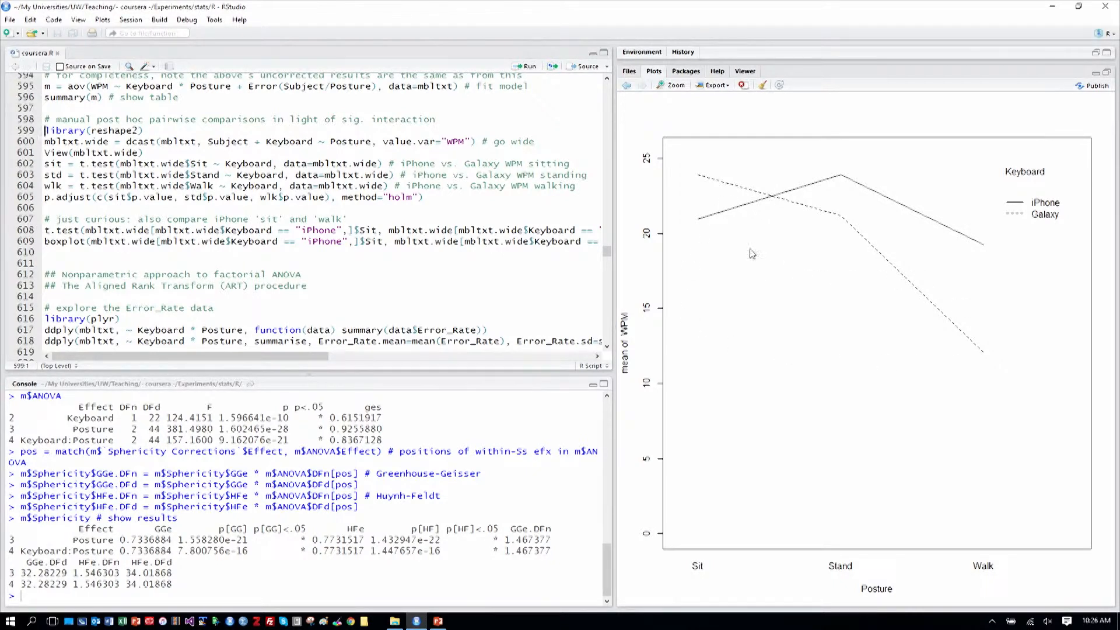
{"action": "mouse_move", "coordinate": [828, 251]}
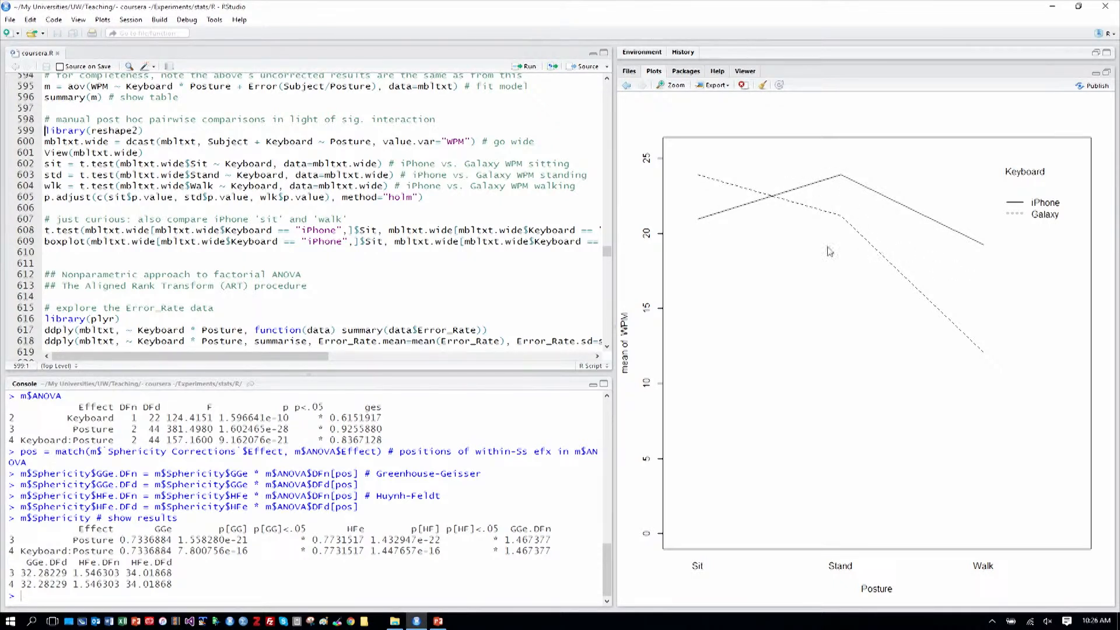
{"action": "mouse_move", "coordinate": [710, 179]}
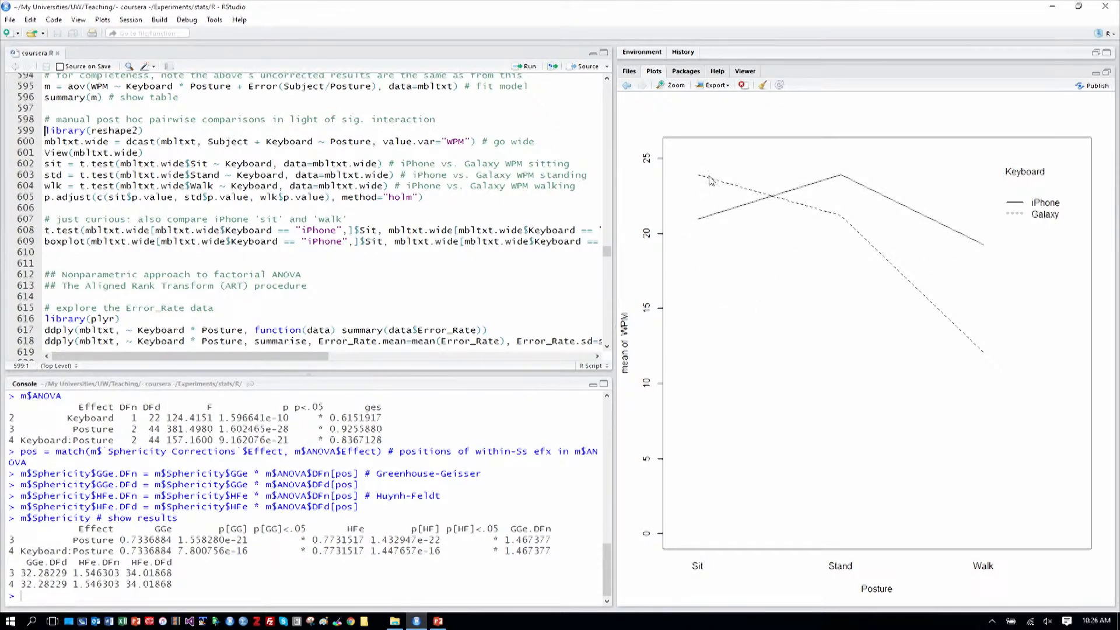
{"action": "mouse_move", "coordinate": [734, 211]}
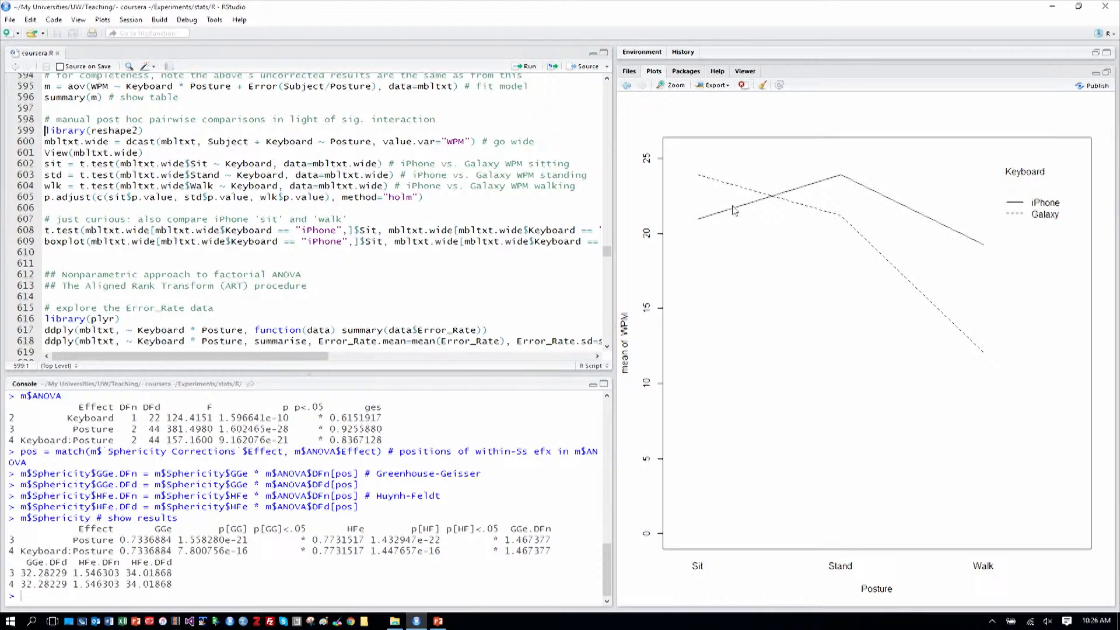
{"action": "mouse_move", "coordinate": [846, 197]}
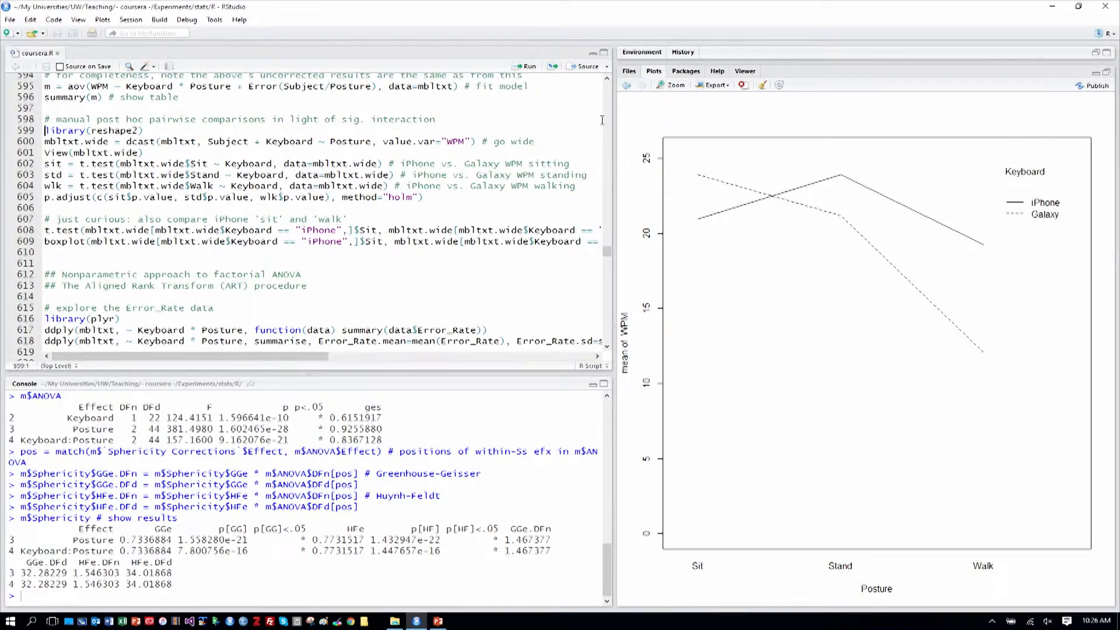
{"action": "left_click_drag", "start_coordinate": [47, 130], "coordinate": [536, 141]}
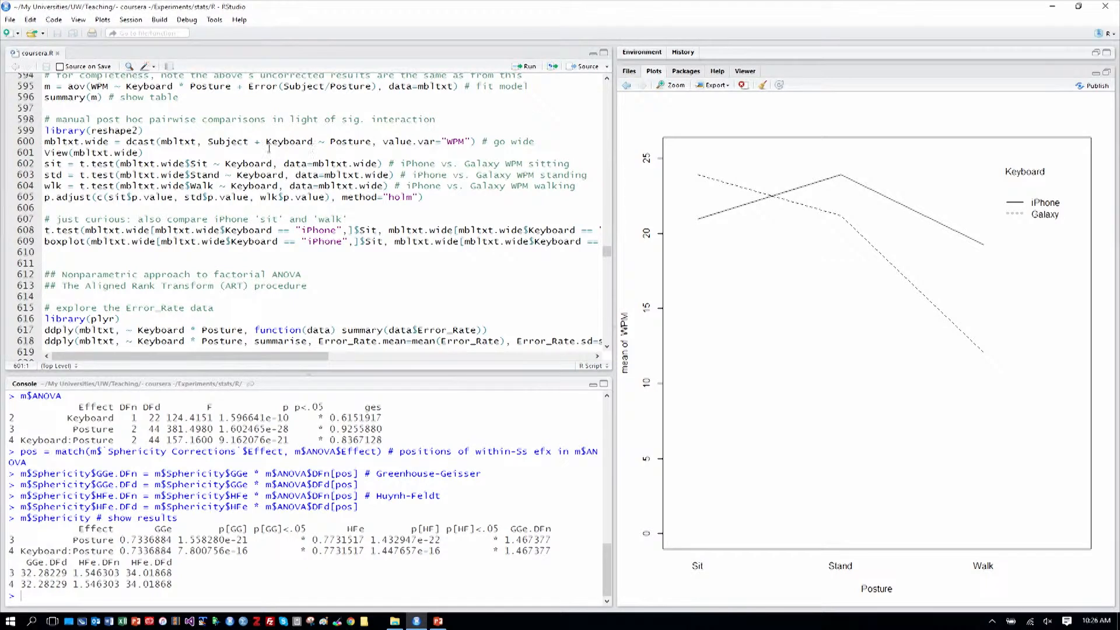
{"action": "left_click", "coordinate": [207, 141]}
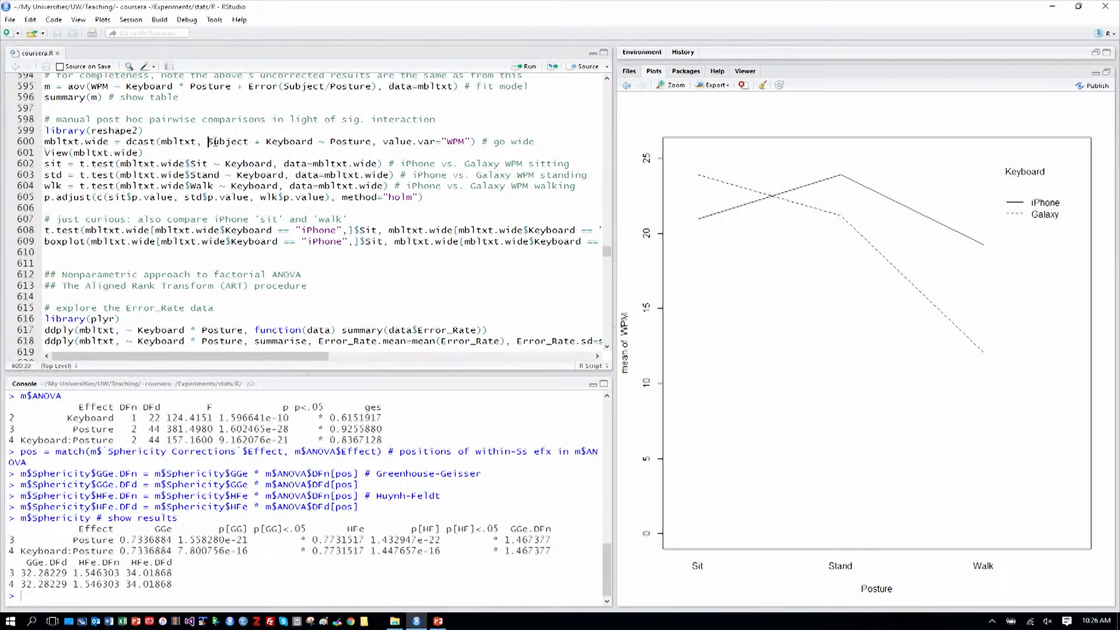
- Close the mbltxt.wide viewer after checking the reshaped Sit/Stand/Walk WPM table
{"action": "left_click_drag", "start_coordinate": [208, 141], "coordinate": [313, 141]}
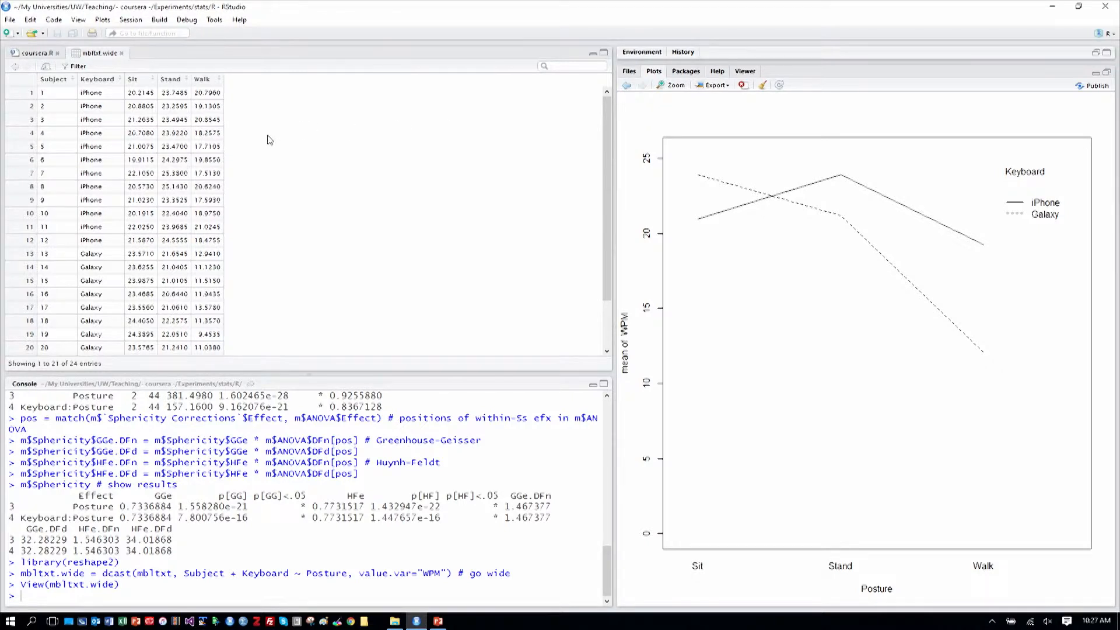
{"action": "mouse_move", "coordinate": [98, 88]}
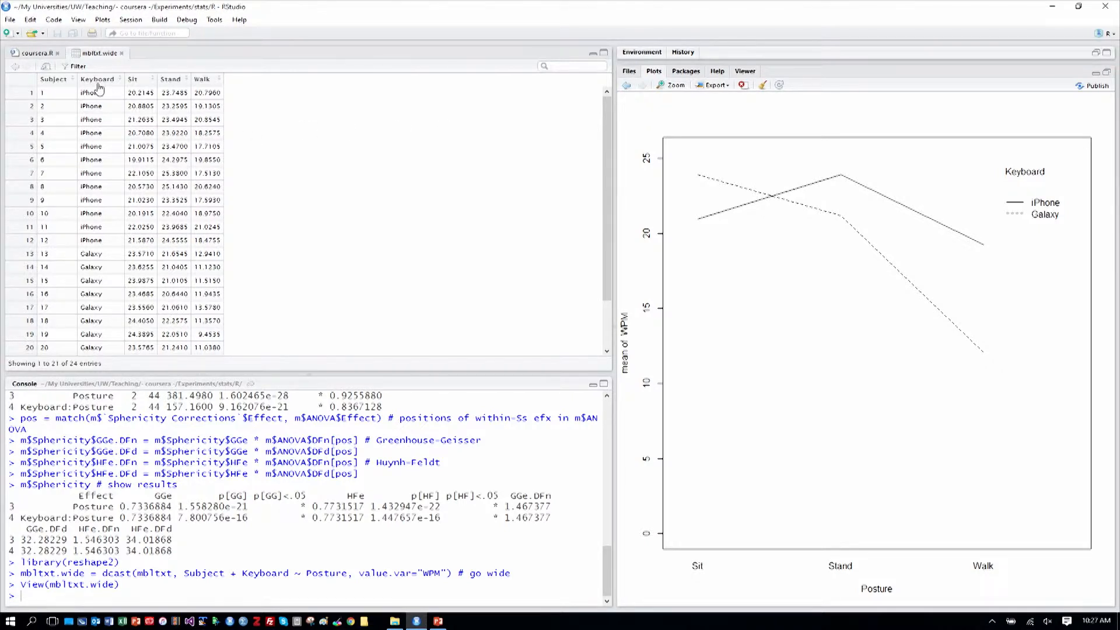
{"action": "mouse_move", "coordinate": [170, 81]}
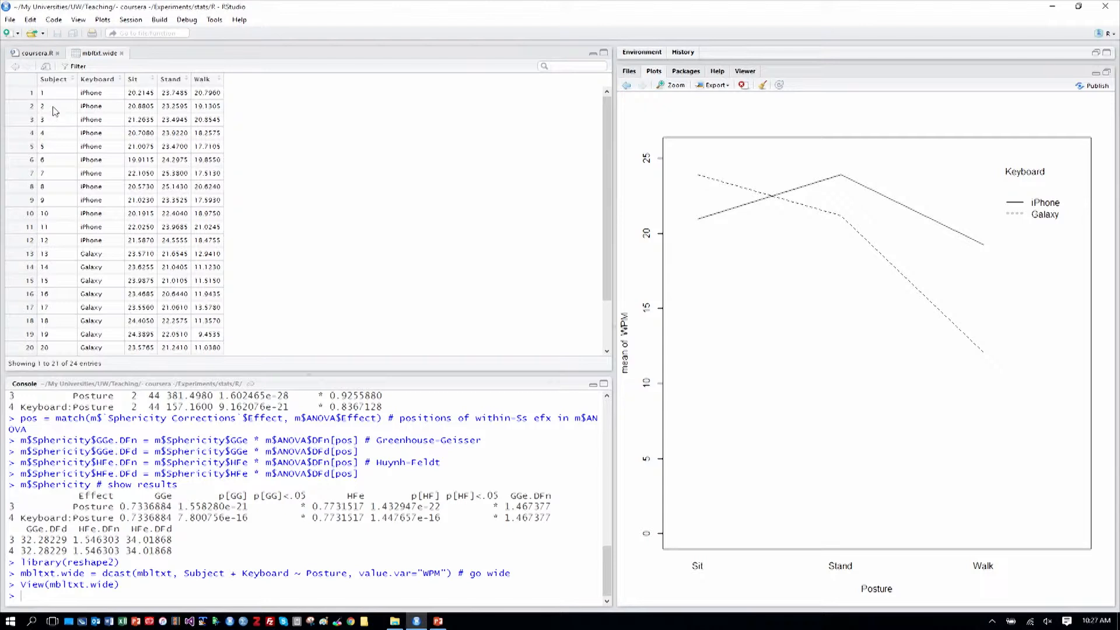
{"action": "mouse_move", "coordinate": [74, 148]}
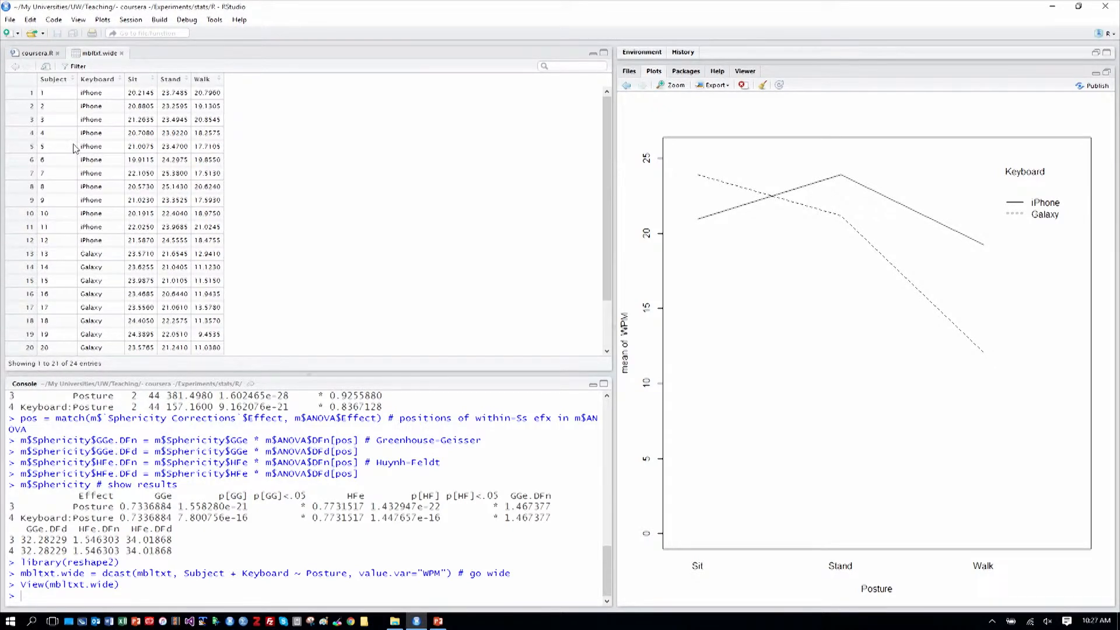
{"action": "mouse_move", "coordinate": [120, 55]}
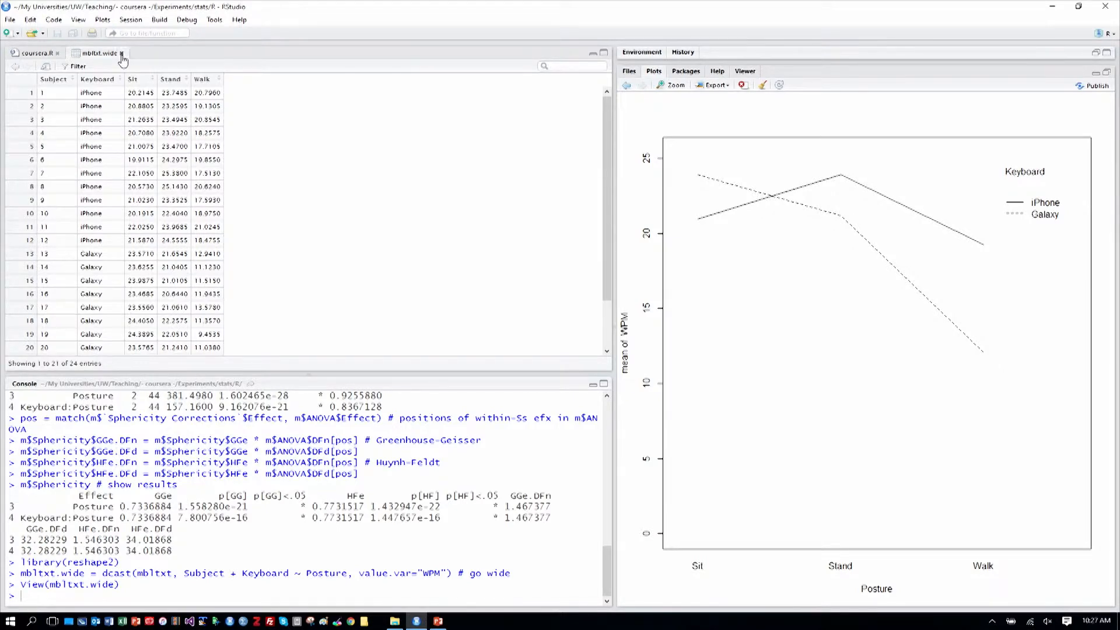
{"action": "left_click", "coordinate": [123, 53]}
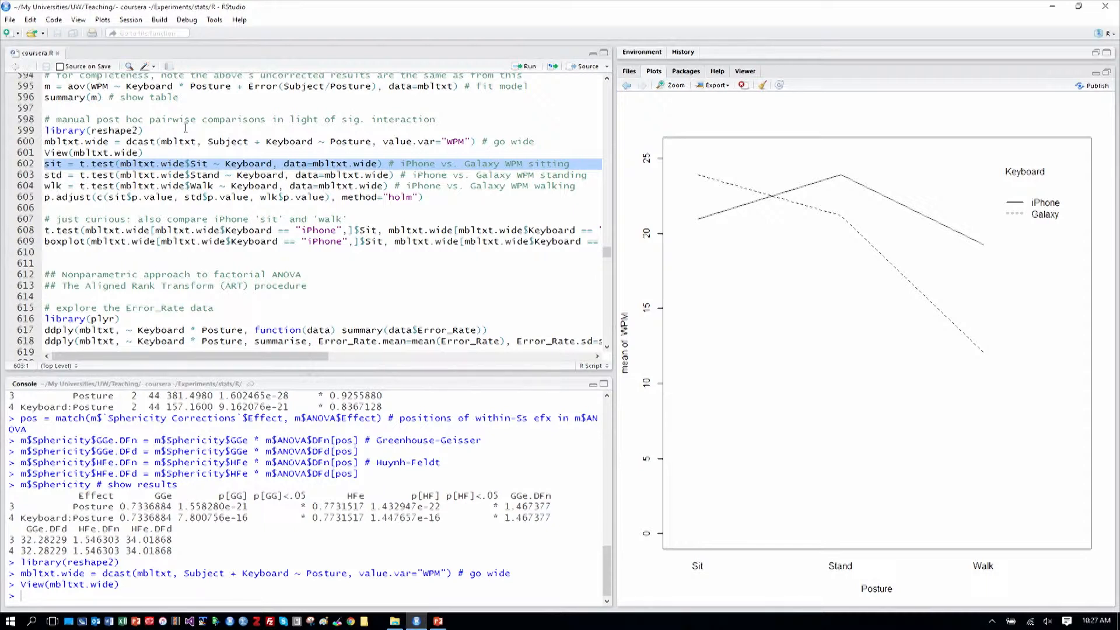
- Run the Sit, Stand and Walk iPhone-vs-Galaxy t-tests with Holm p.adjust (lines 602-605)
{"action": "left_click_drag", "start_coordinate": [43, 163], "coordinate": [371, 186]}
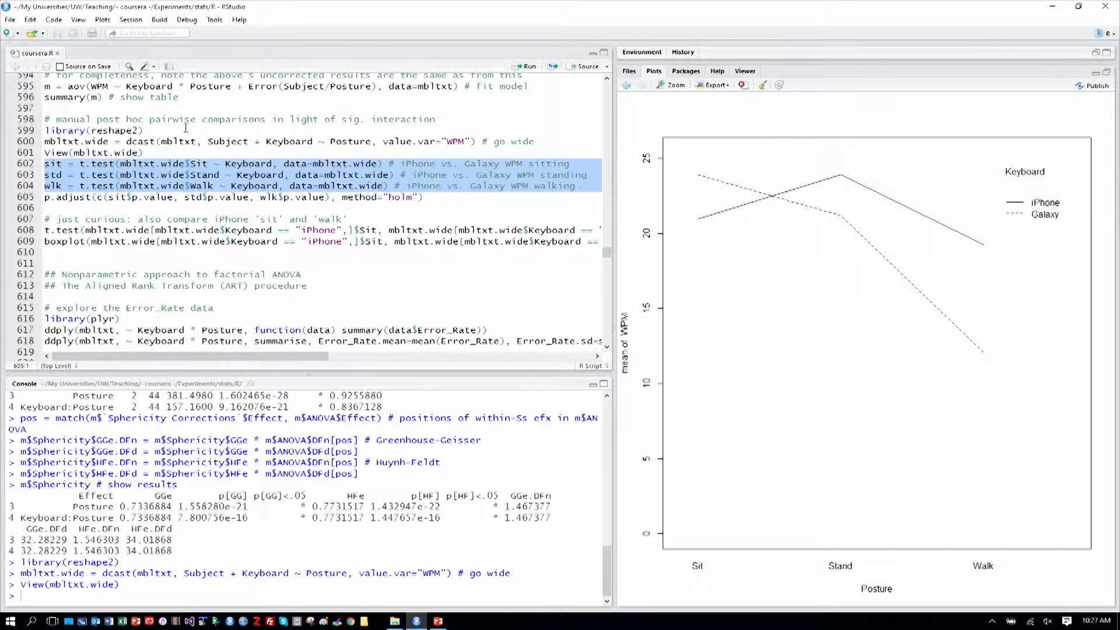
{"action": "mouse_move", "coordinate": [817, 222]}
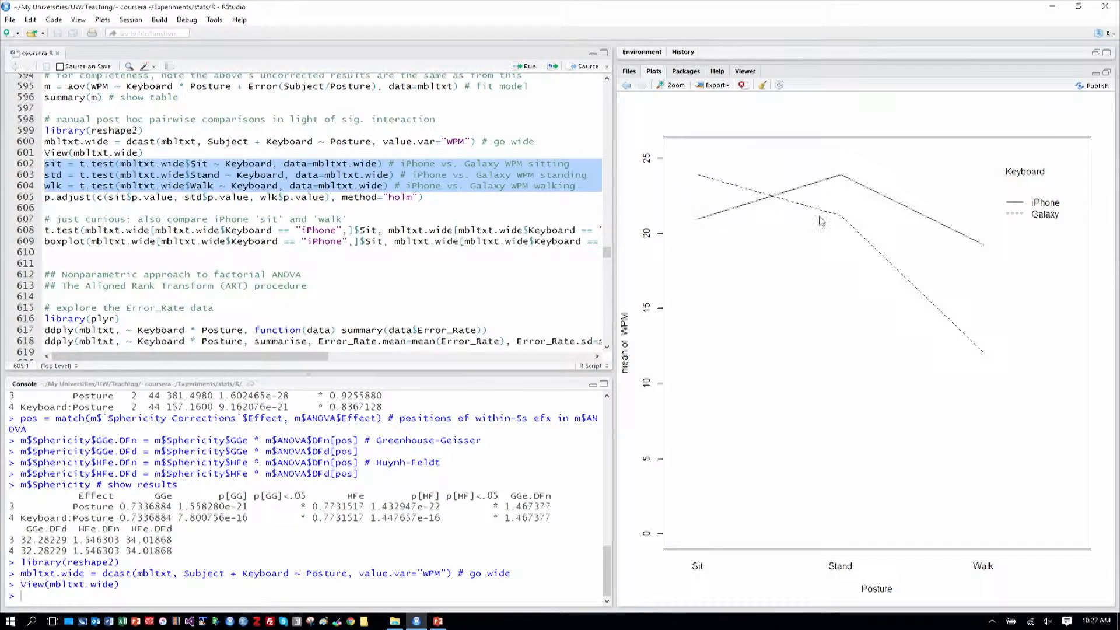
{"action": "mouse_move", "coordinate": [998, 287]}
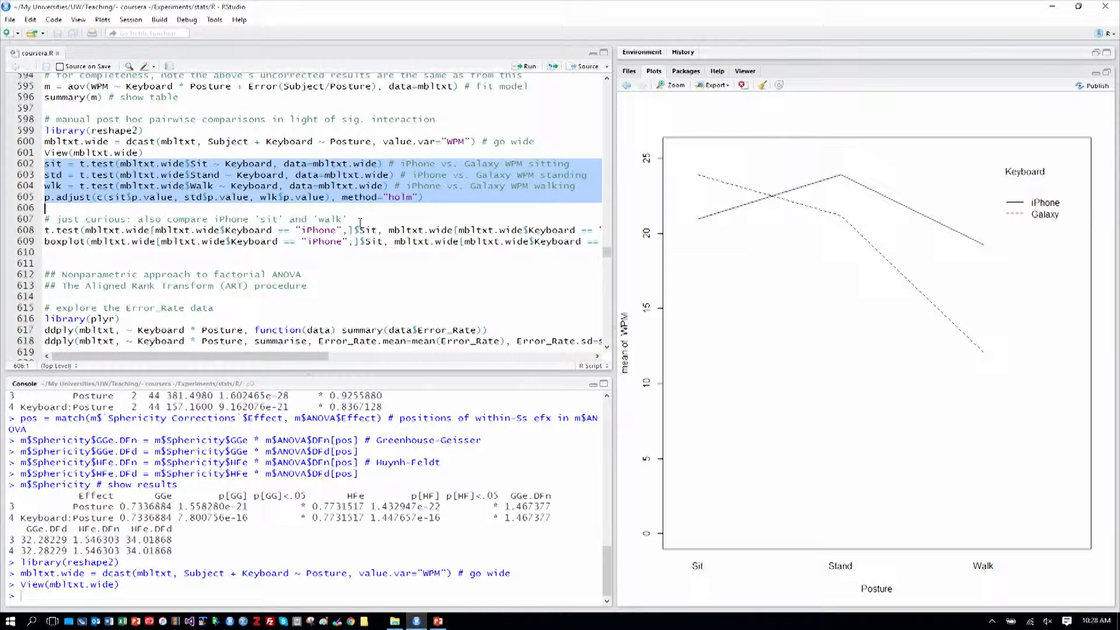
{"action": "left_click", "coordinate": [530, 65]}
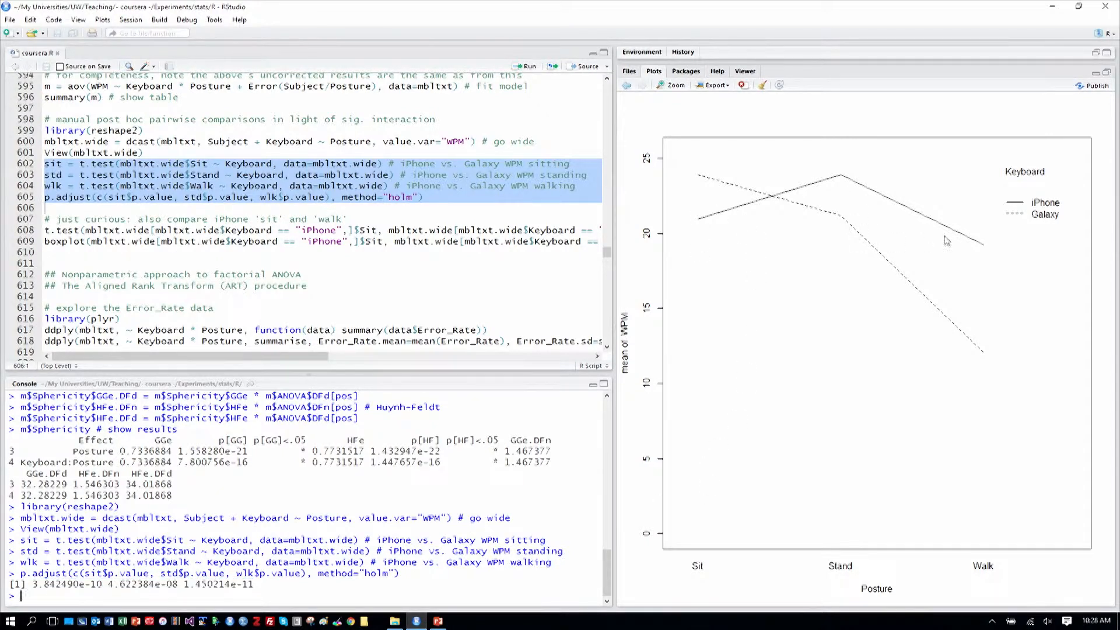
{"action": "mouse_move", "coordinate": [150, 240]}
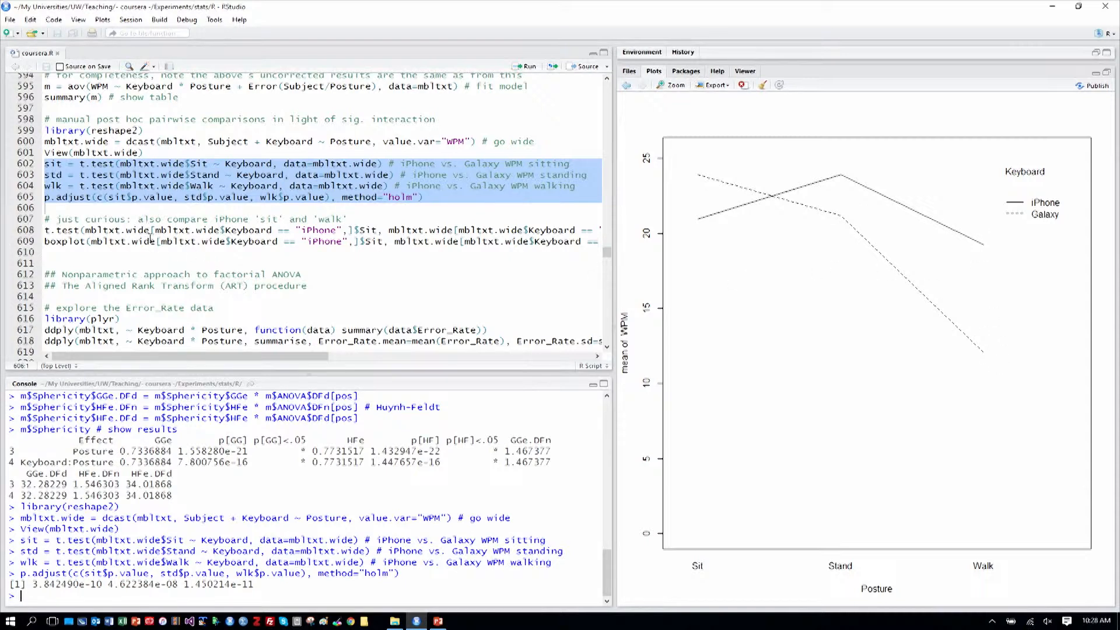
{"action": "mouse_move", "coordinate": [422, 230]}
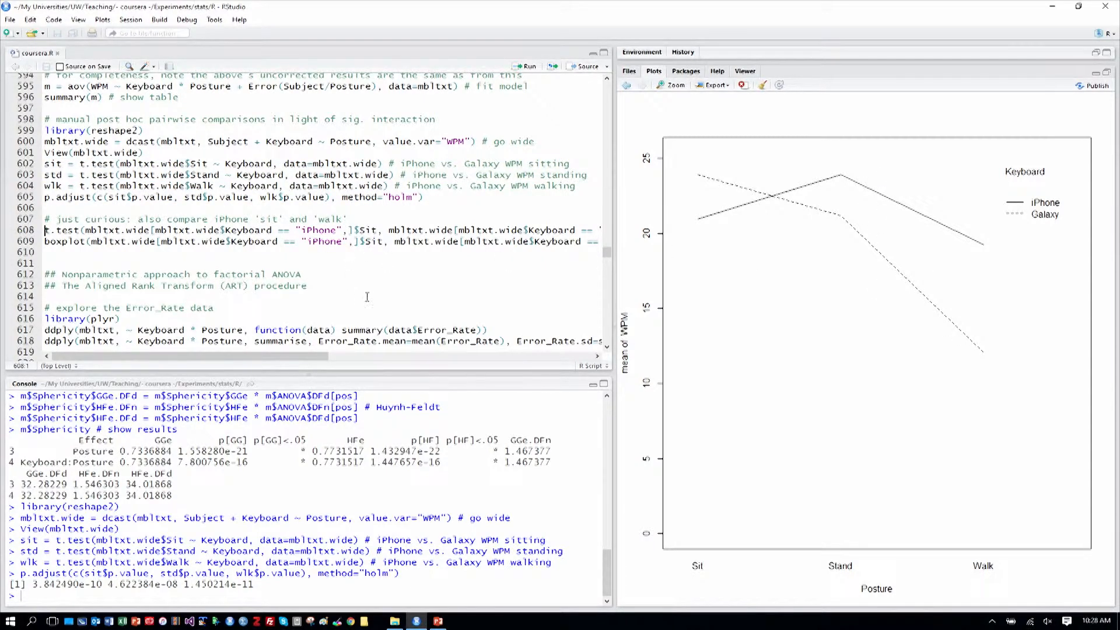
{"action": "mouse_move", "coordinate": [862, 327]}
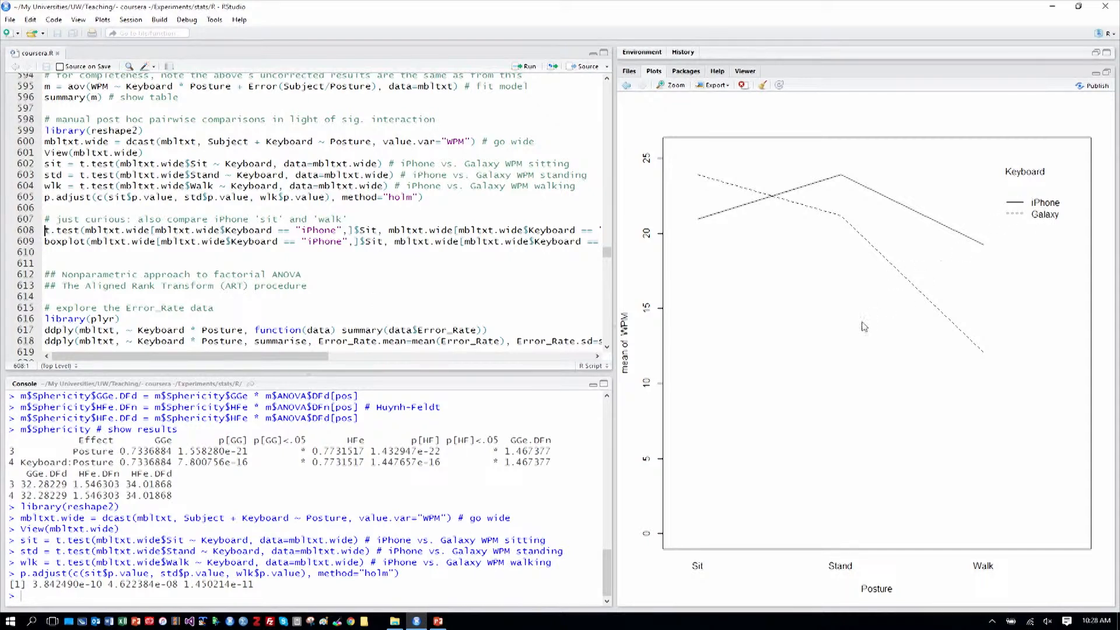
{"action": "mouse_move", "coordinate": [751, 334]}
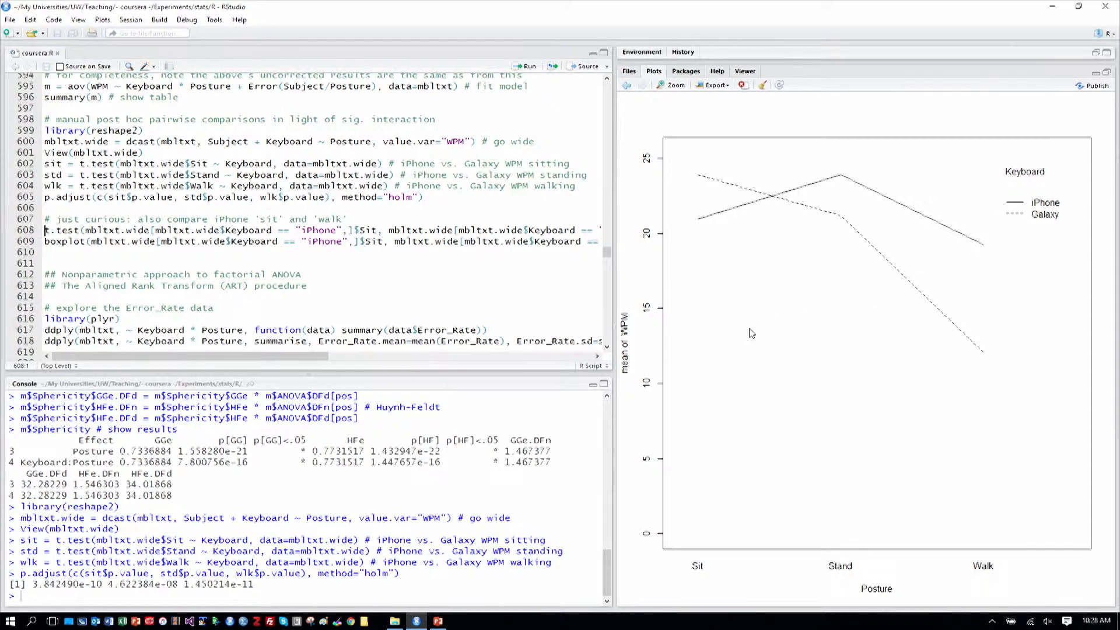
{"action": "mouse_move", "coordinate": [702, 243]}
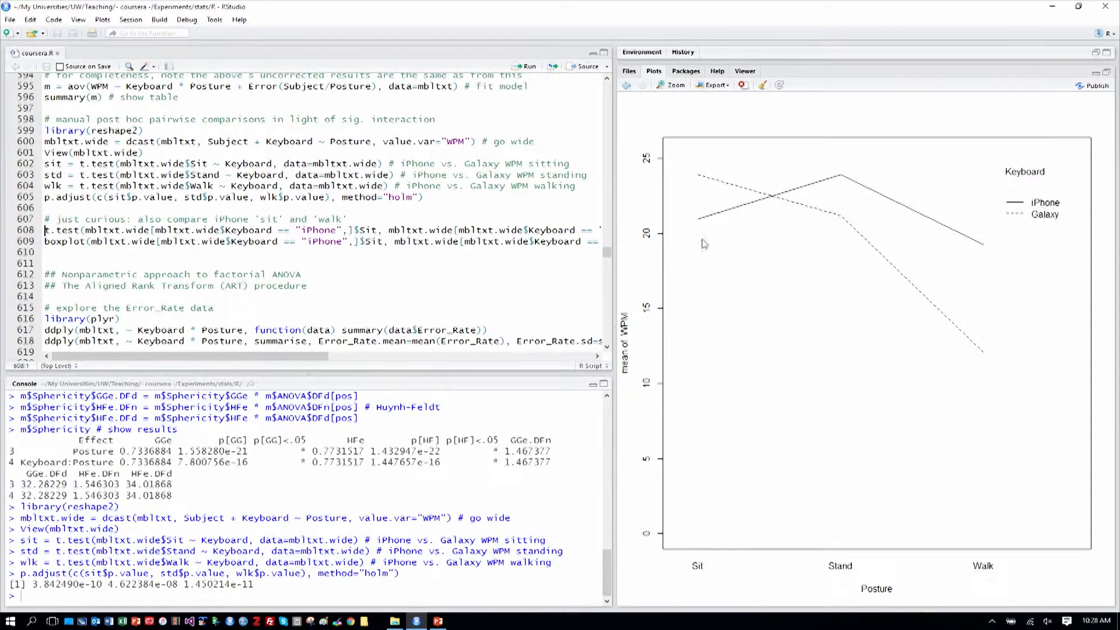
{"action": "mouse_move", "coordinate": [706, 219]}
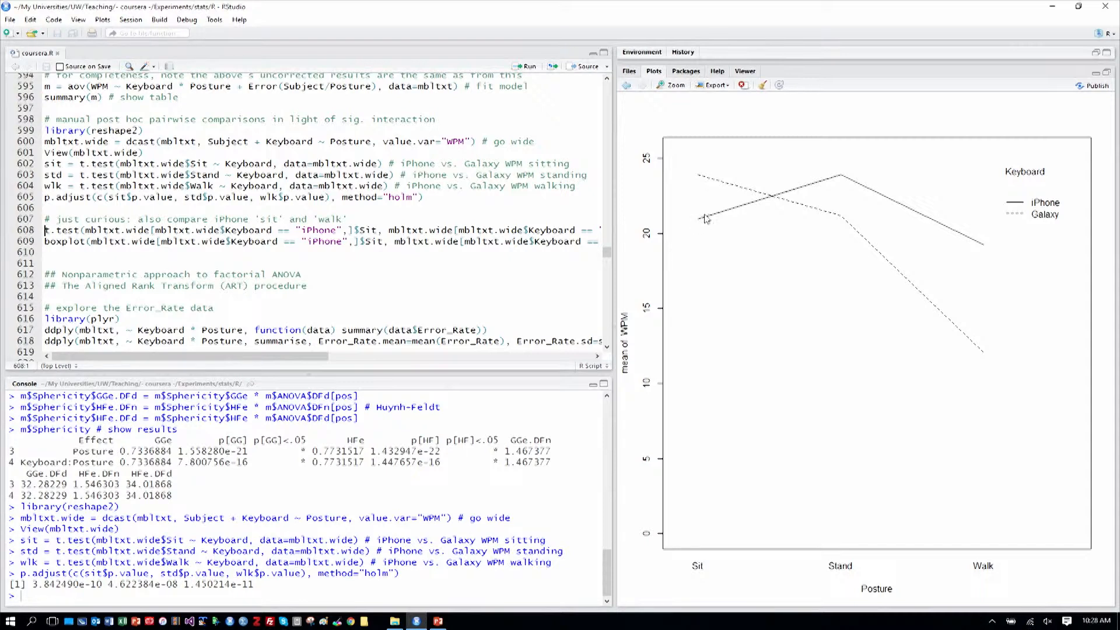
{"action": "mouse_move", "coordinate": [711, 217]}
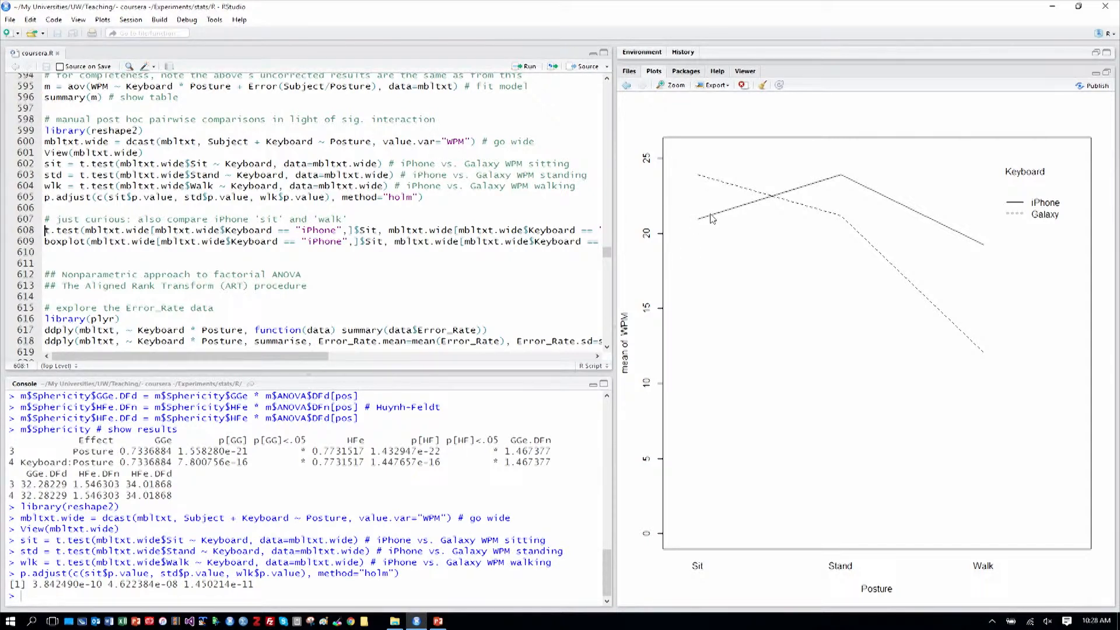
{"action": "mouse_move", "coordinate": [693, 226]}
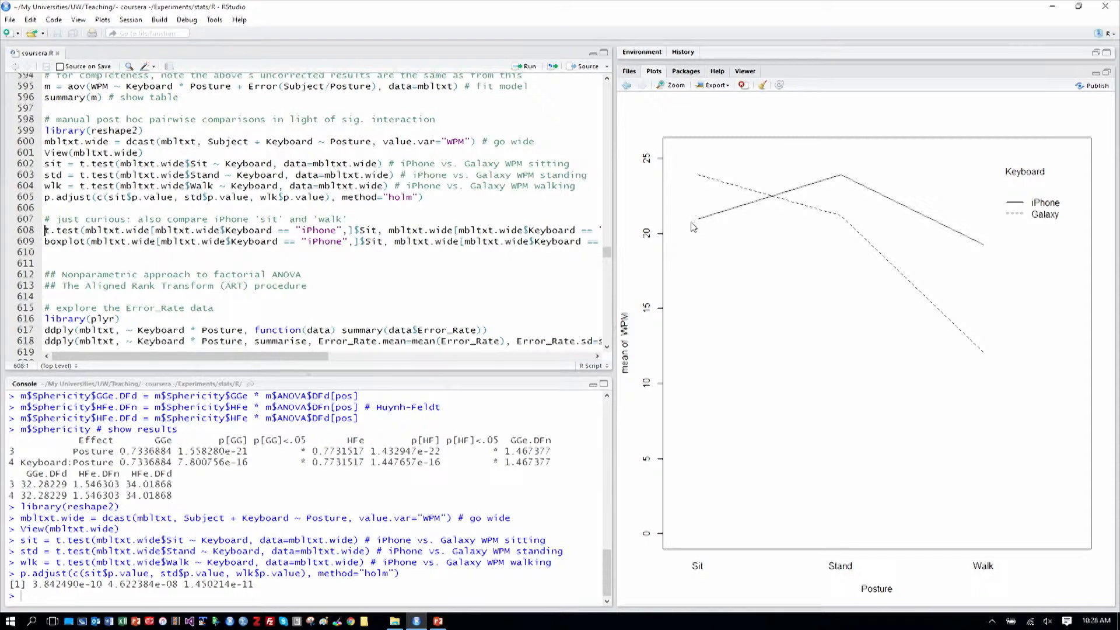
{"action": "mouse_move", "coordinate": [936, 229]}
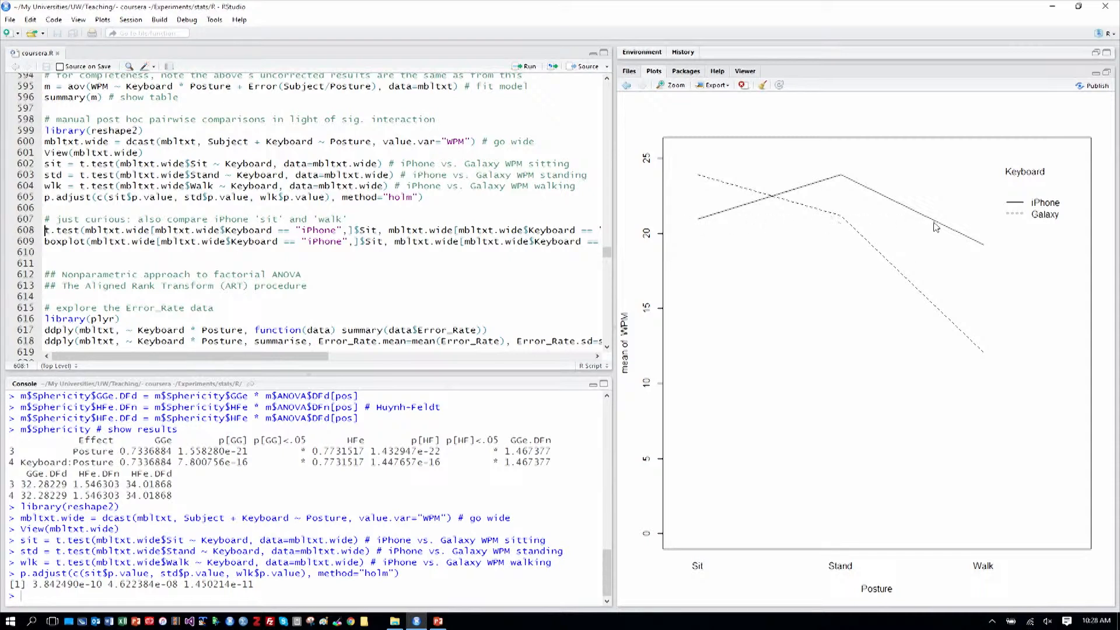
{"action": "mouse_move", "coordinate": [686, 225]}
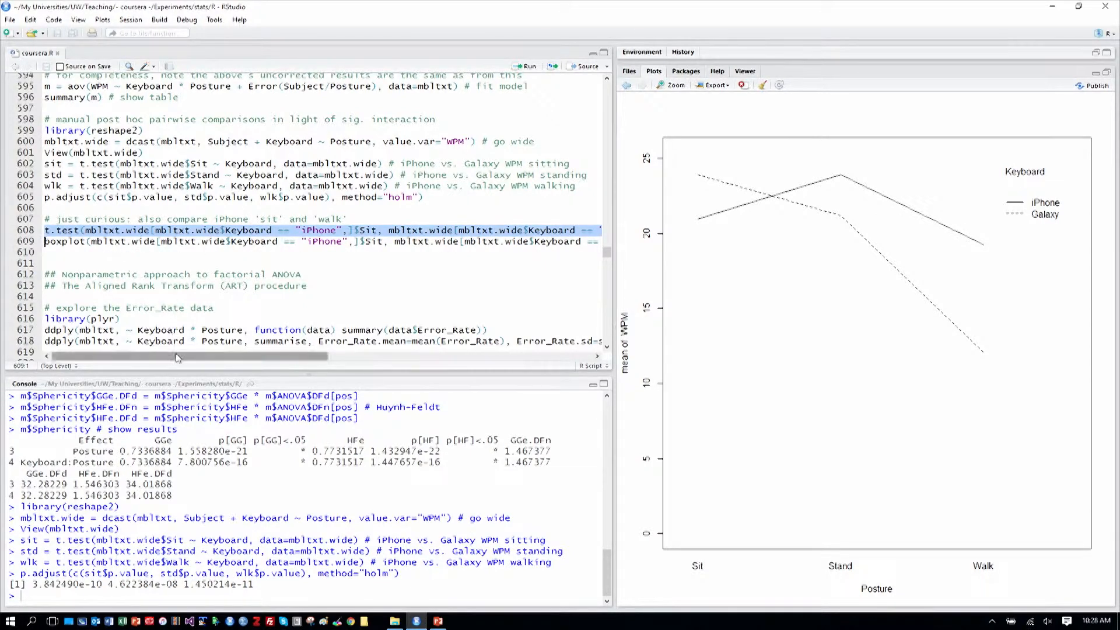
- Run the paired t.test of iPhone Sit vs. Walk WPM on line 608, giving p = 0.004
{"action": "left_click_drag", "start_coordinate": [179, 356], "coordinate": [246, 366]}
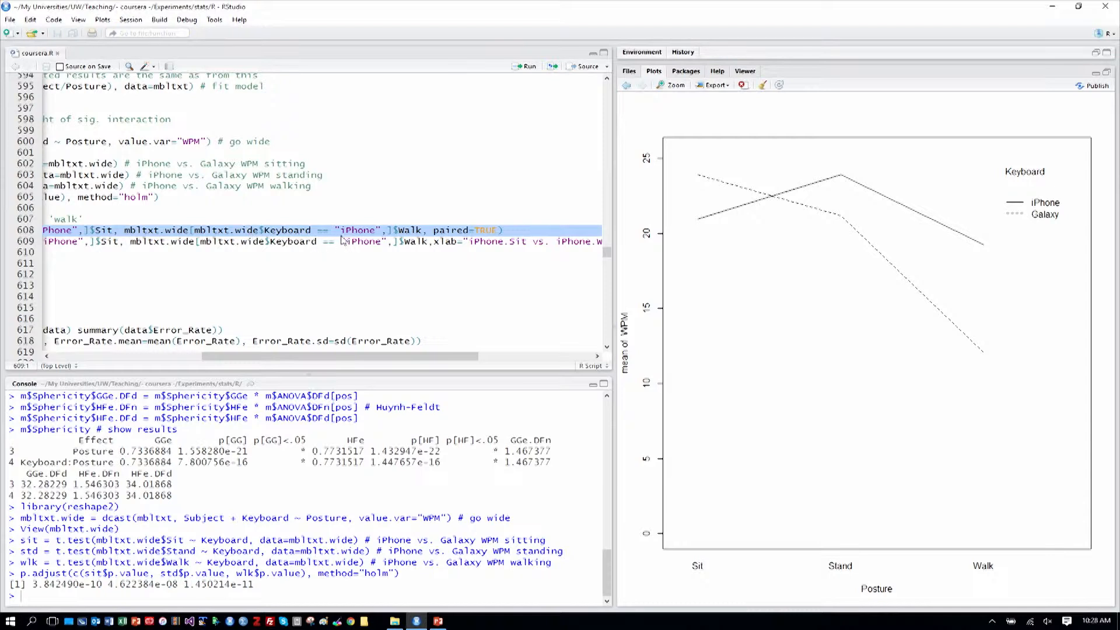
{"action": "mouse_move", "coordinate": [368, 319]}
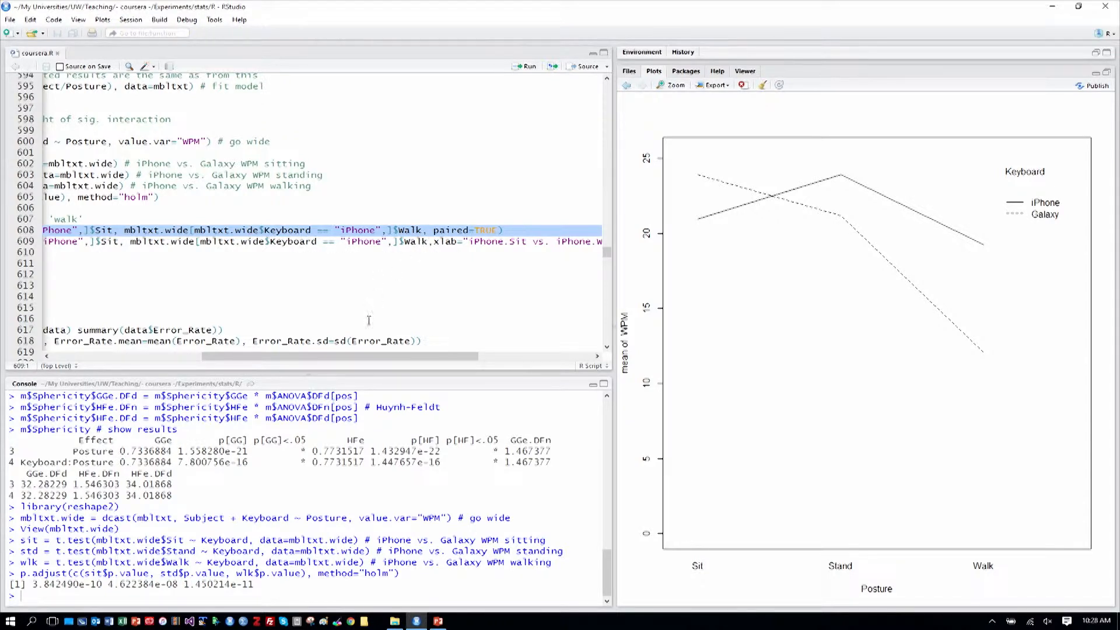
{"action": "mouse_move", "coordinate": [331, 350]}
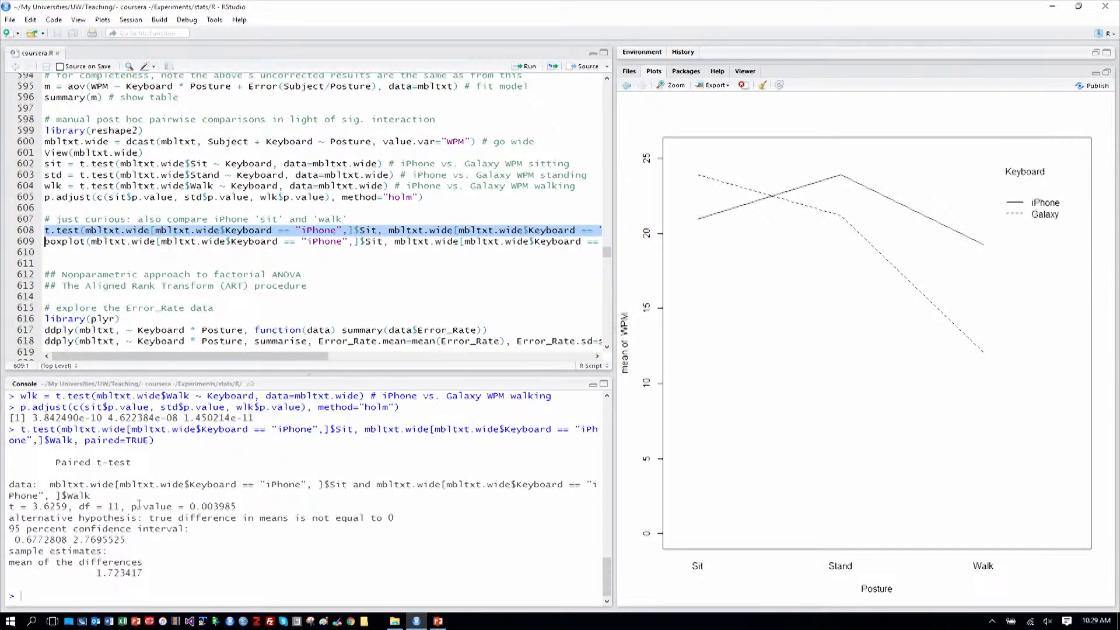
{"action": "mouse_move", "coordinate": [253, 364]}
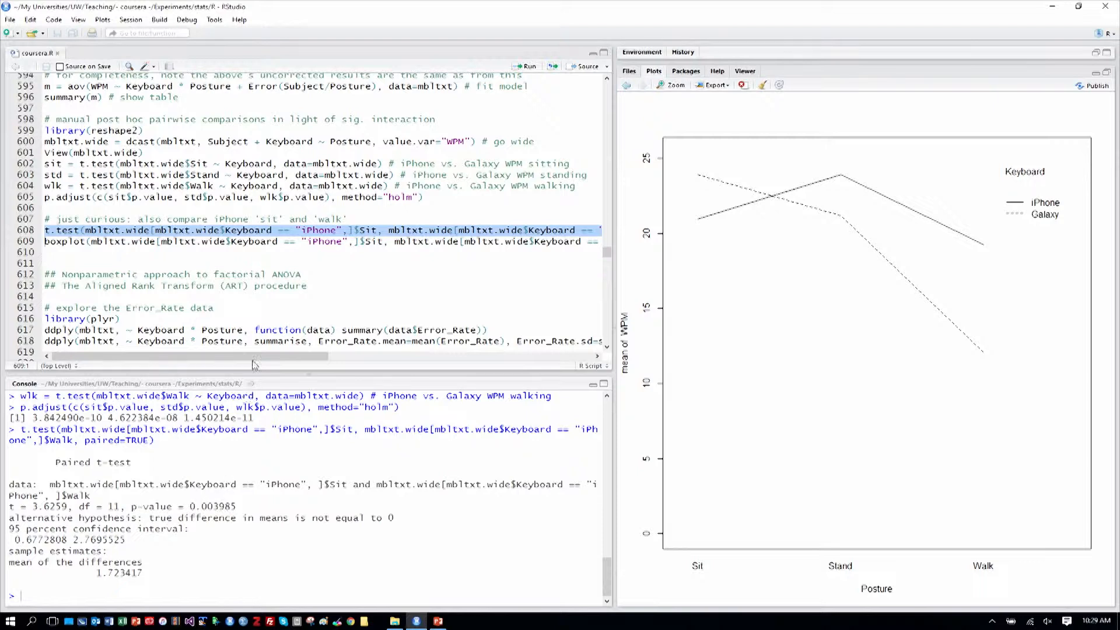
{"action": "left_click", "coordinate": [234, 241]}
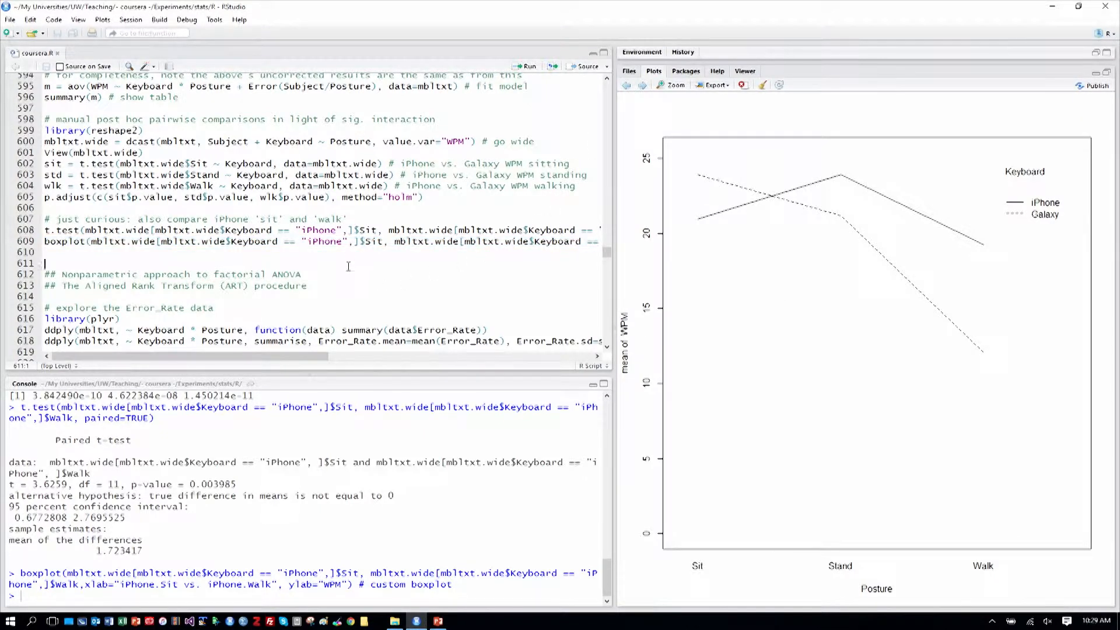
{"action": "mouse_move", "coordinate": [1024, 221]}
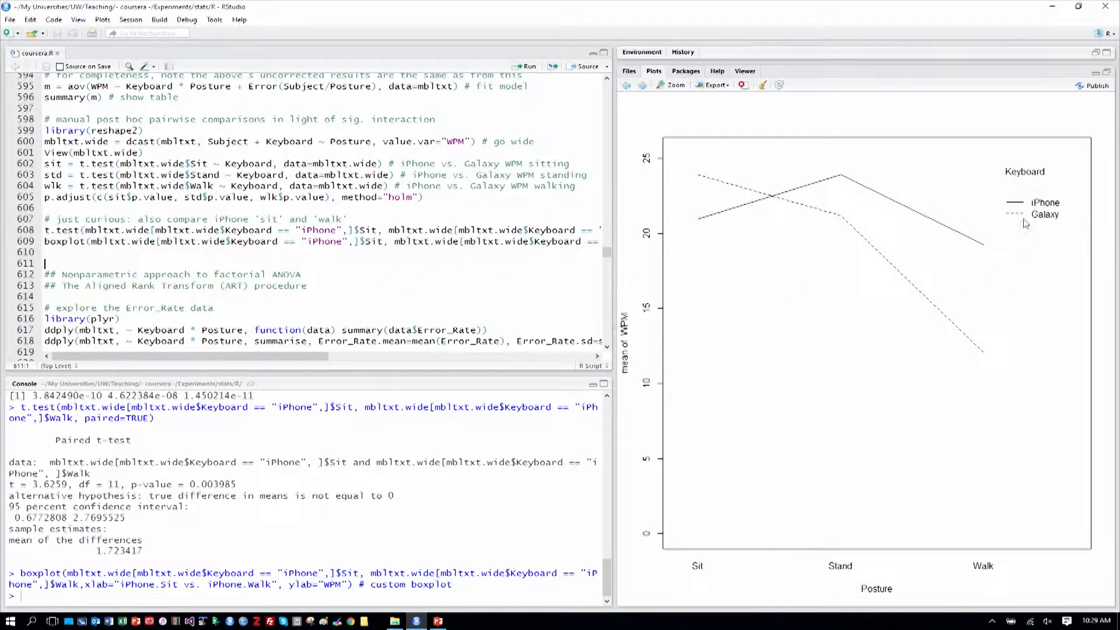
{"action": "mouse_move", "coordinate": [250, 292]}
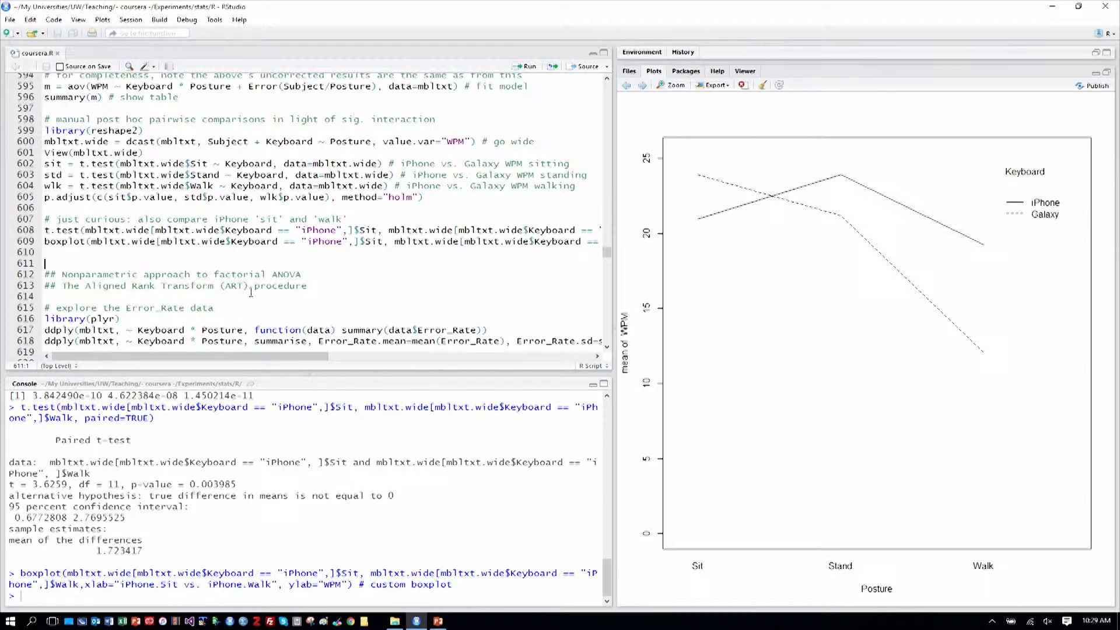
{"action": "mouse_move", "coordinate": [729, 198]}
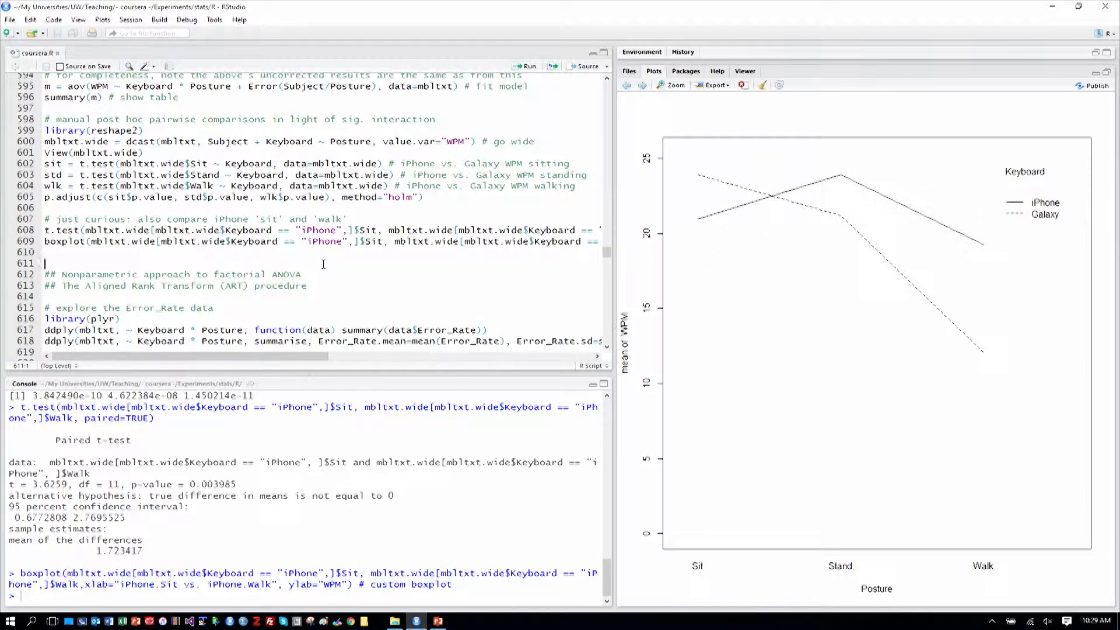
{"action": "mouse_move", "coordinate": [332, 264]}
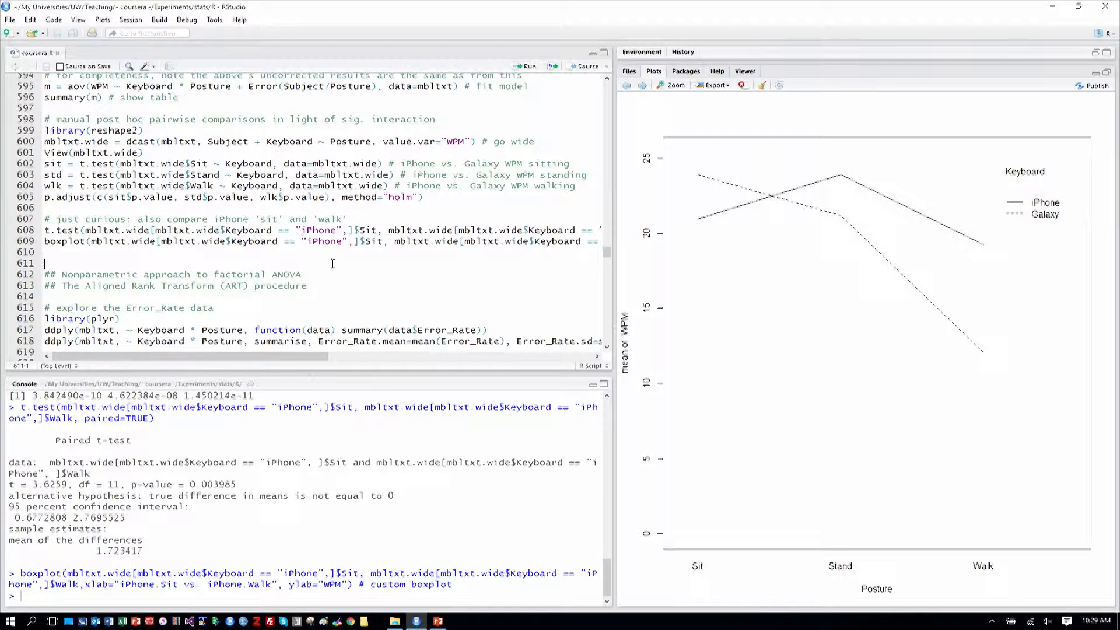
- Scroll down the script to the nonparametric Aligned Rank Transform section
{"action": "scroll", "scroll_direction": "down", "scroll_amount": 3}
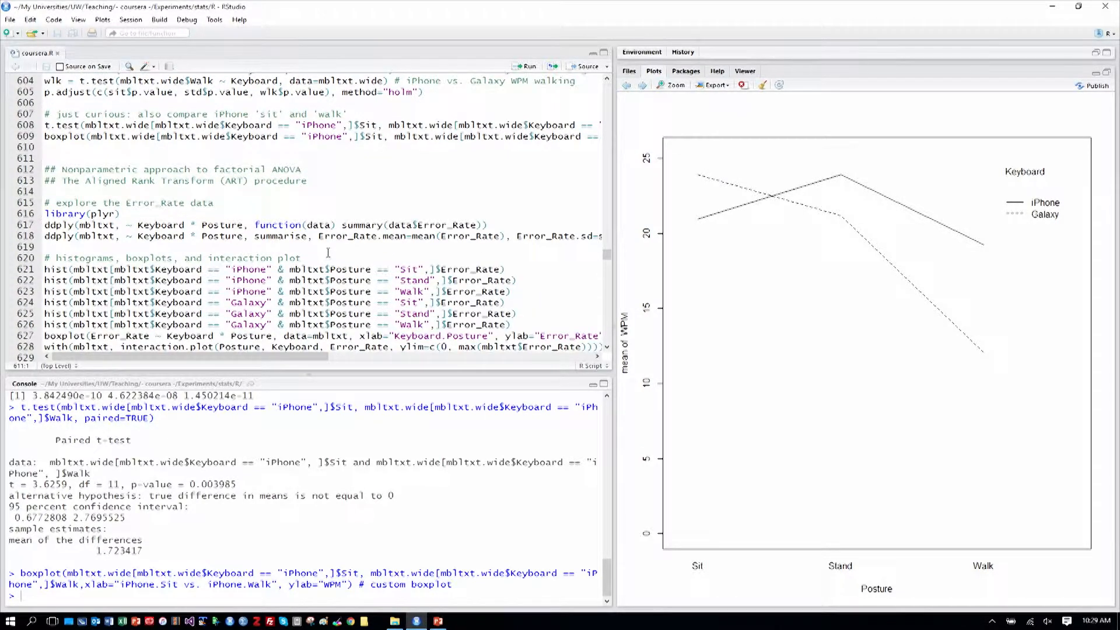